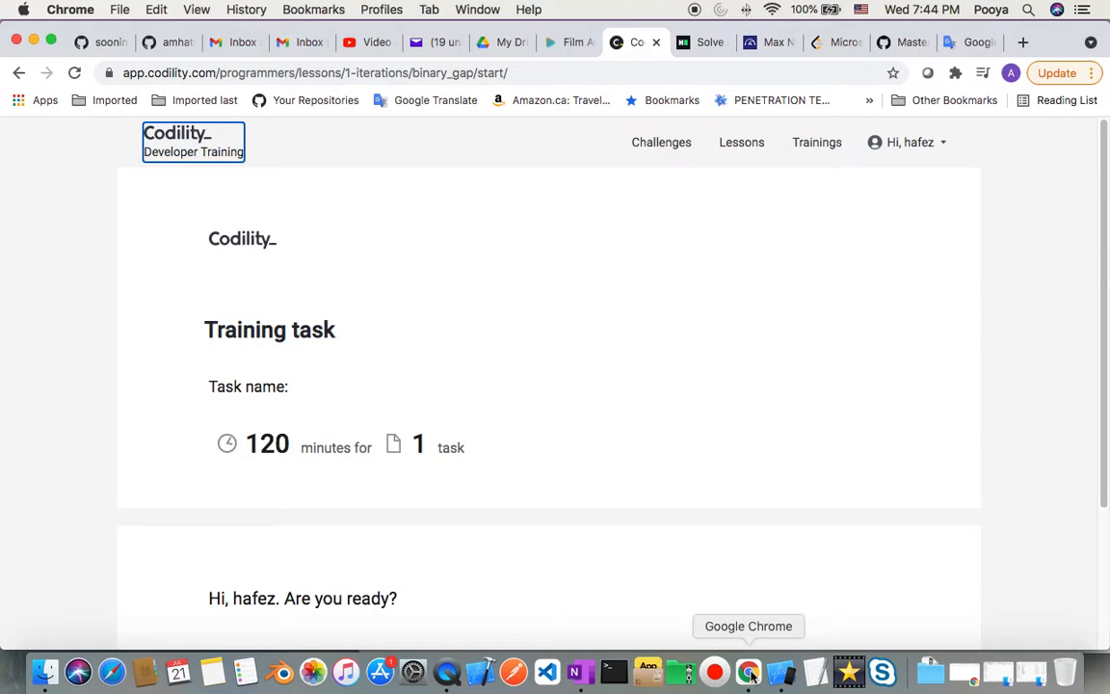
Scroll down the Binary Gap training page and start the test.
scroll(down, 3)
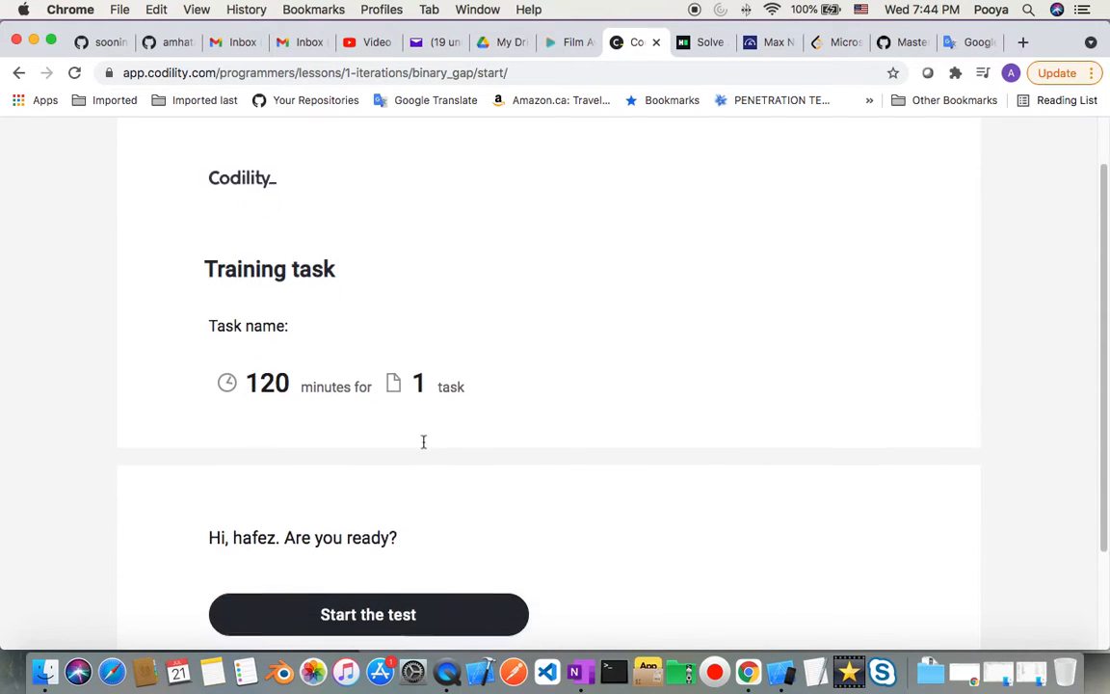
scroll(down, 3)
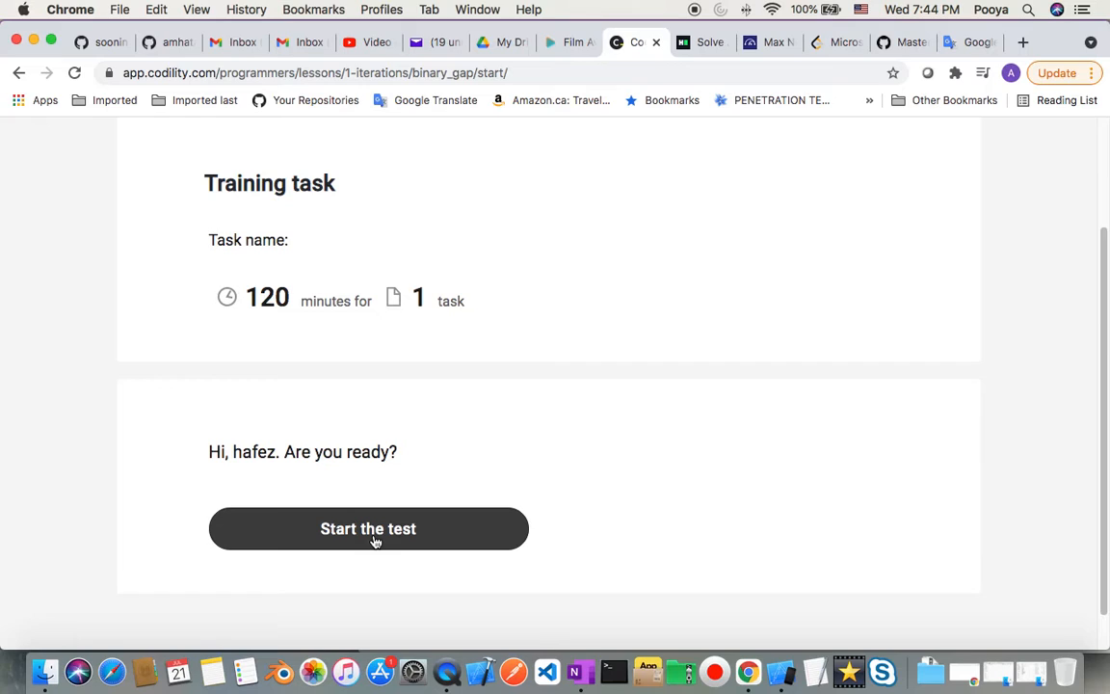
click(368, 528)
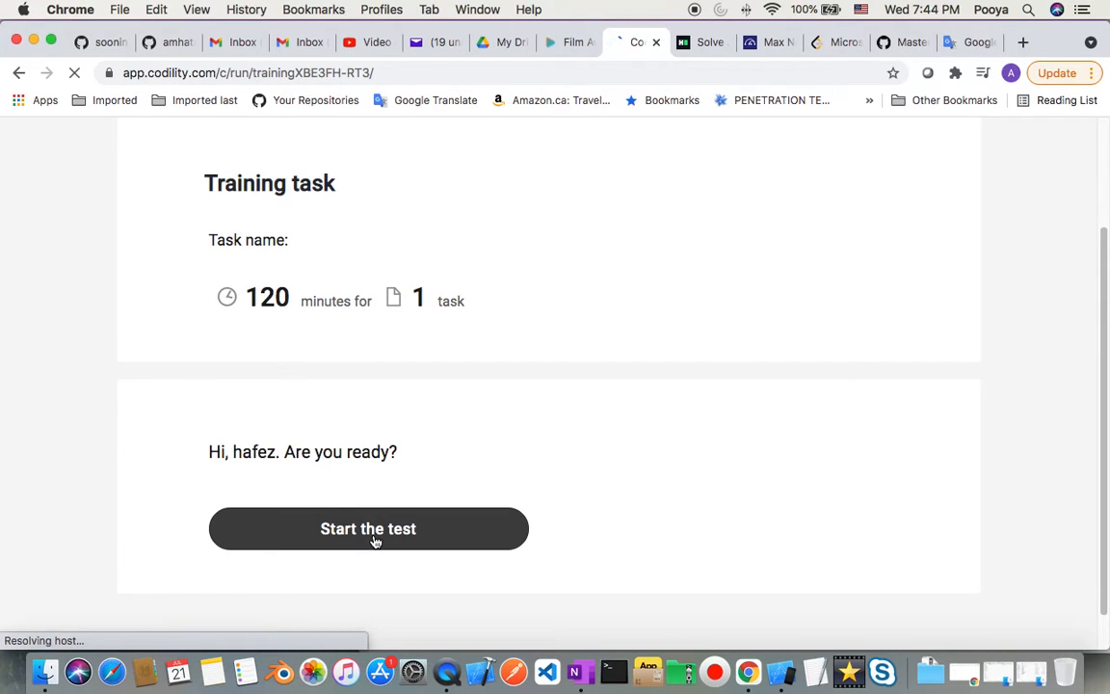
click(368, 529)
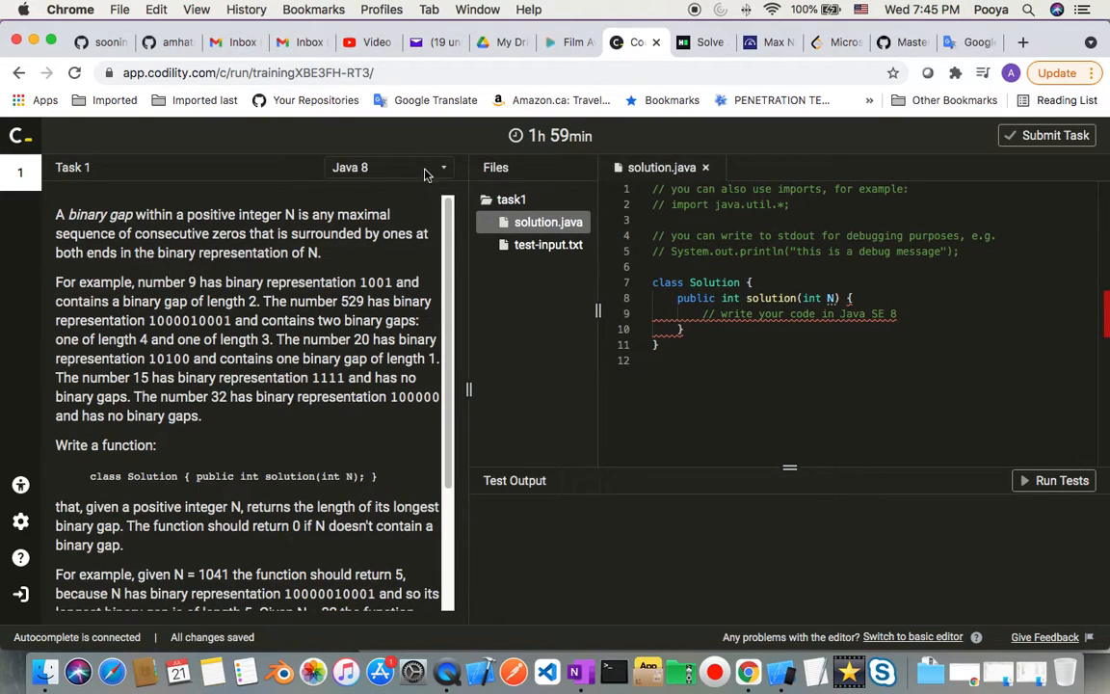
Pick Swift 4 from the language list and confirm the switch.
click(388, 166)
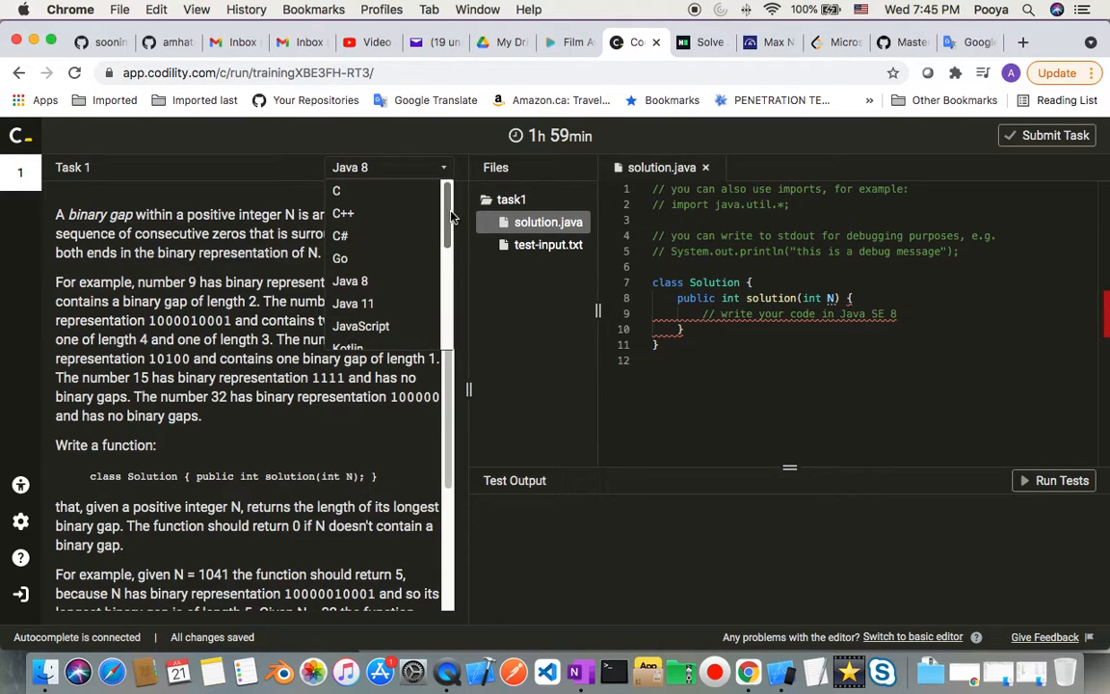
scroll(down, 3)
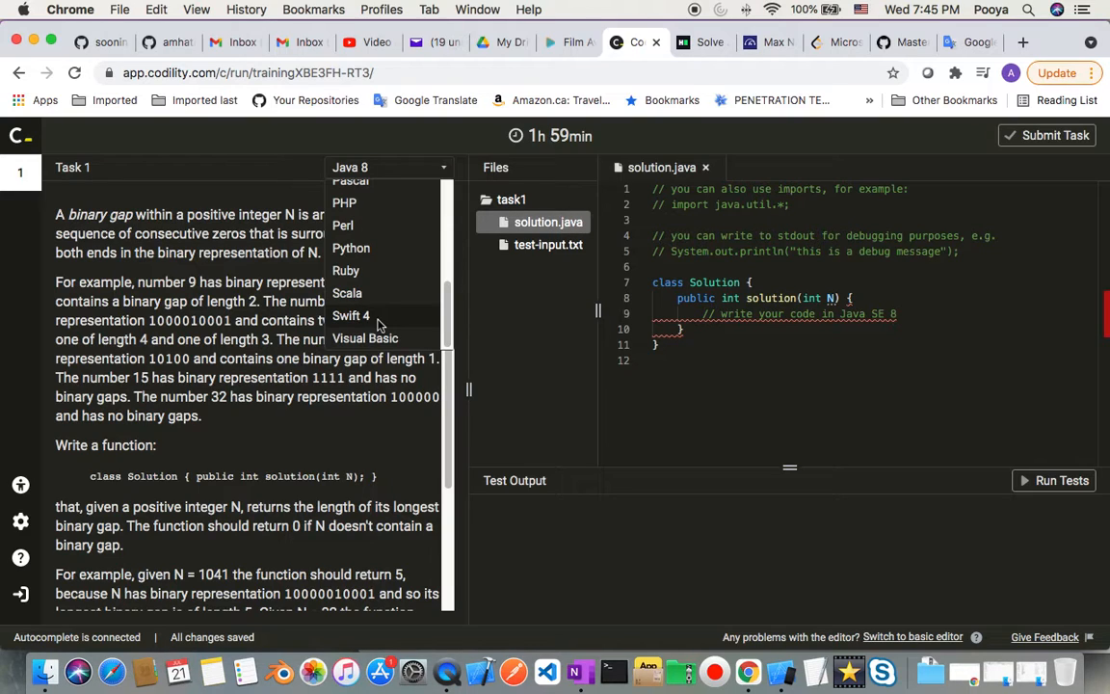
click(351, 315)
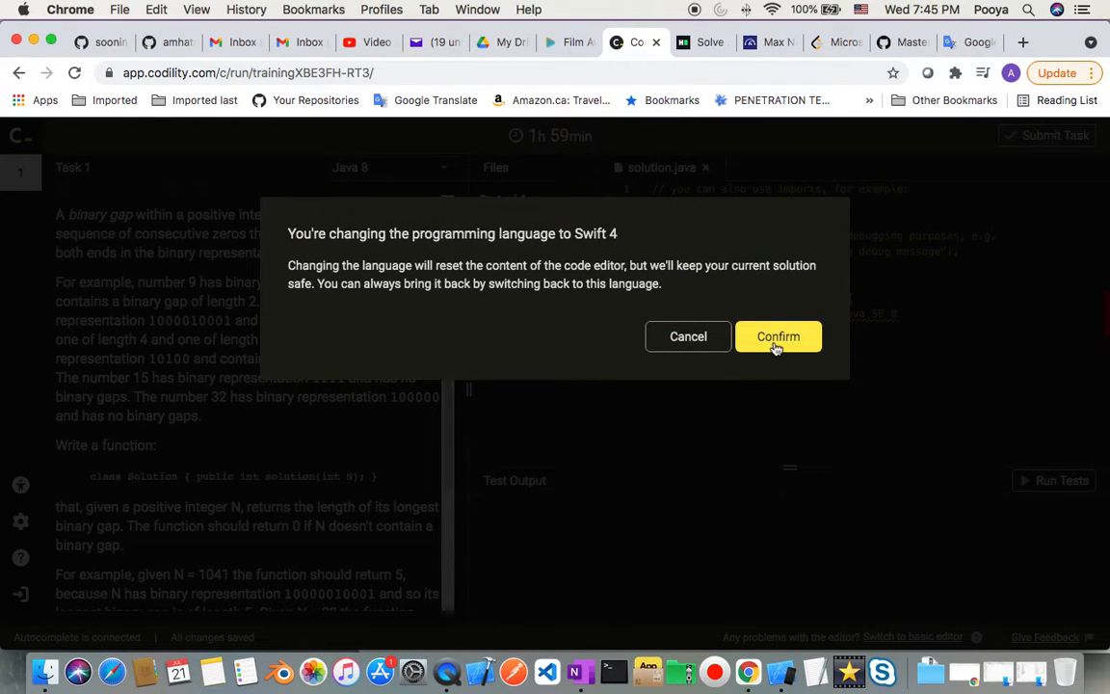
click(778, 336)
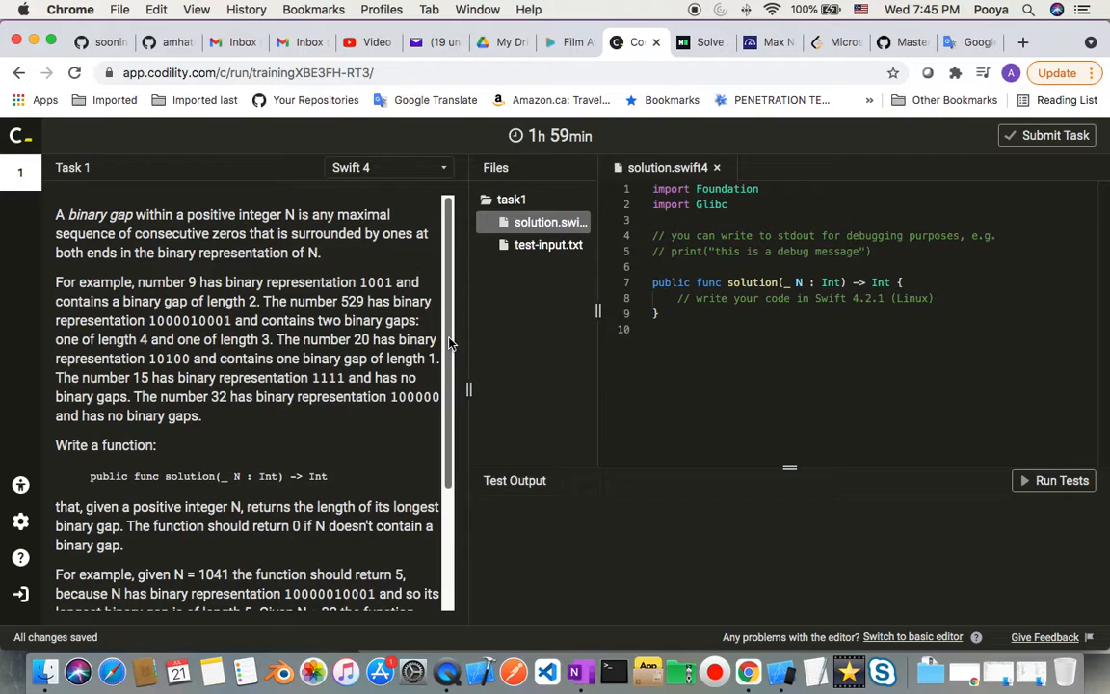
mouse_move(193, 229)
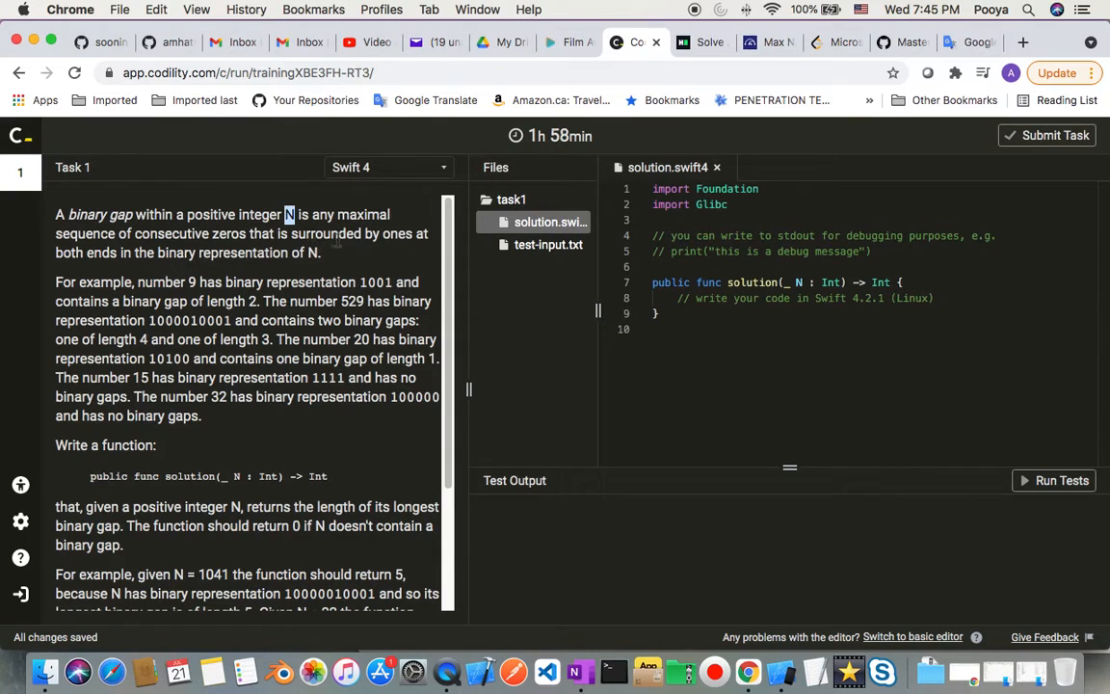
mouse_move(427, 241)
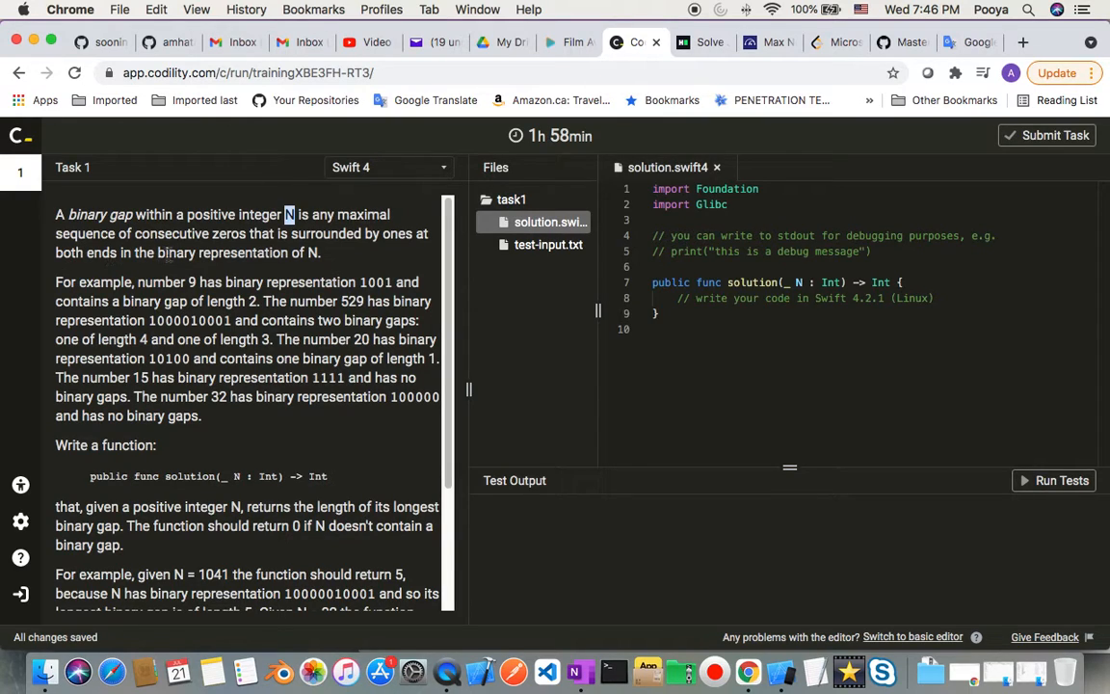
mouse_move(239, 269)
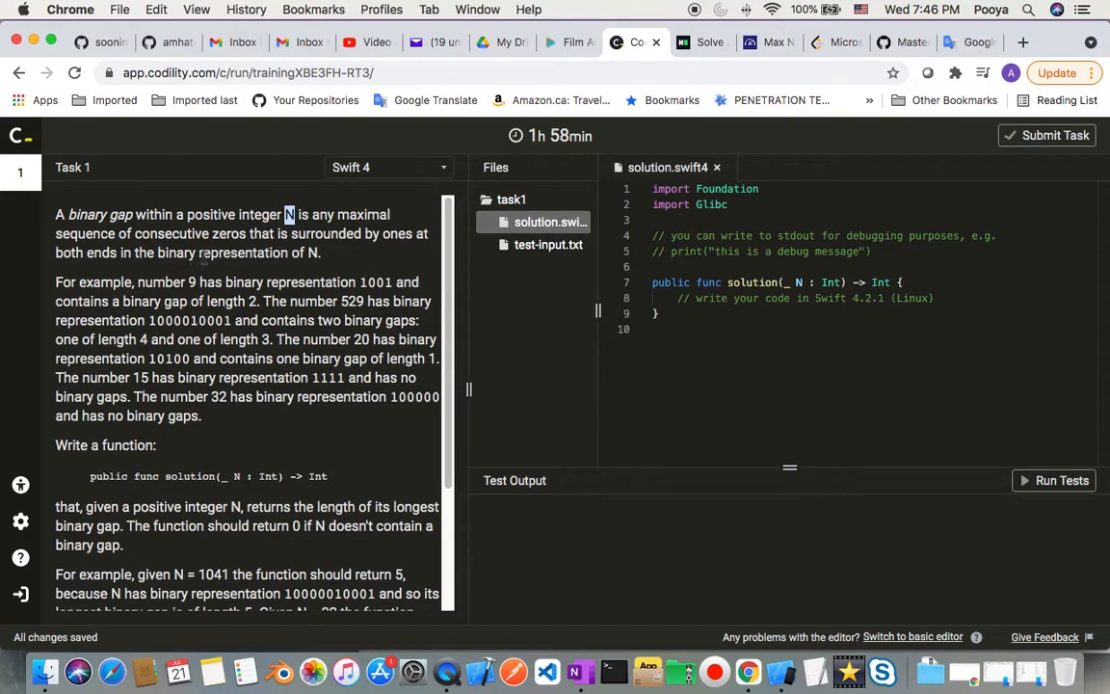
mouse_move(448, 388)
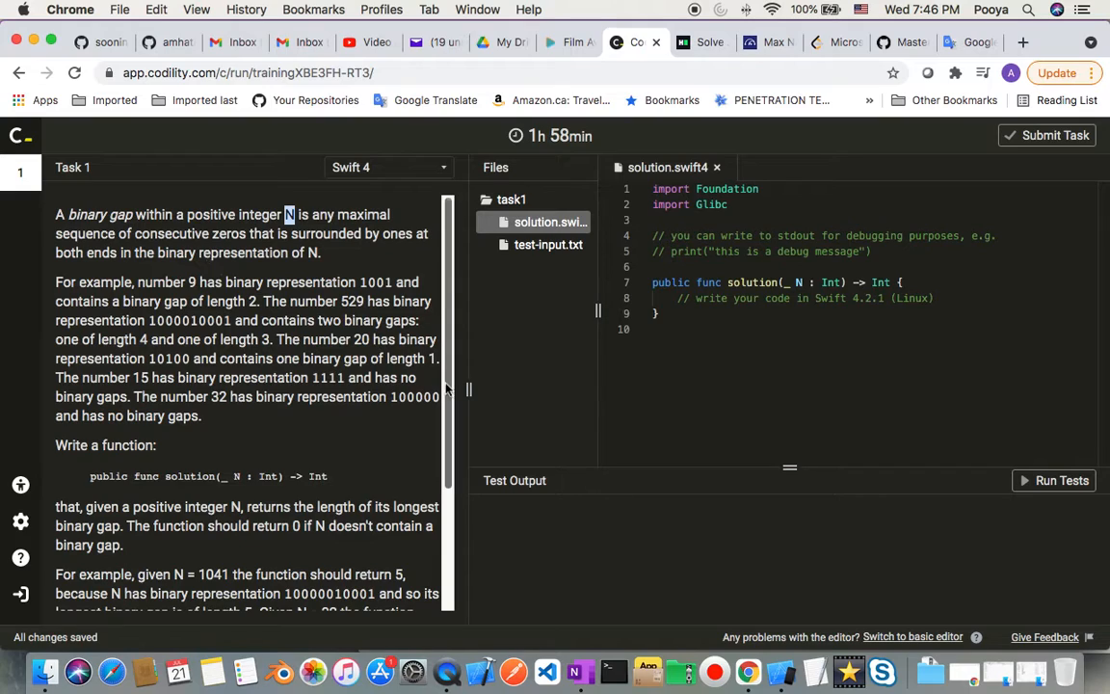
mouse_move(448, 390)
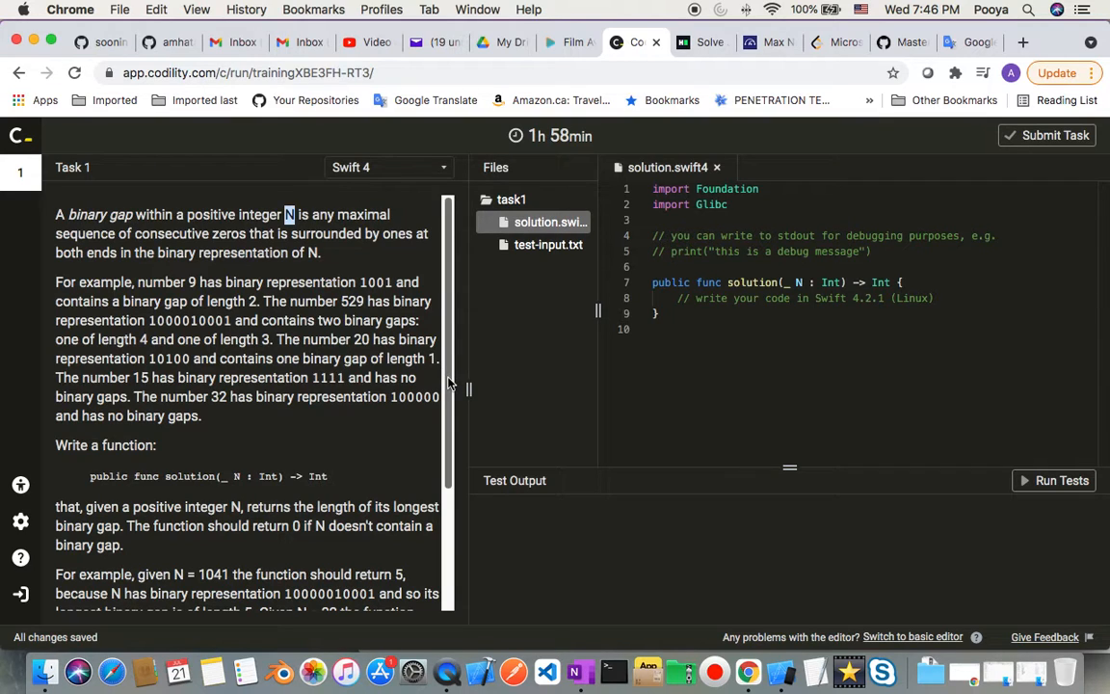
scroll(down, 3)
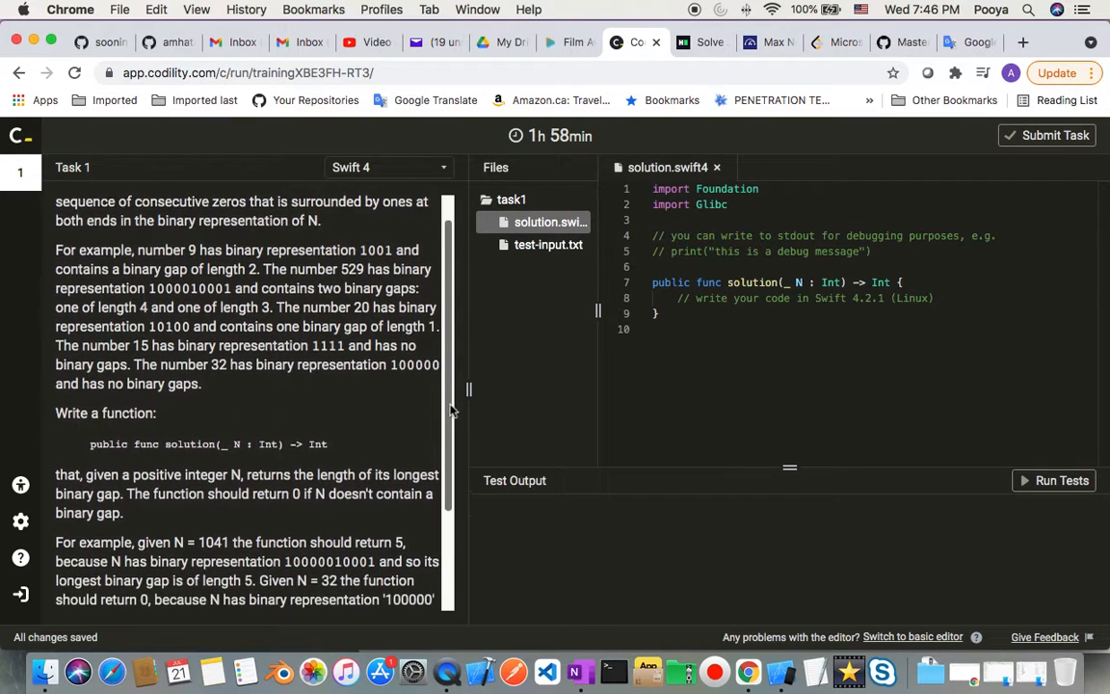
scroll(down, 3)
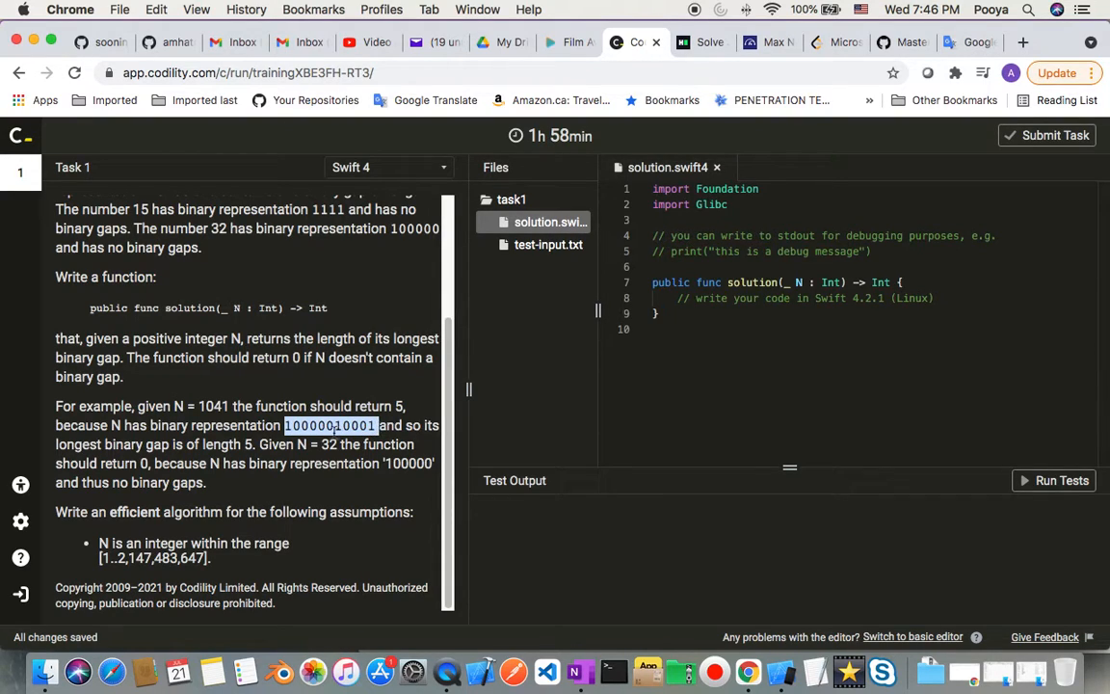
click(330, 425)
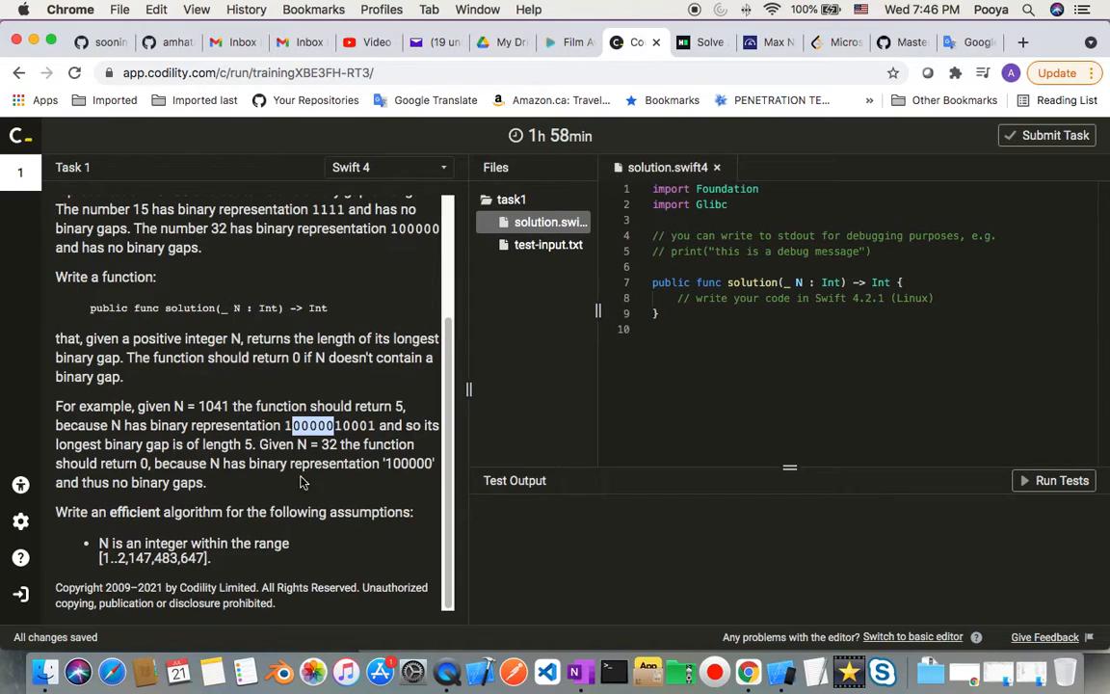
mouse_move(400, 439)
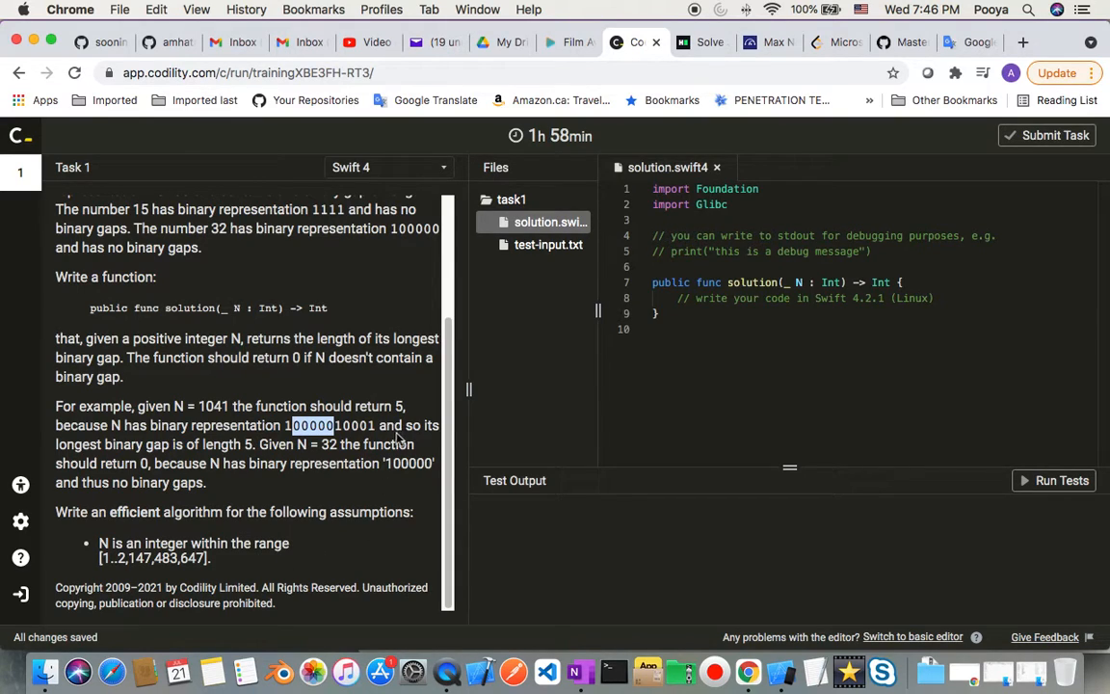
mouse_move(323, 460)
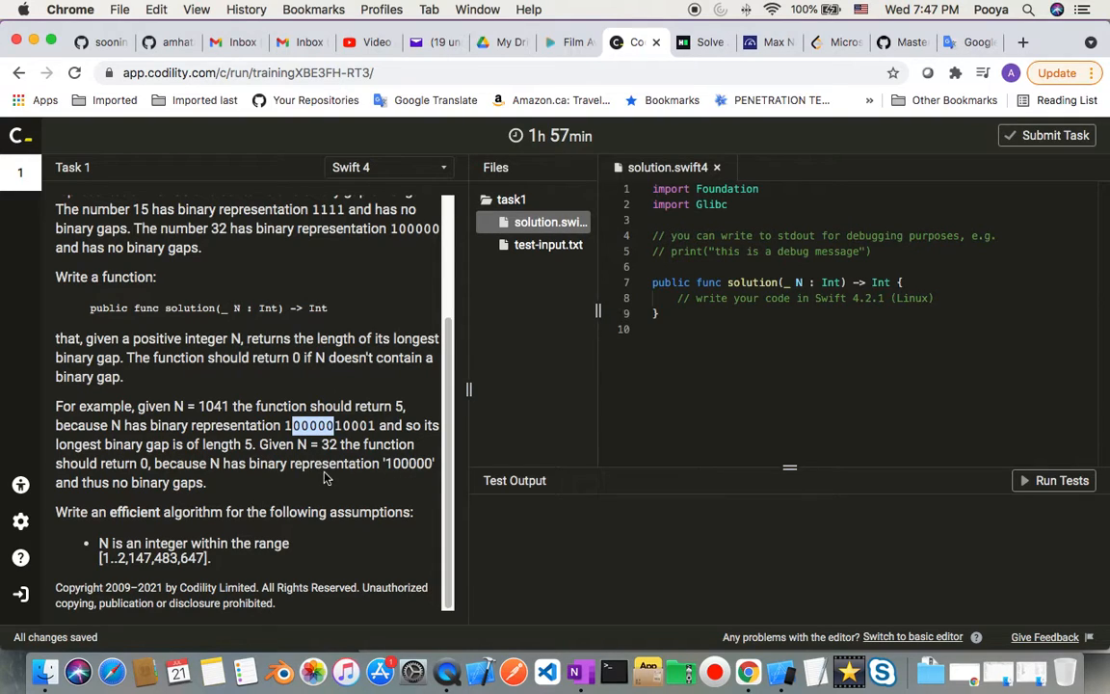
mouse_move(595, 421)
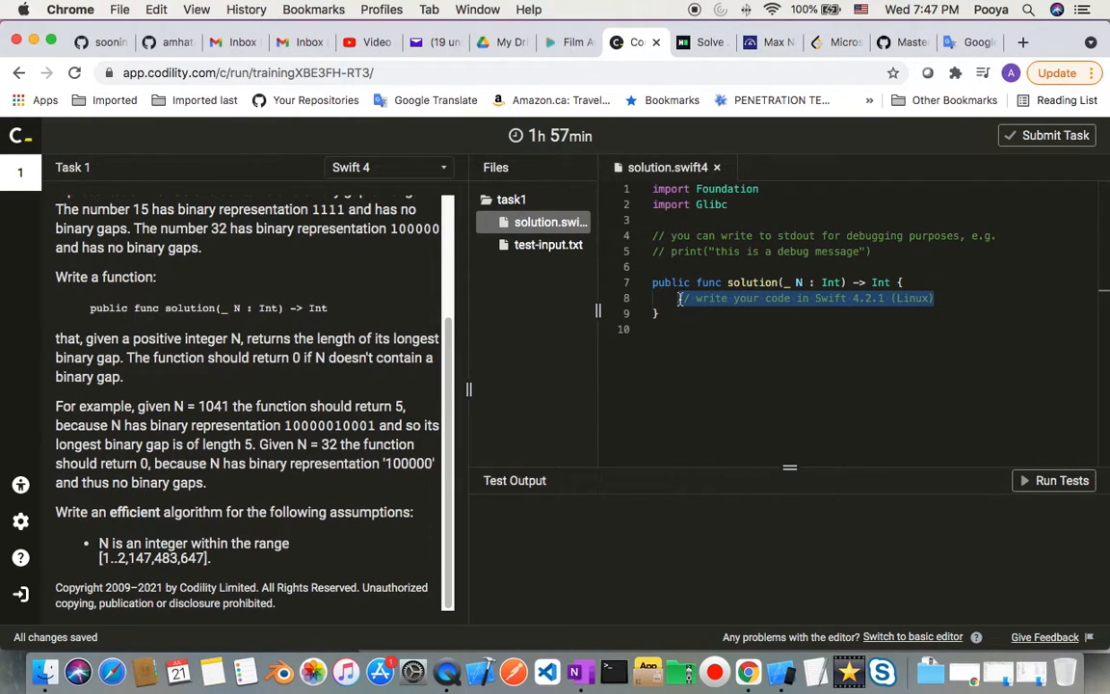
Declare 'var bitPos: [Int] = []' as the solution function's first line.
text(var)
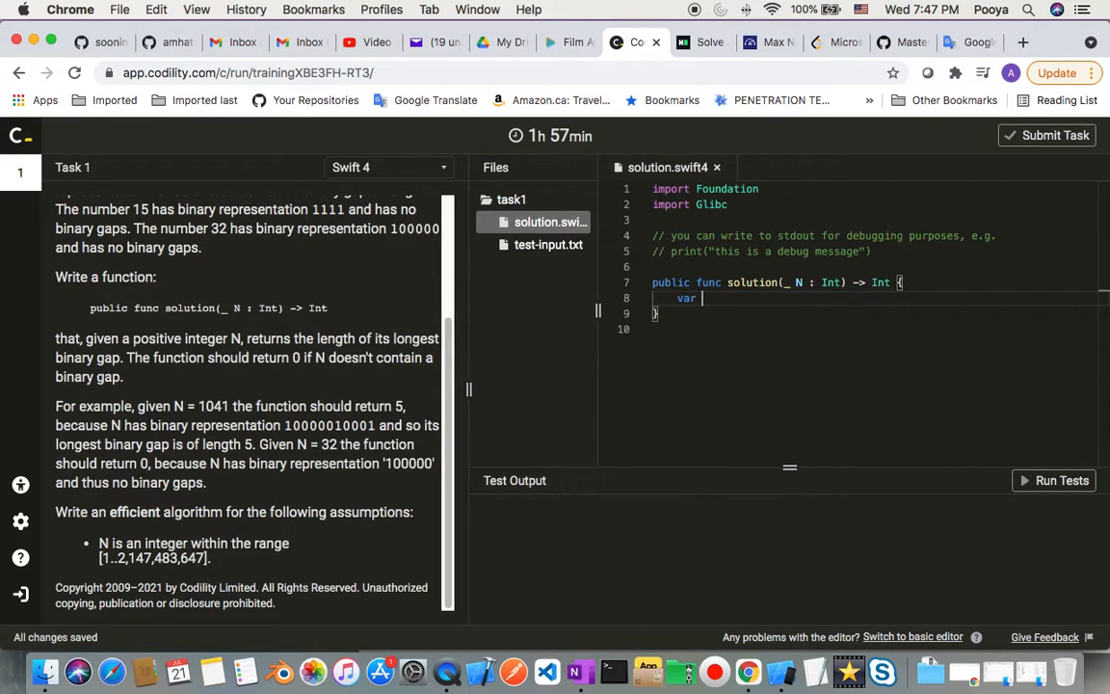
text(bit)
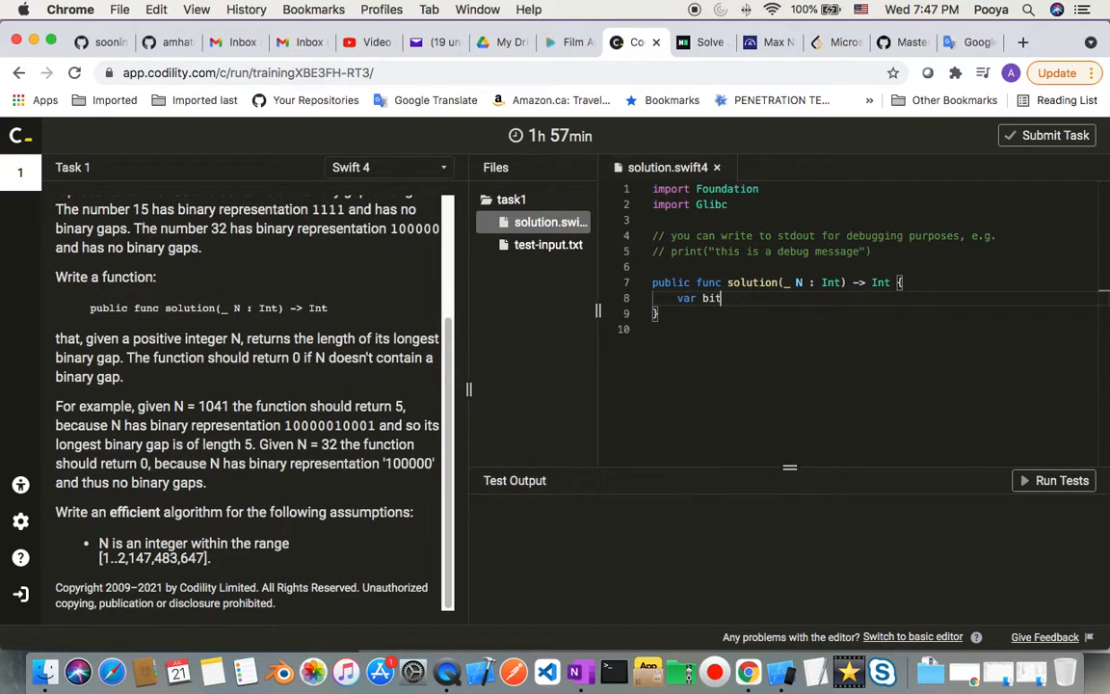
text(Pos)
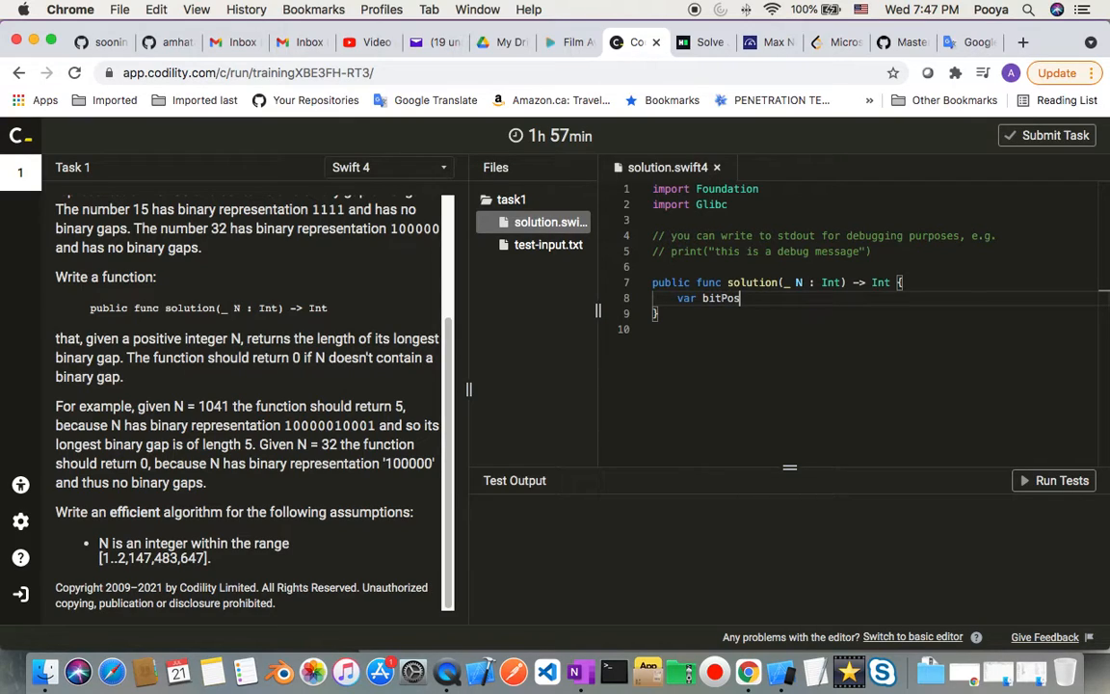
text(:)
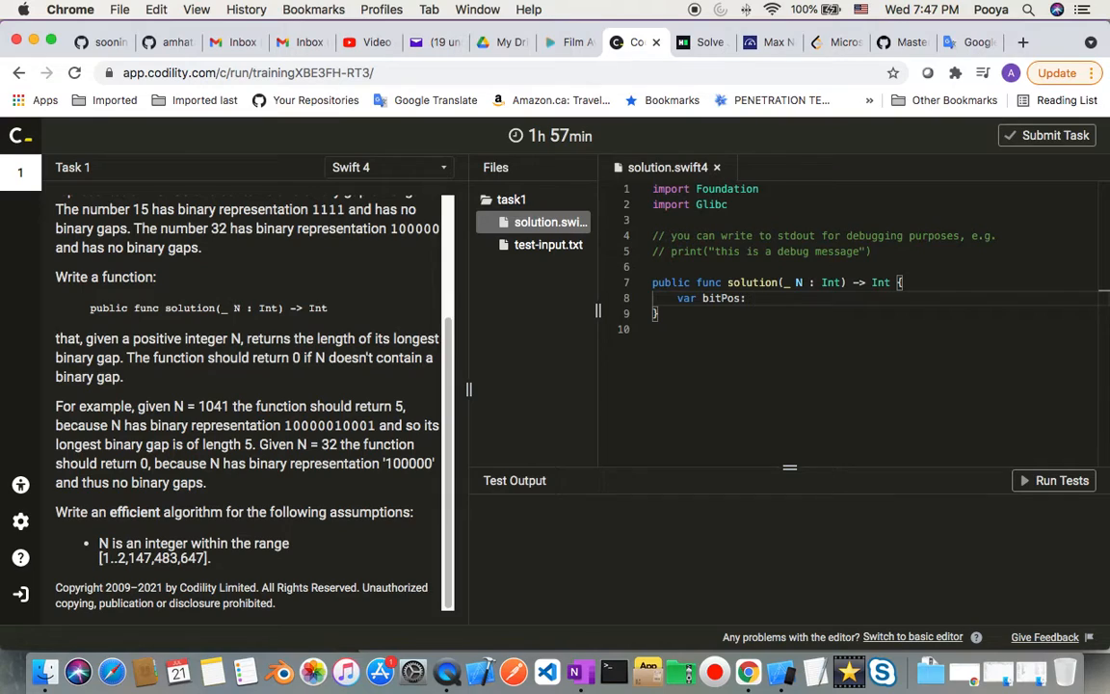
text([])
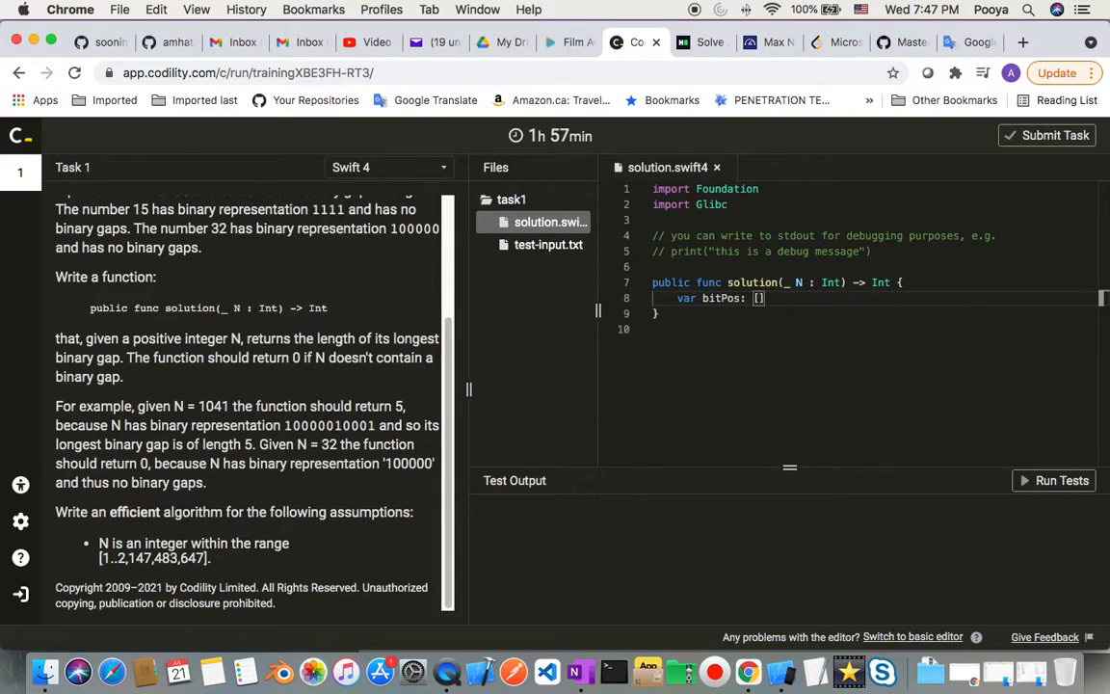
text(I)
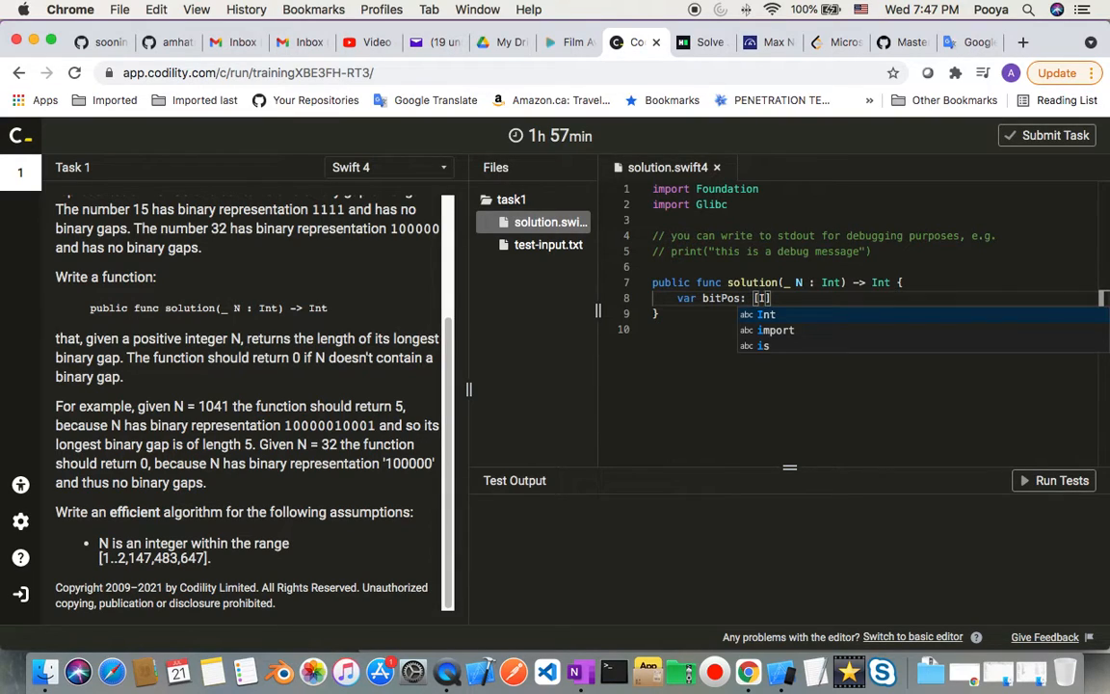
text(nt)
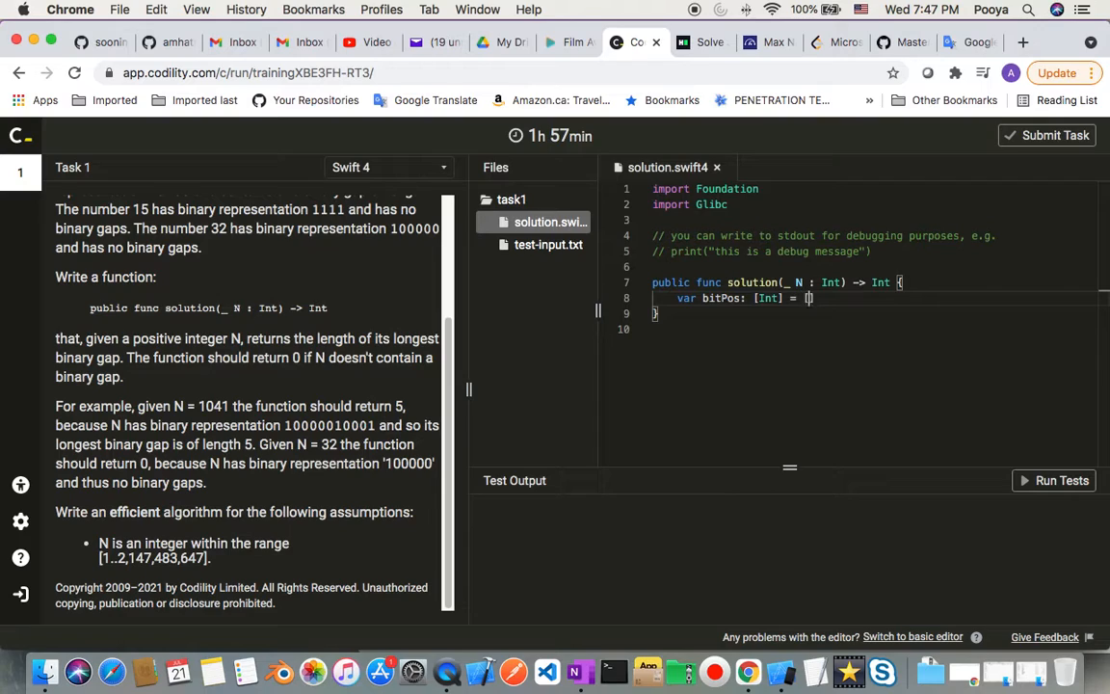
text(])
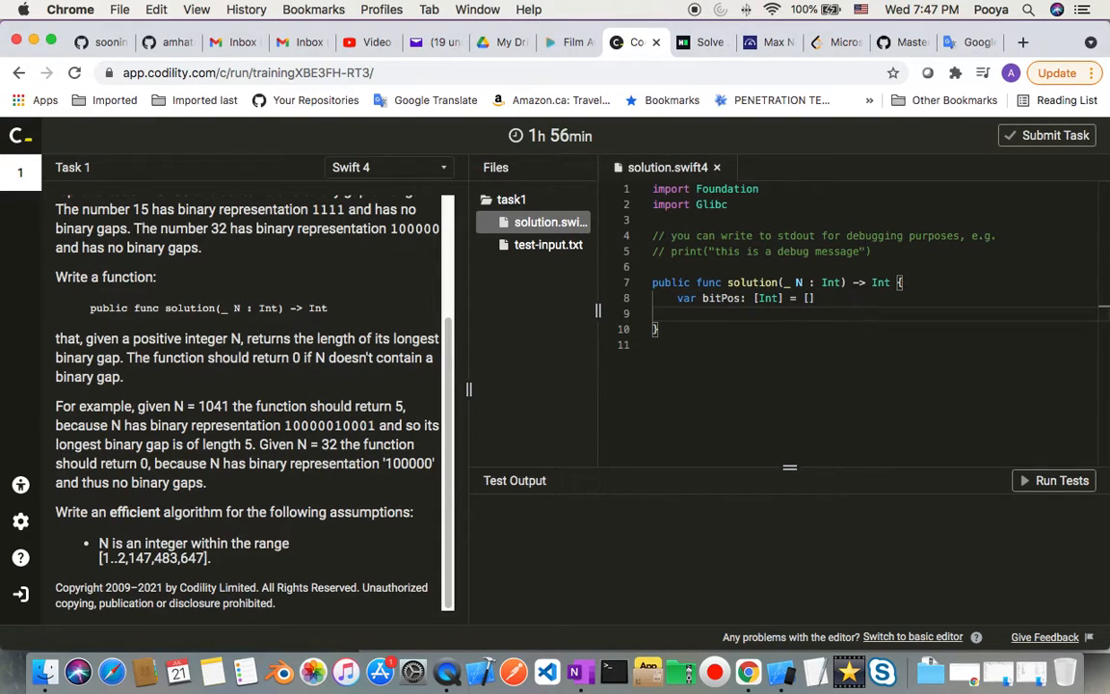
Add 'let binaryRep = String(n, radix:2)' to convert N to binary.
text(let)
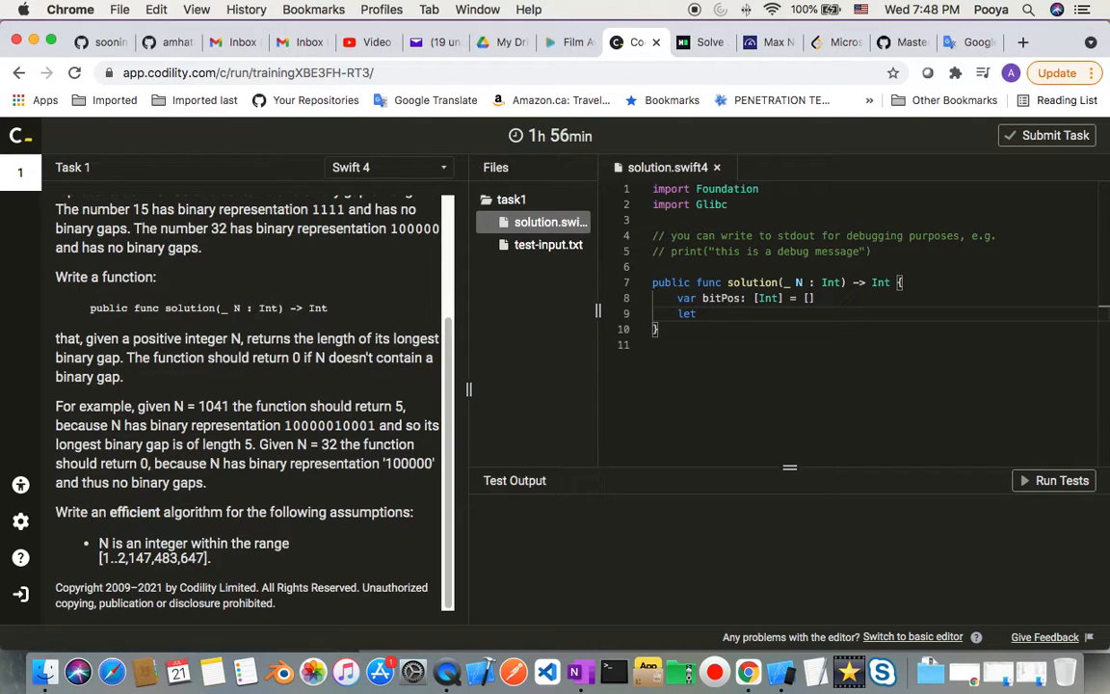
text(bina)
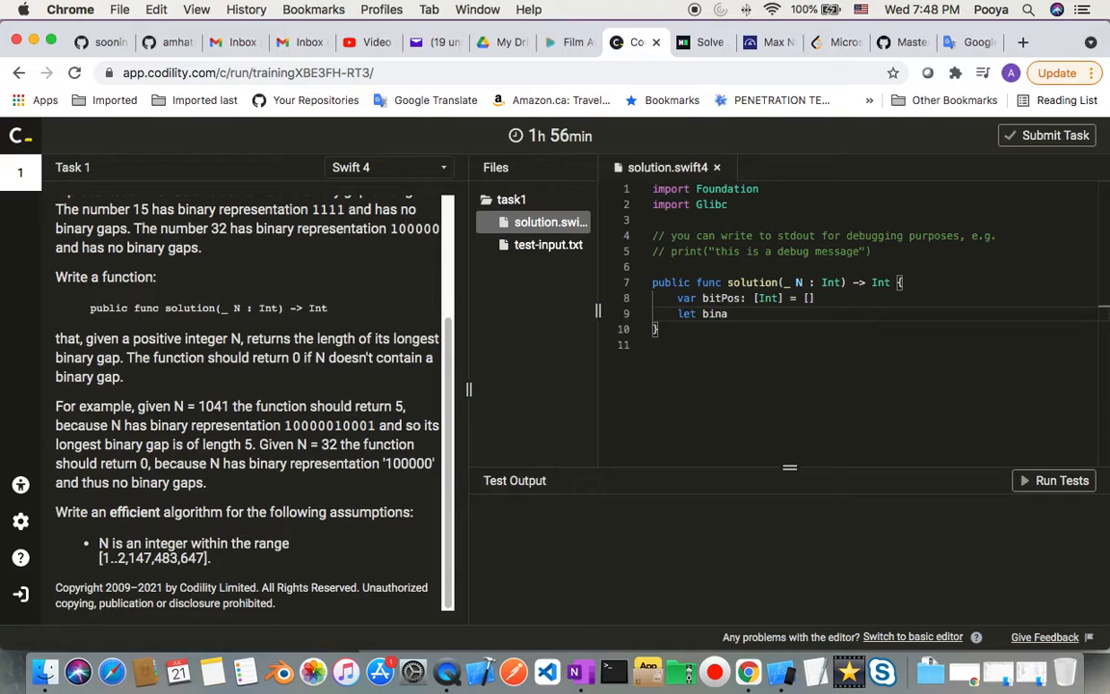
text(ry)
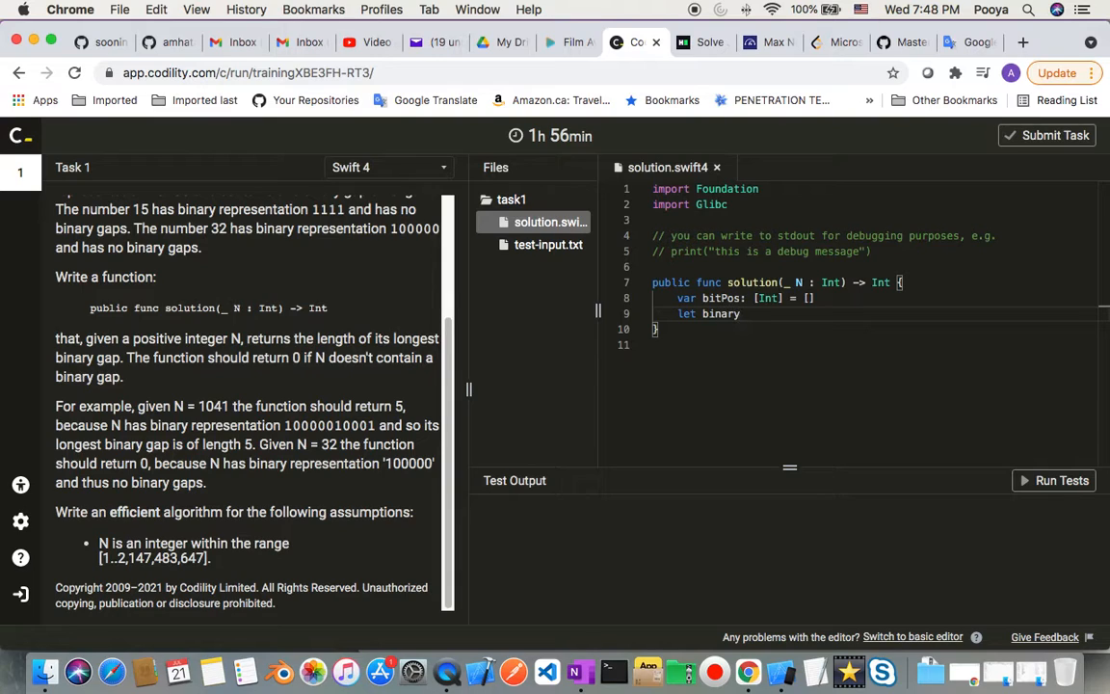
text(Rep)
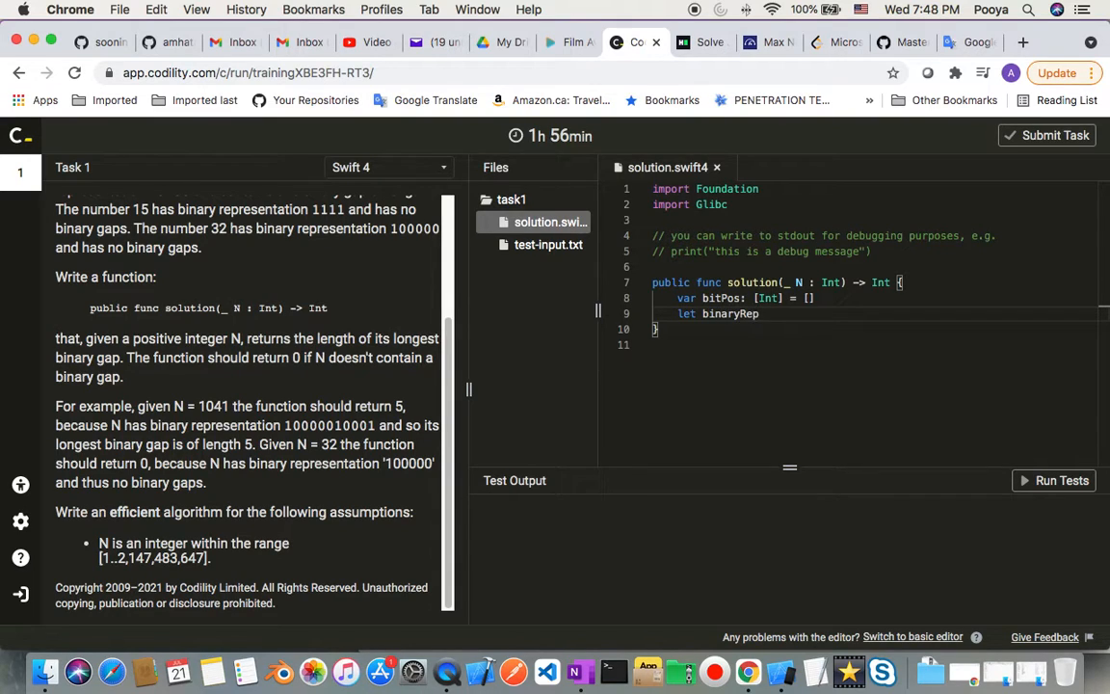
text(e)
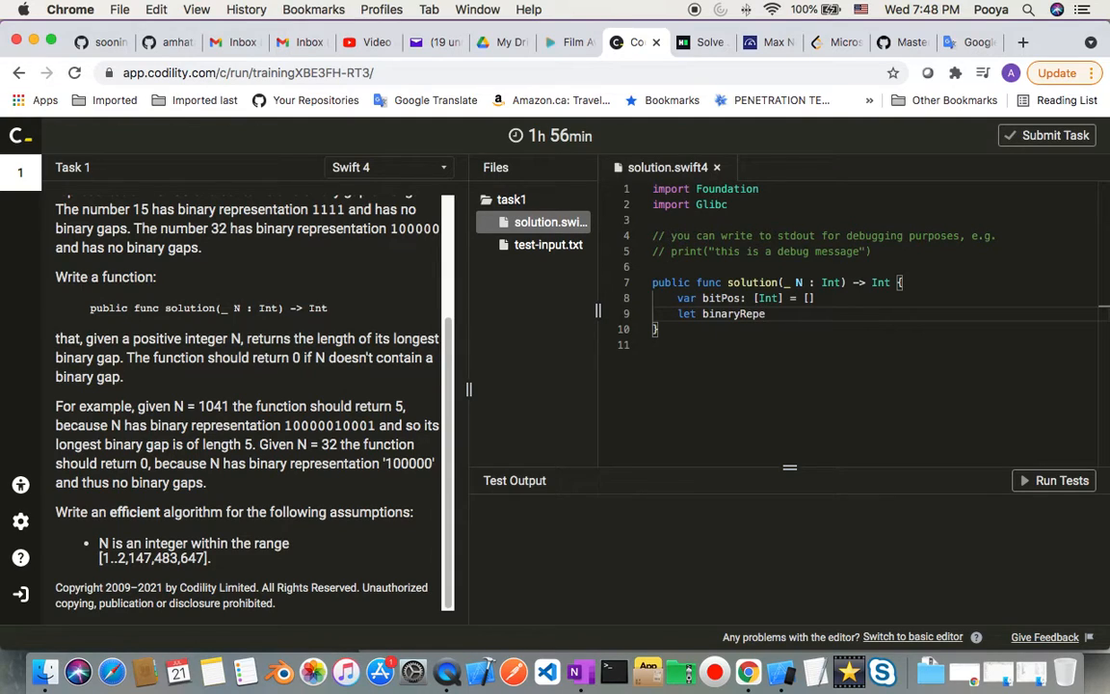
text(=)
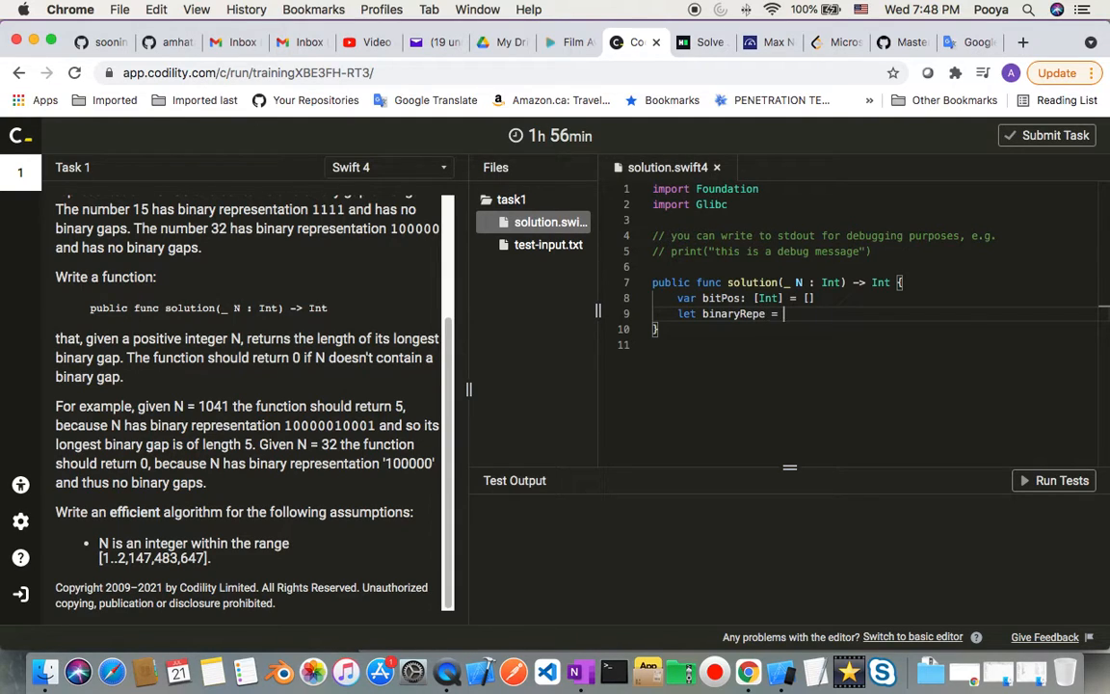
text(Strin)
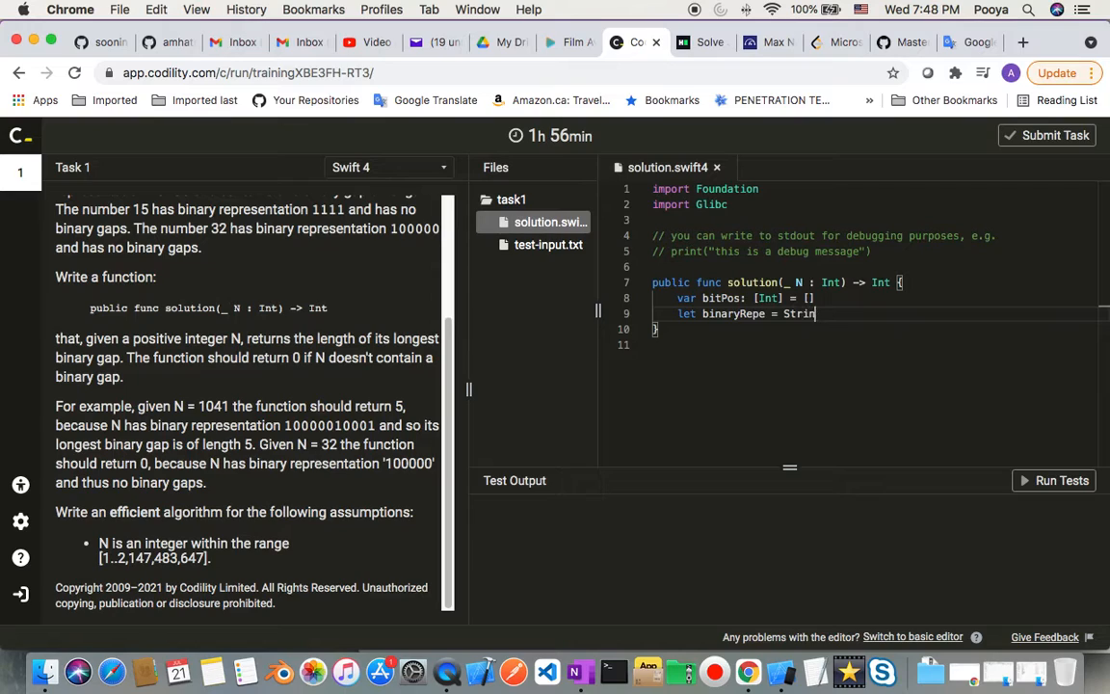
text(g)
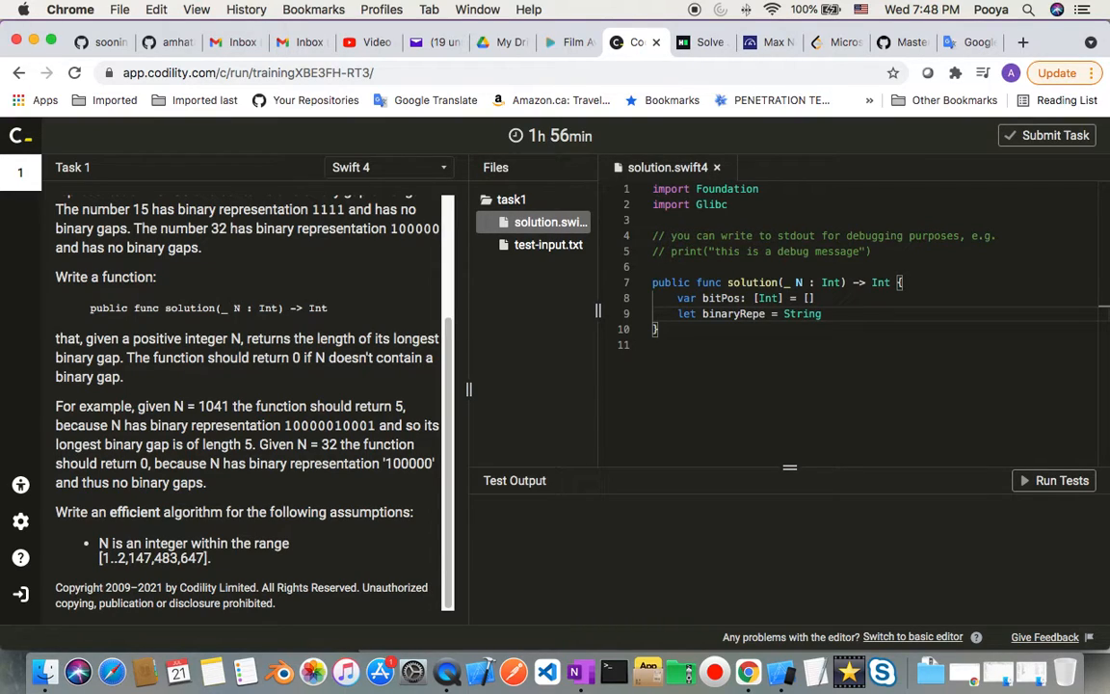
text(())
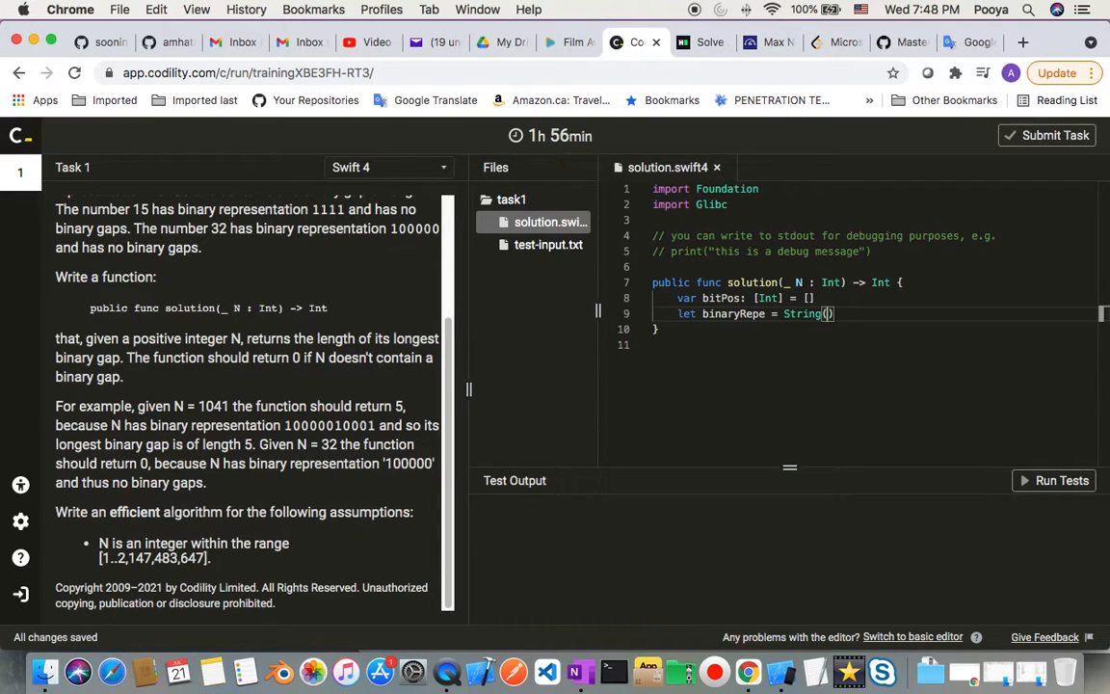
text(n)
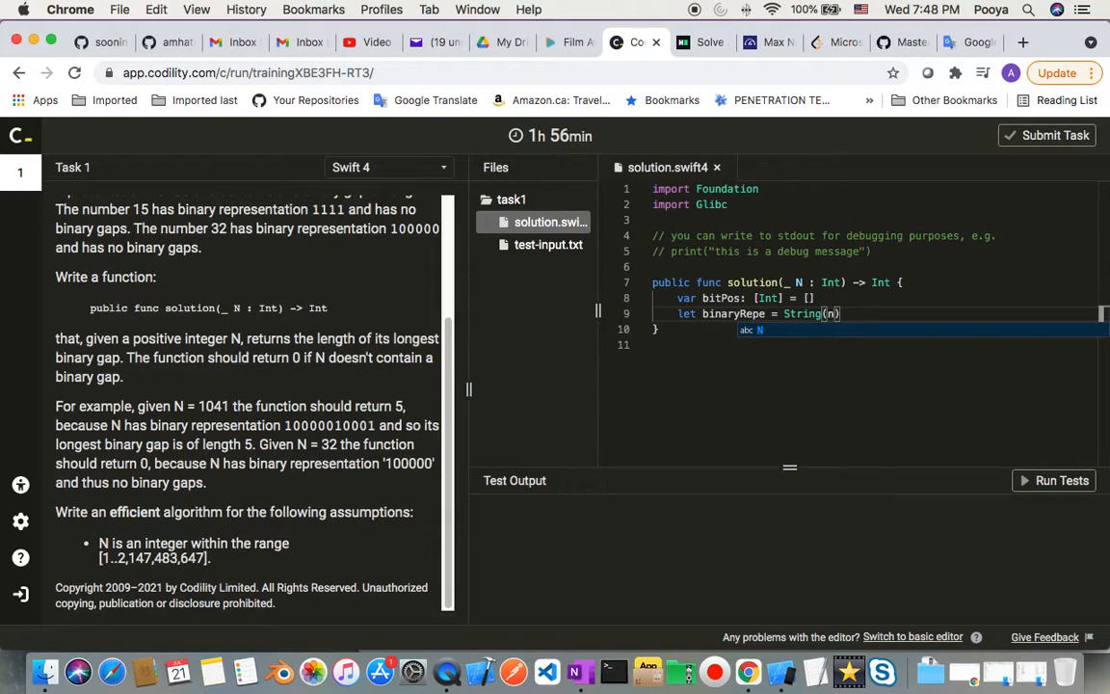
text(, radix:2)
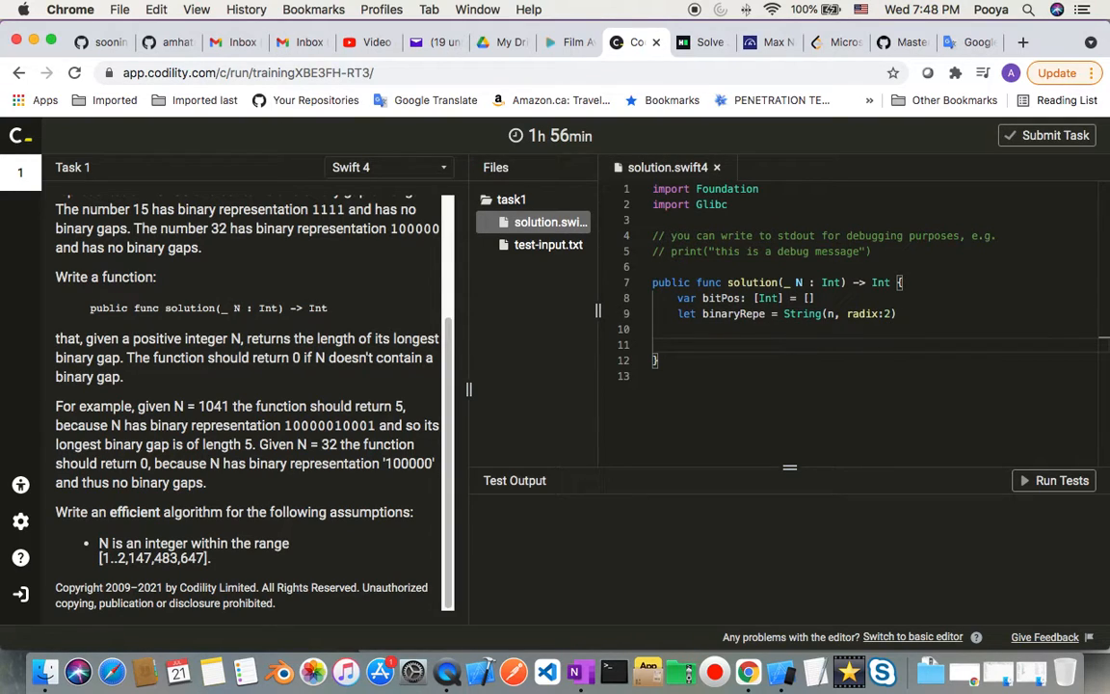
Write the loop 'for (index, char) in binaryRep.enumerated() where char == "1"'.
text(for ()
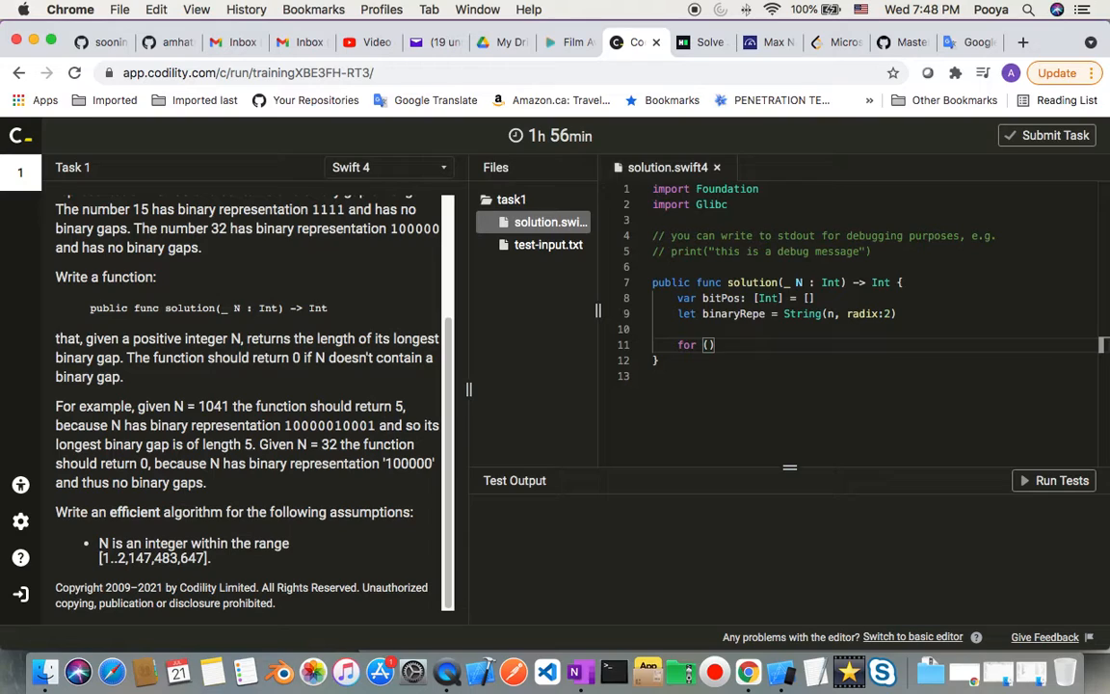
text(index)
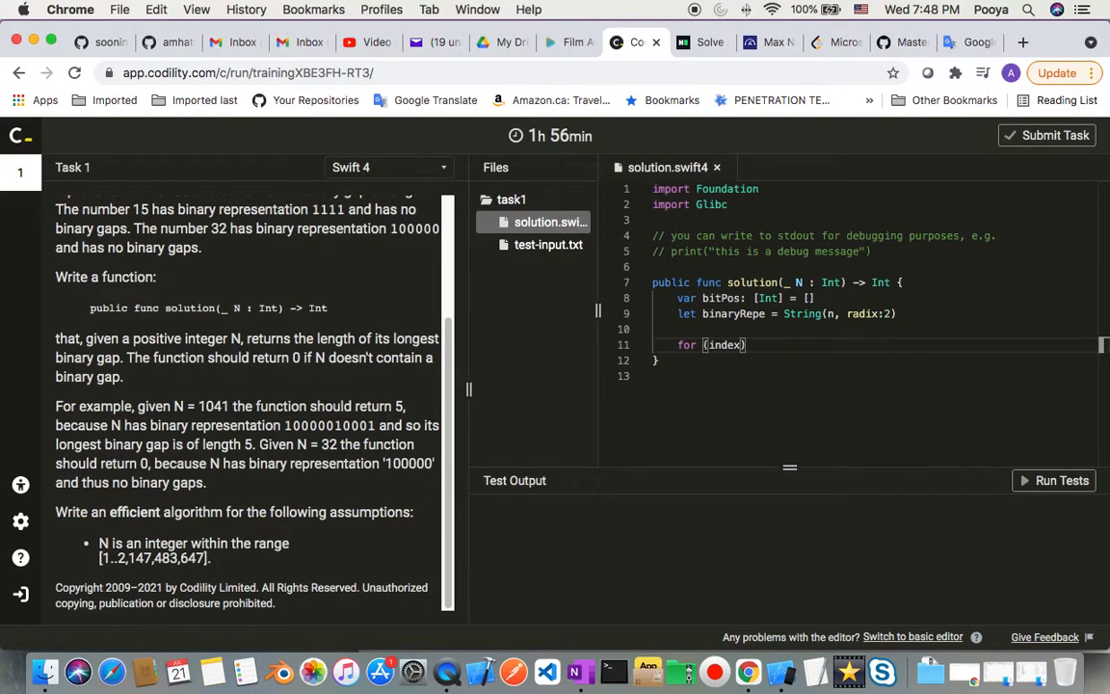
text(, c)
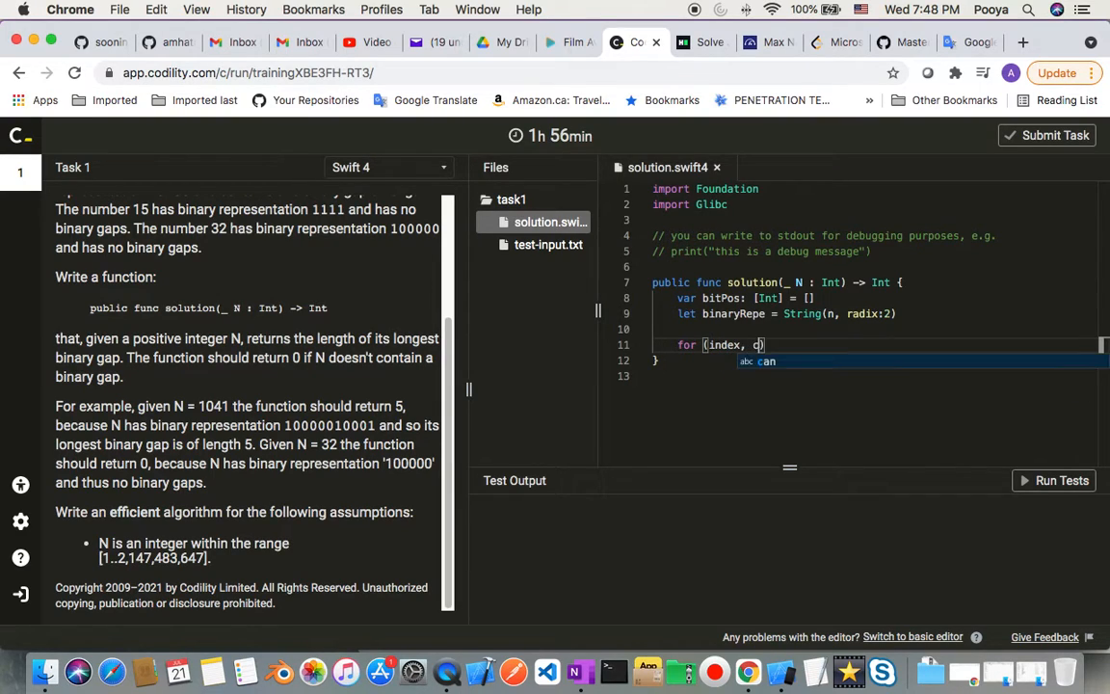
text(har)
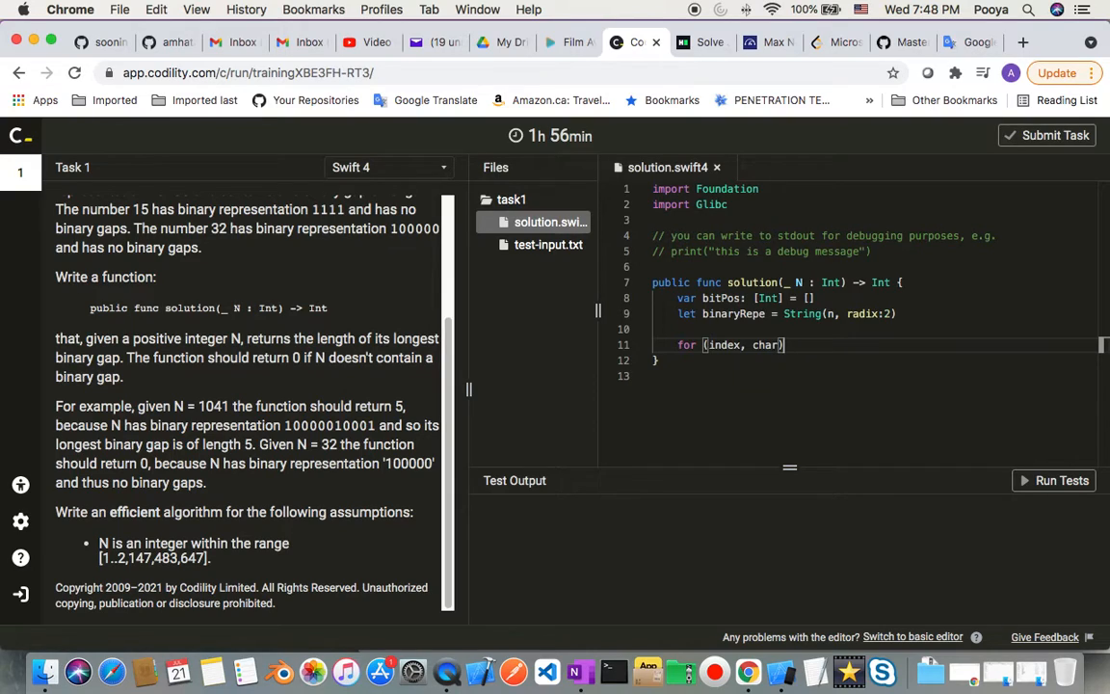
text(in)
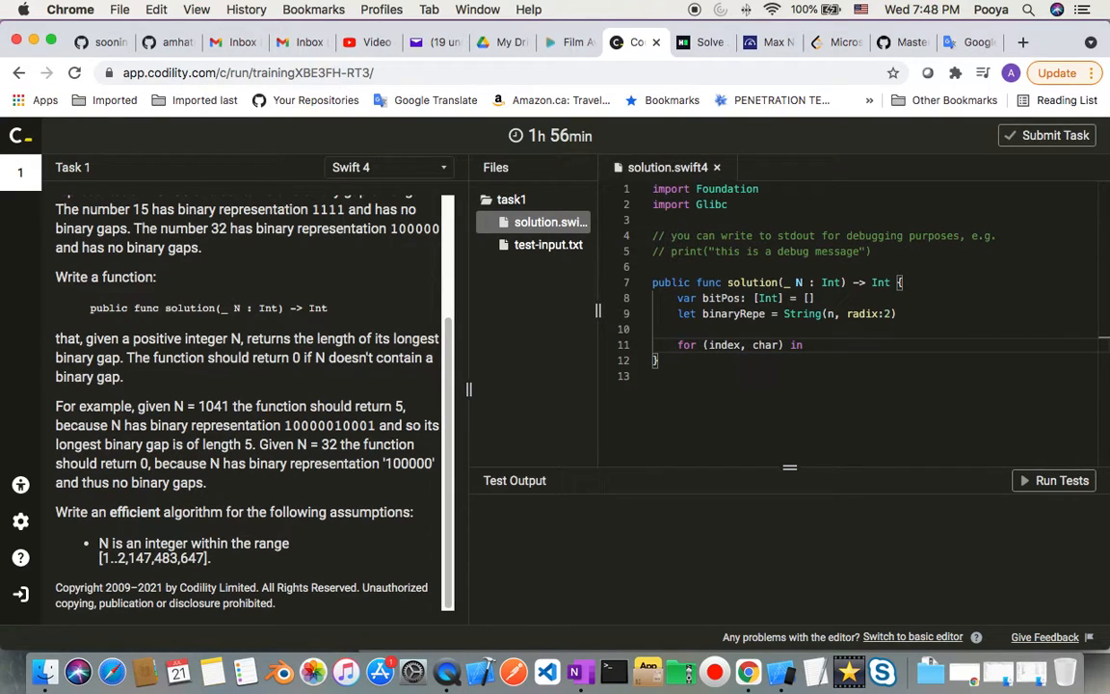
text(binaryRep)
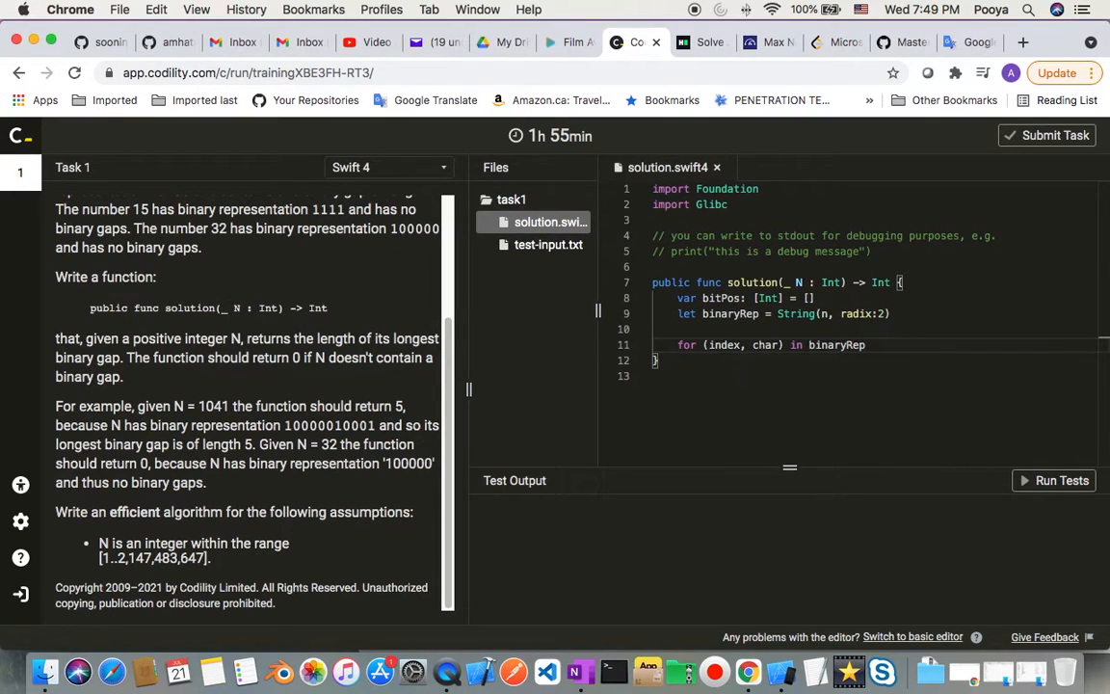
text(.en)
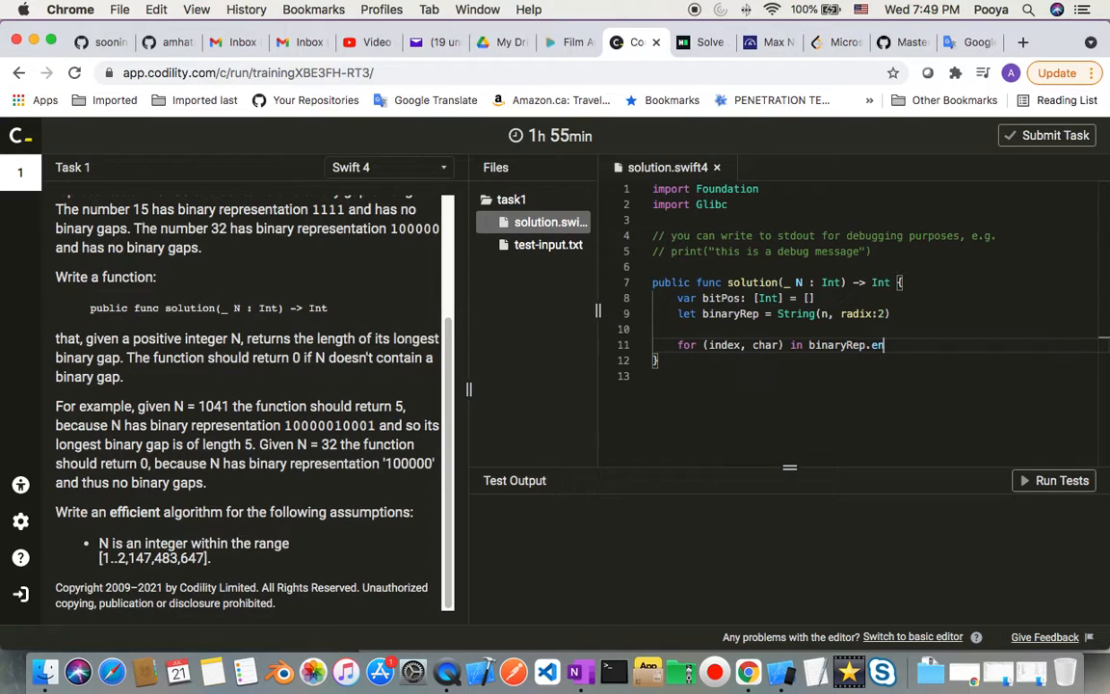
text(umer)
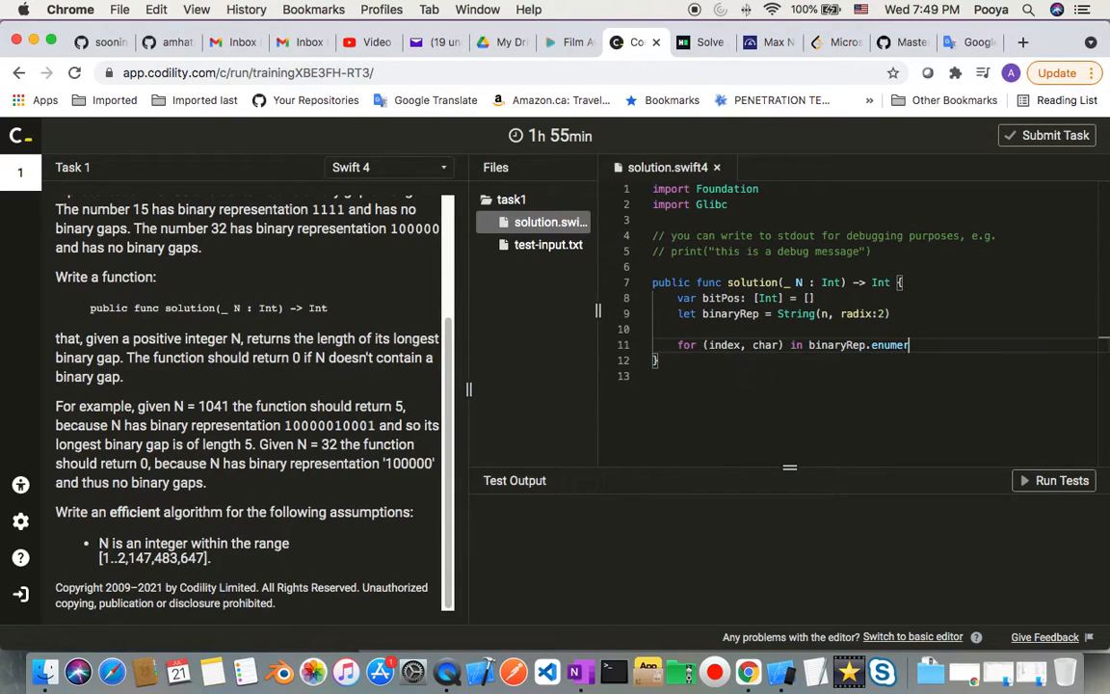
text(ated()
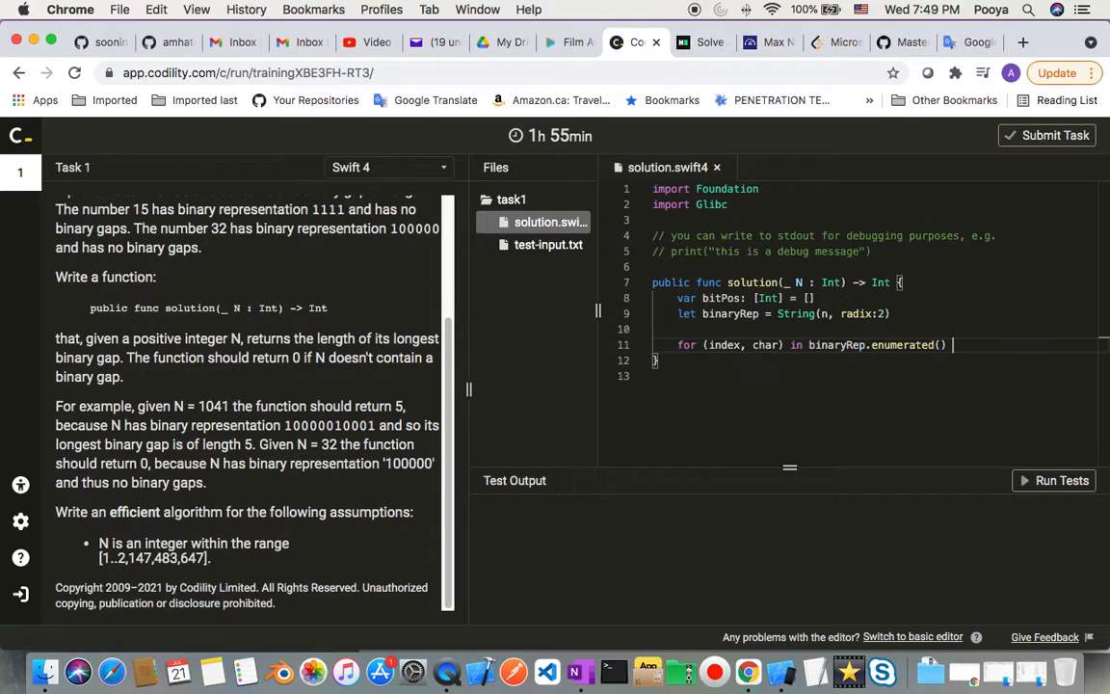
text(where)
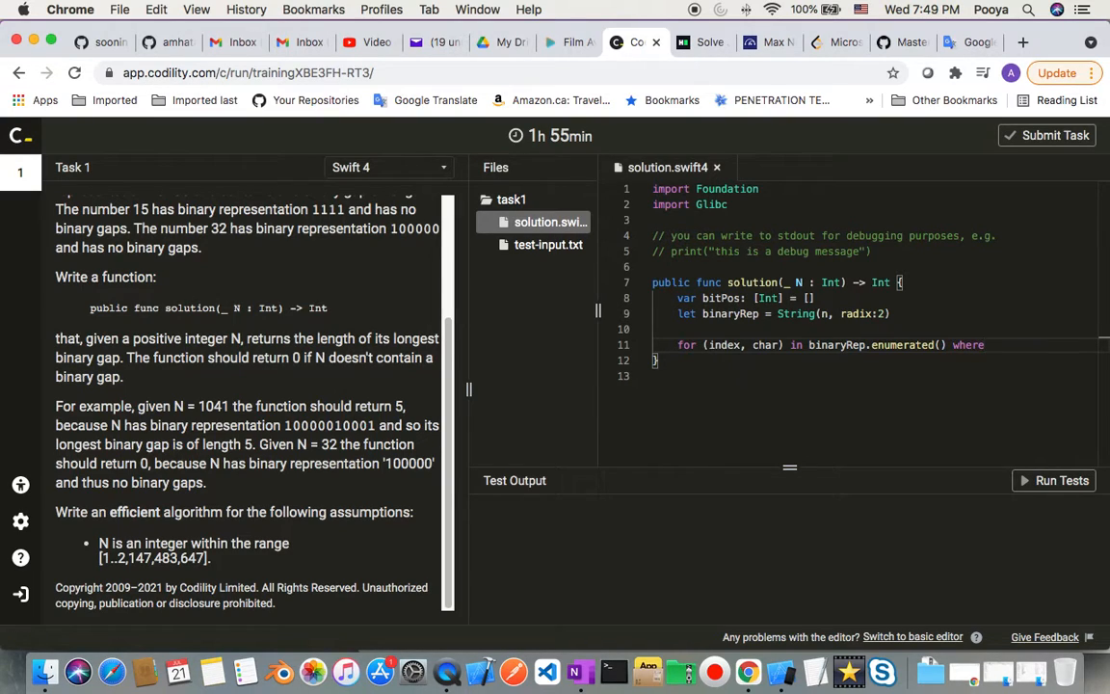
text(char)
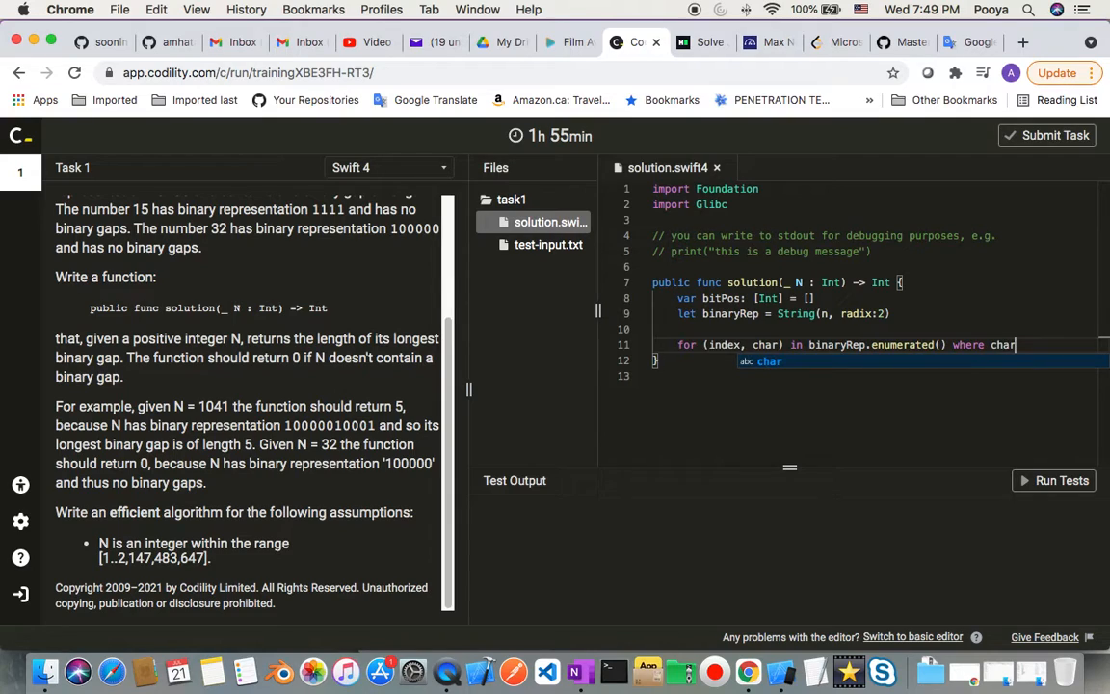
text(==)
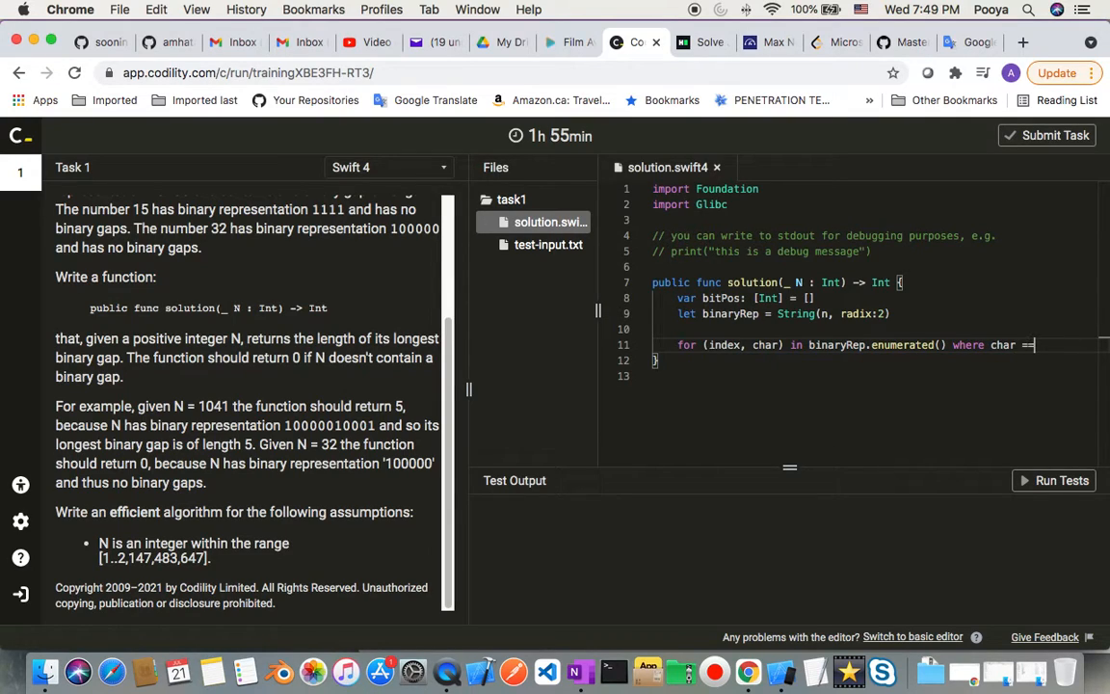
text("")
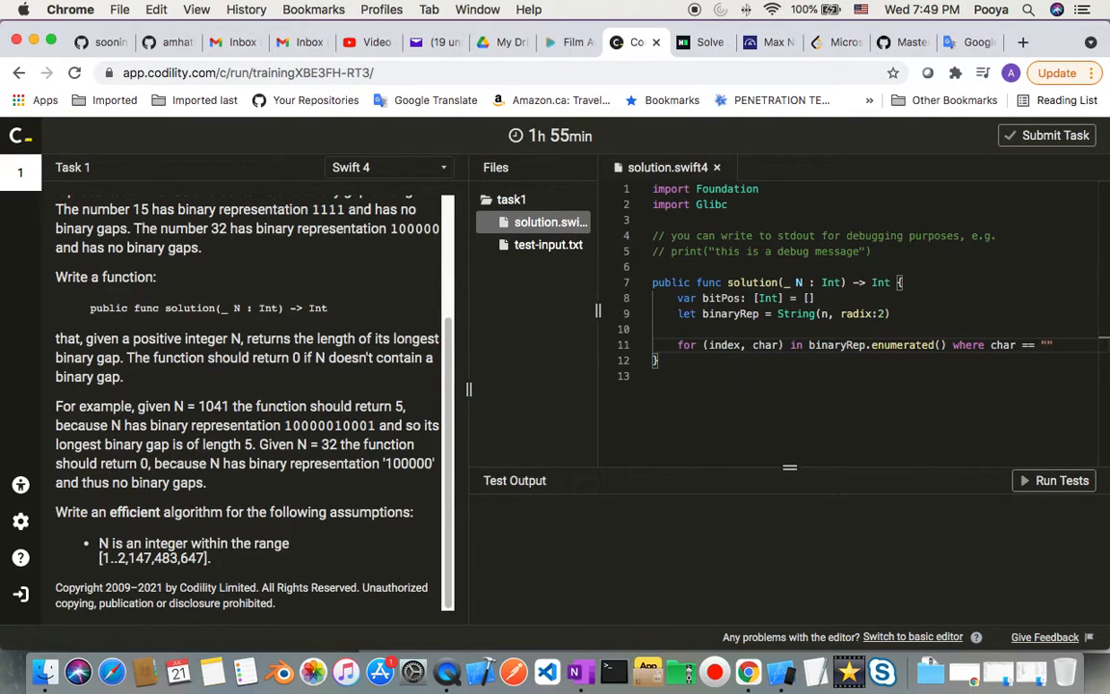
text(1)
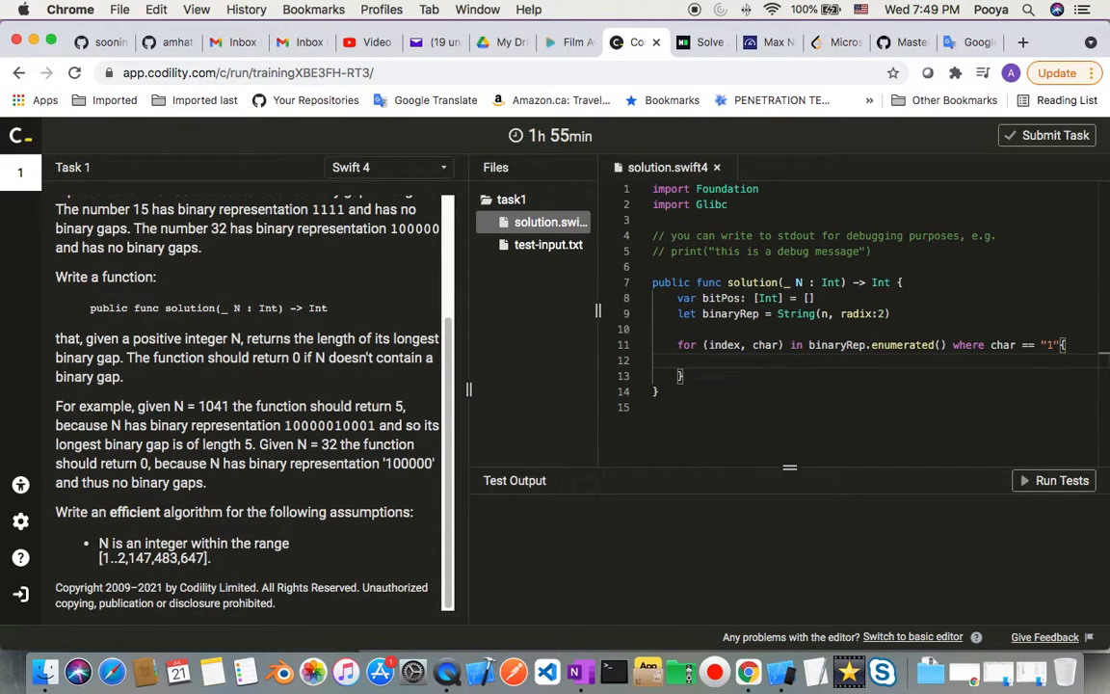
Inside the loop, append each index with 'bitPos.append(index)'.
text(bitPos)
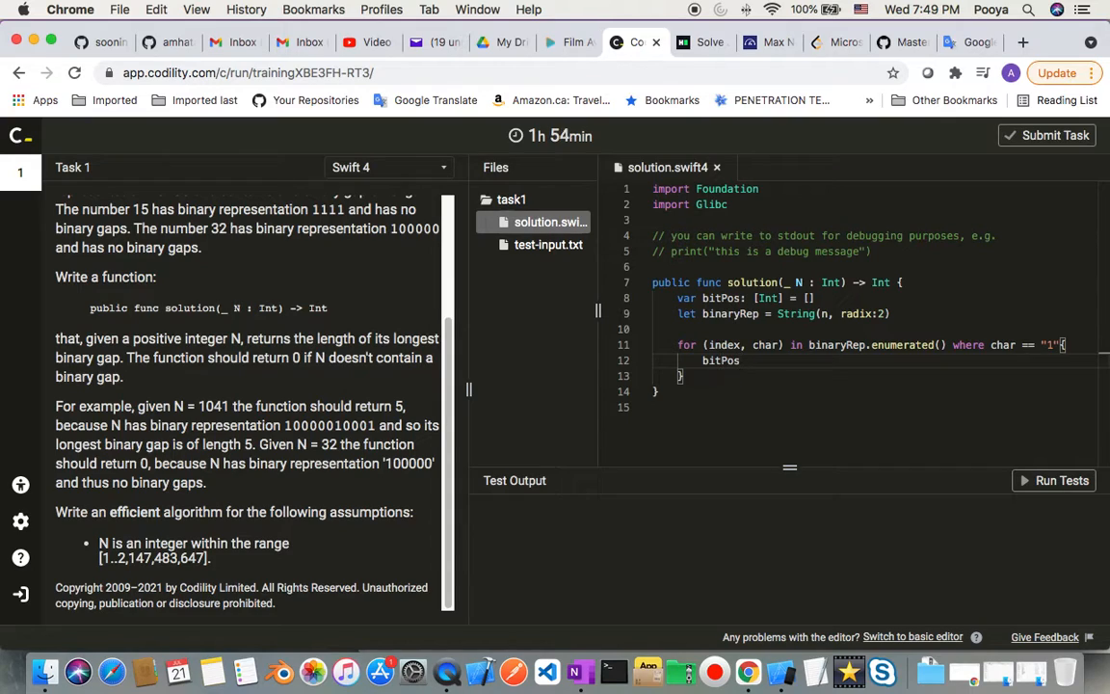
text(.apen)
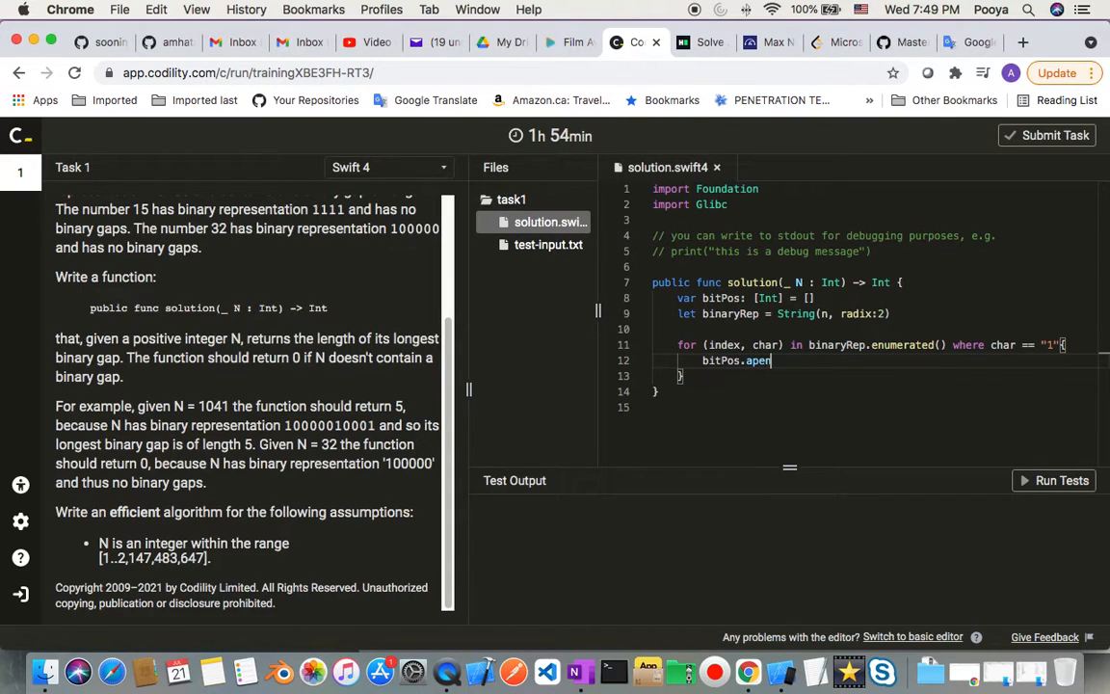
key(Backspace)
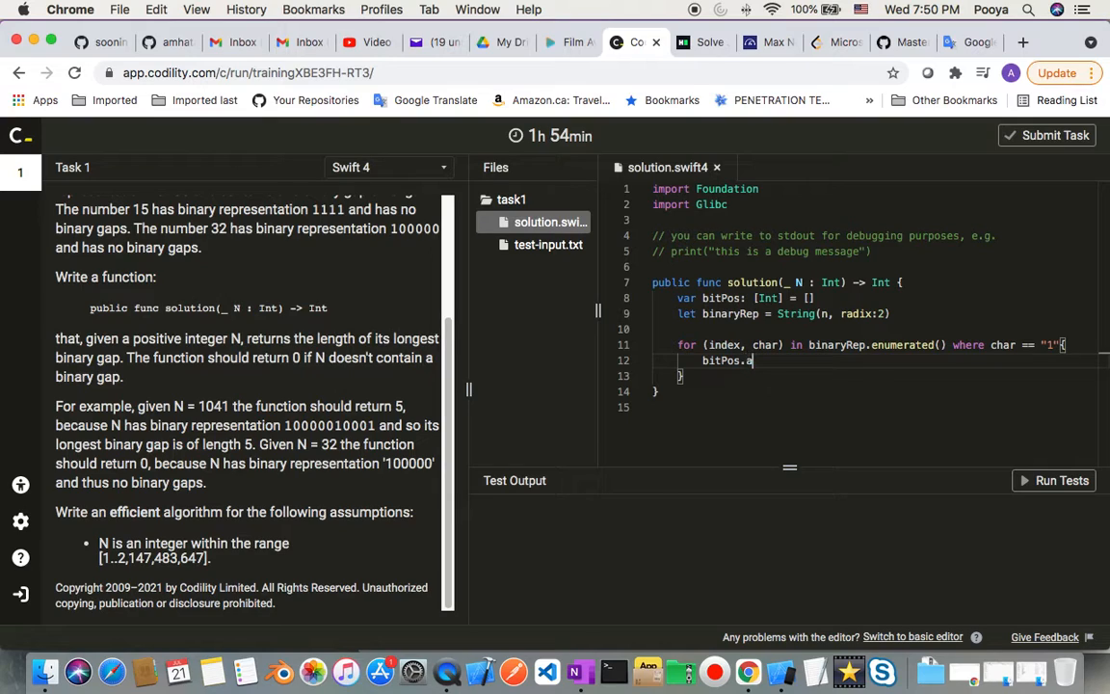
text(ppe)
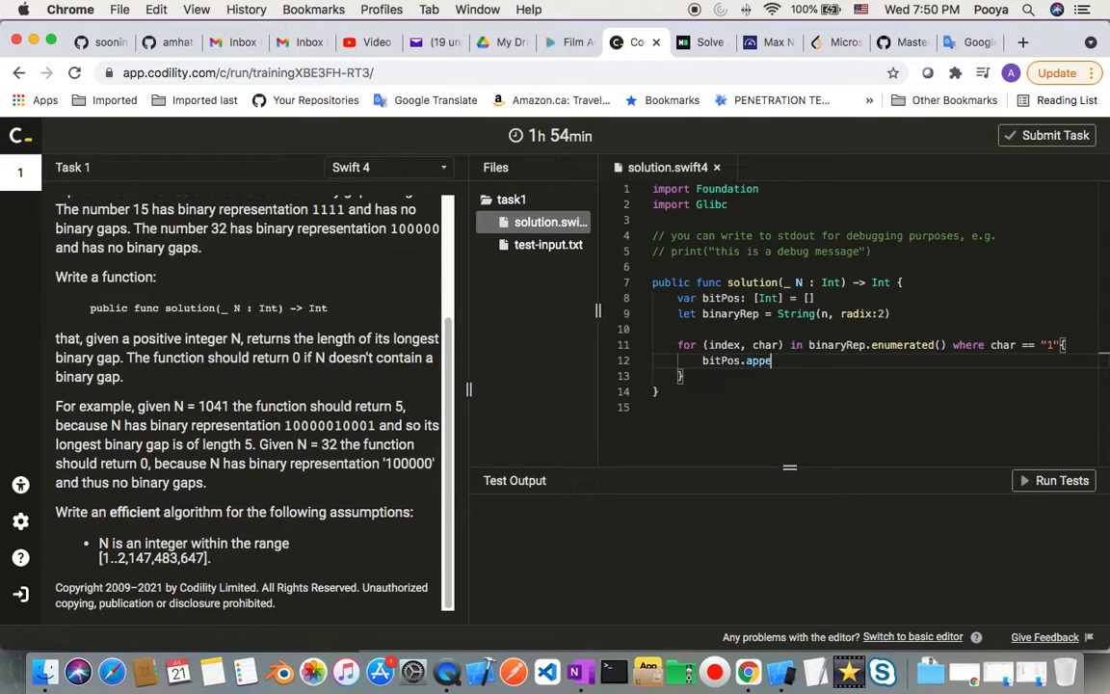
text(nd)
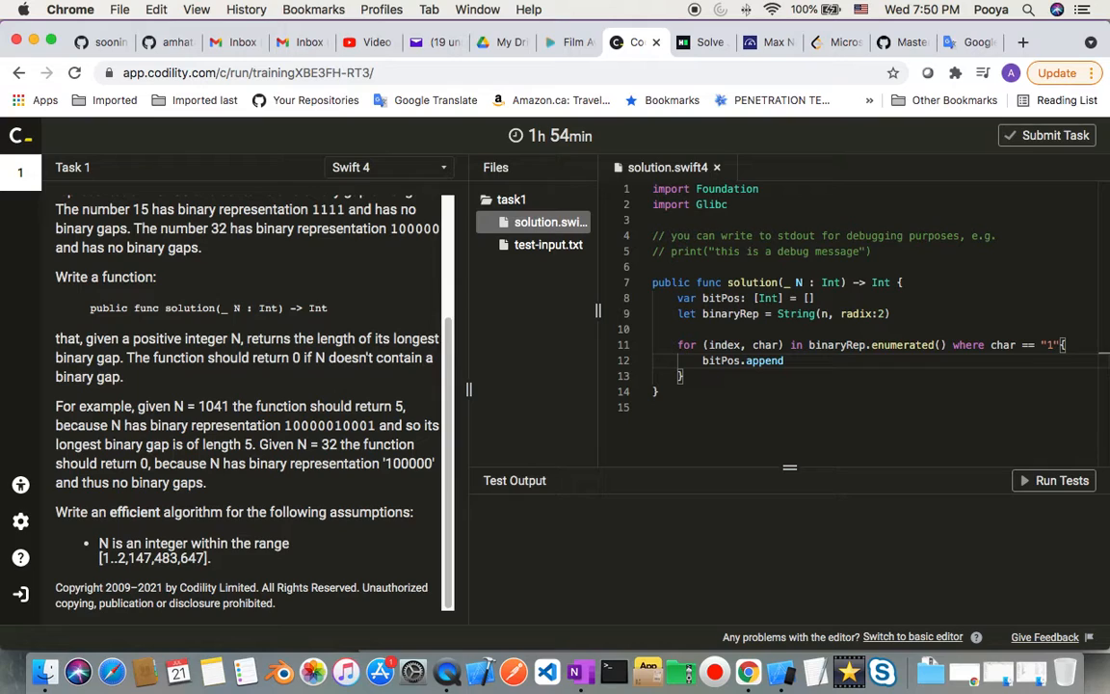
text((index))
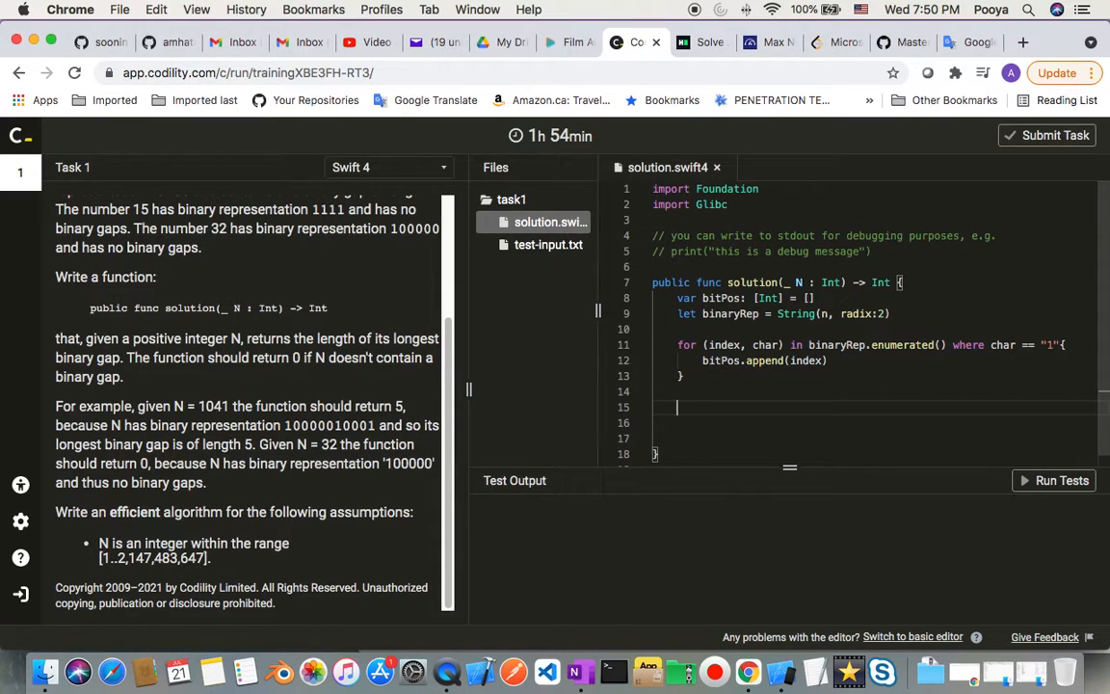
Declare 'var longestGap: Int = 0' below the loop, fixing typos.
text(var)
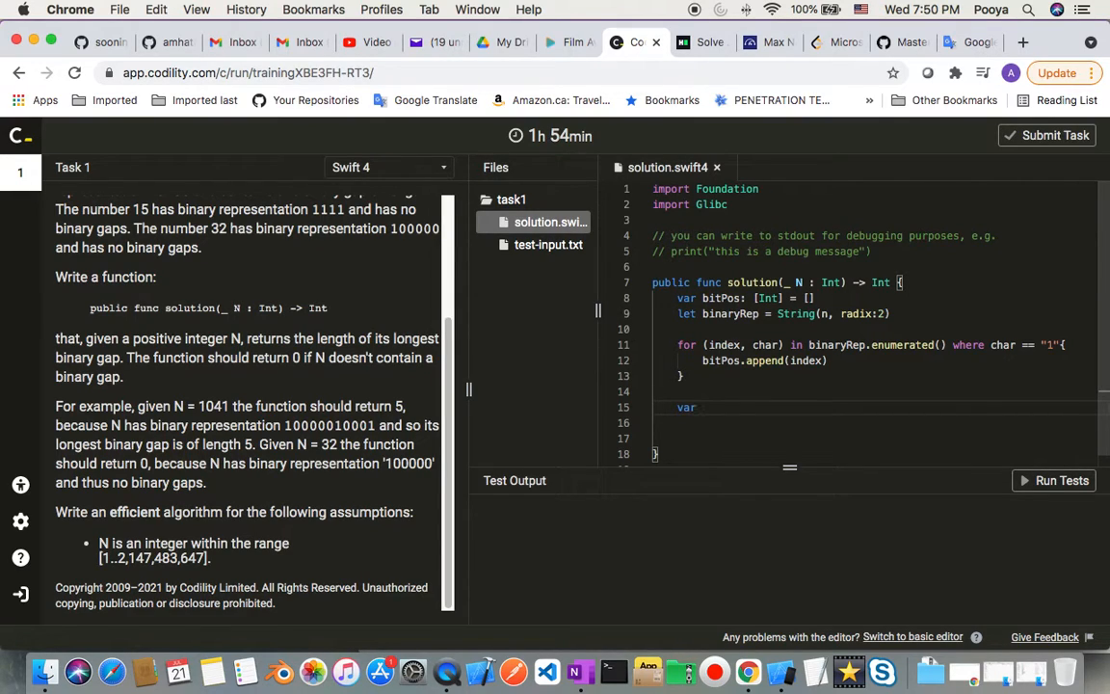
text(li)
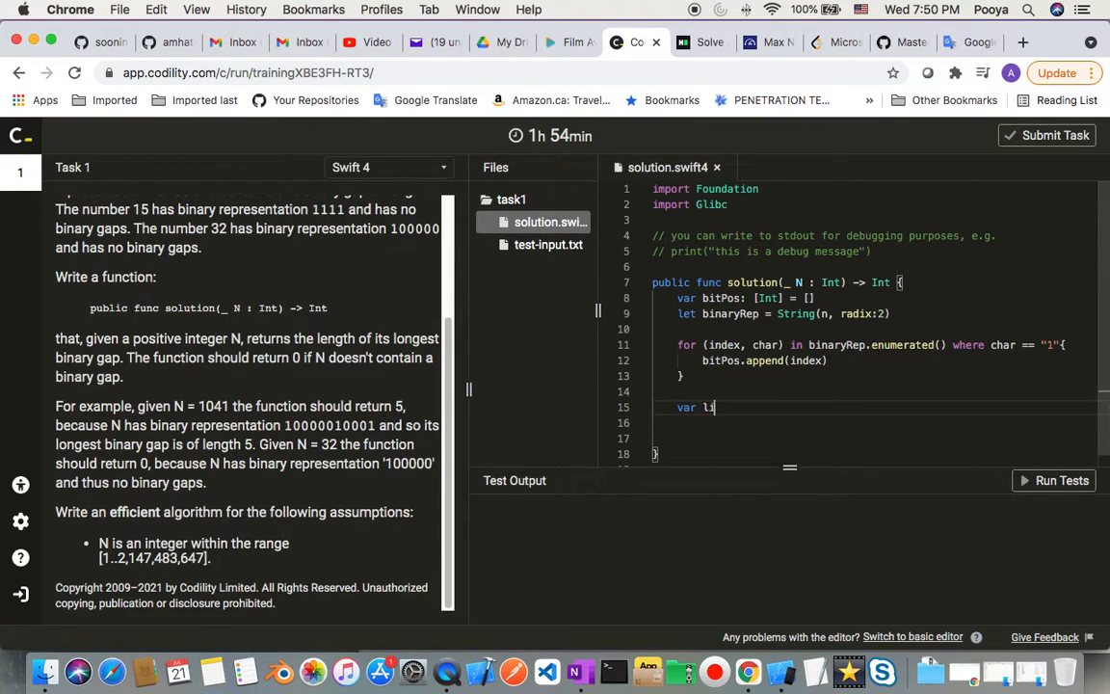
key(Backspace)
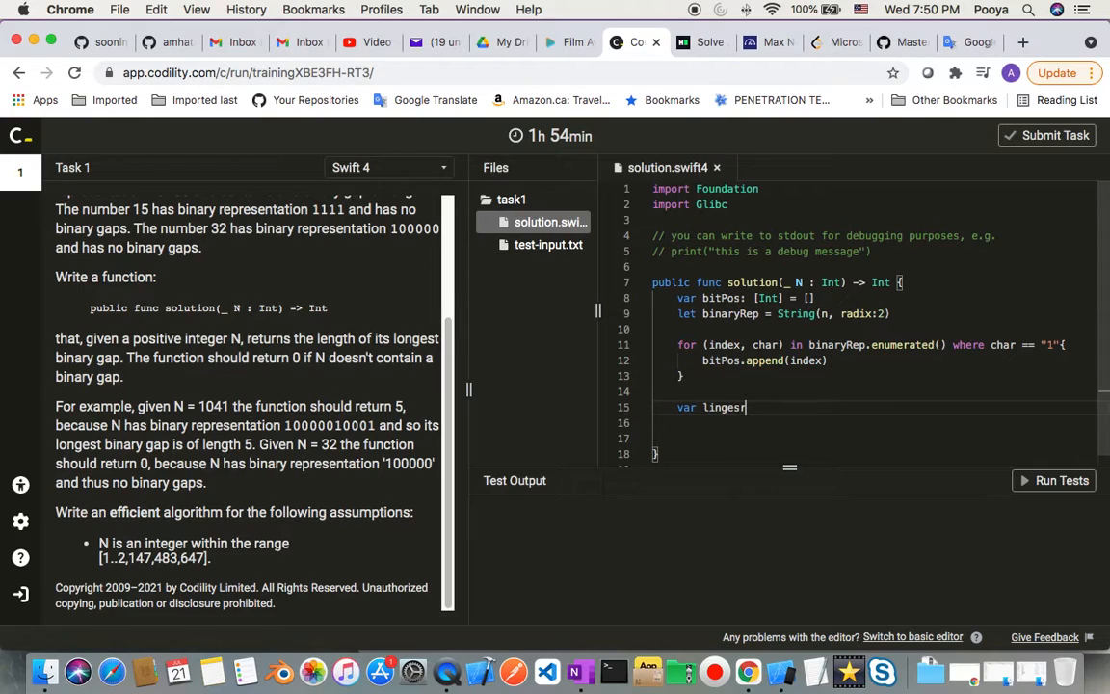
text(Ga)
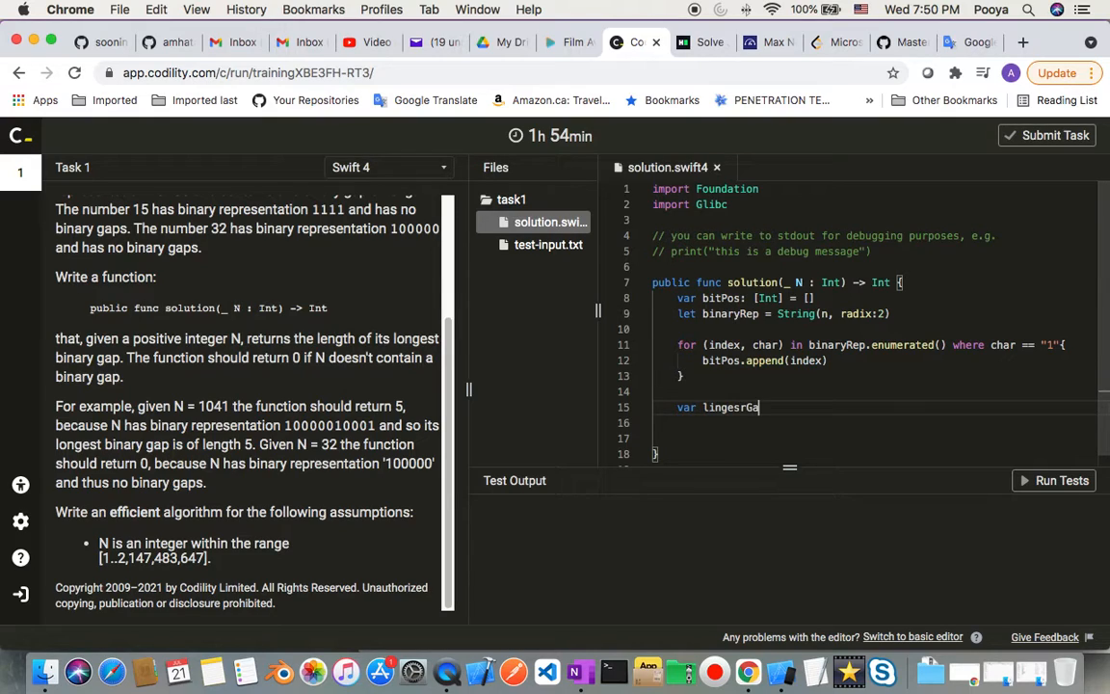
key(Backspace)
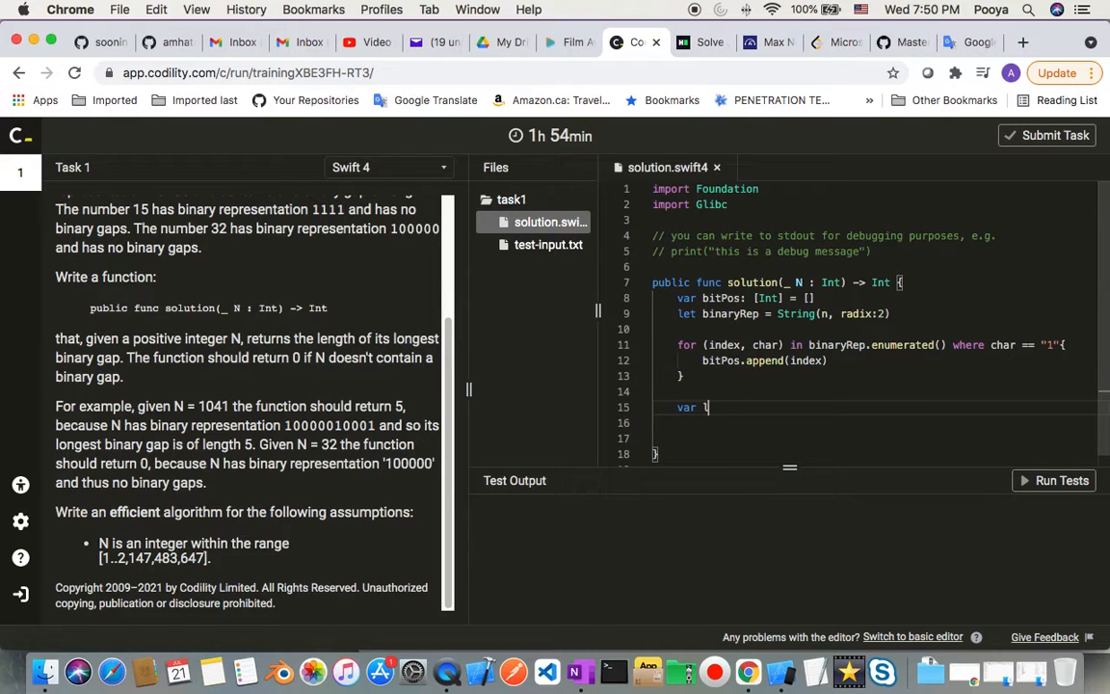
text(ongestGap)
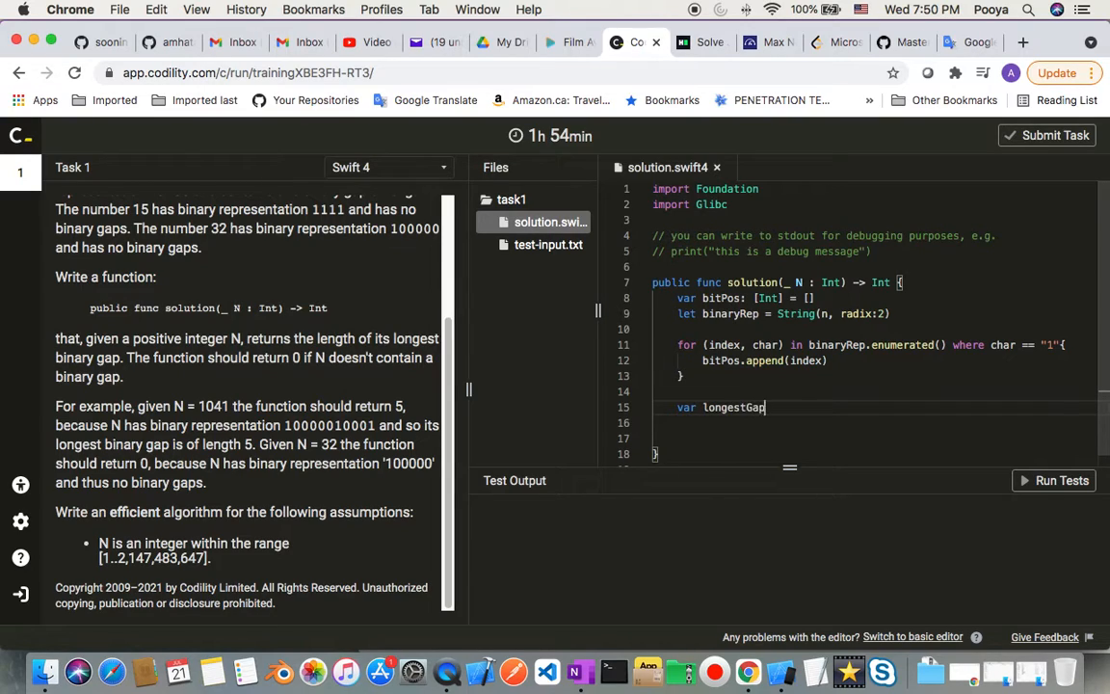
text(:)
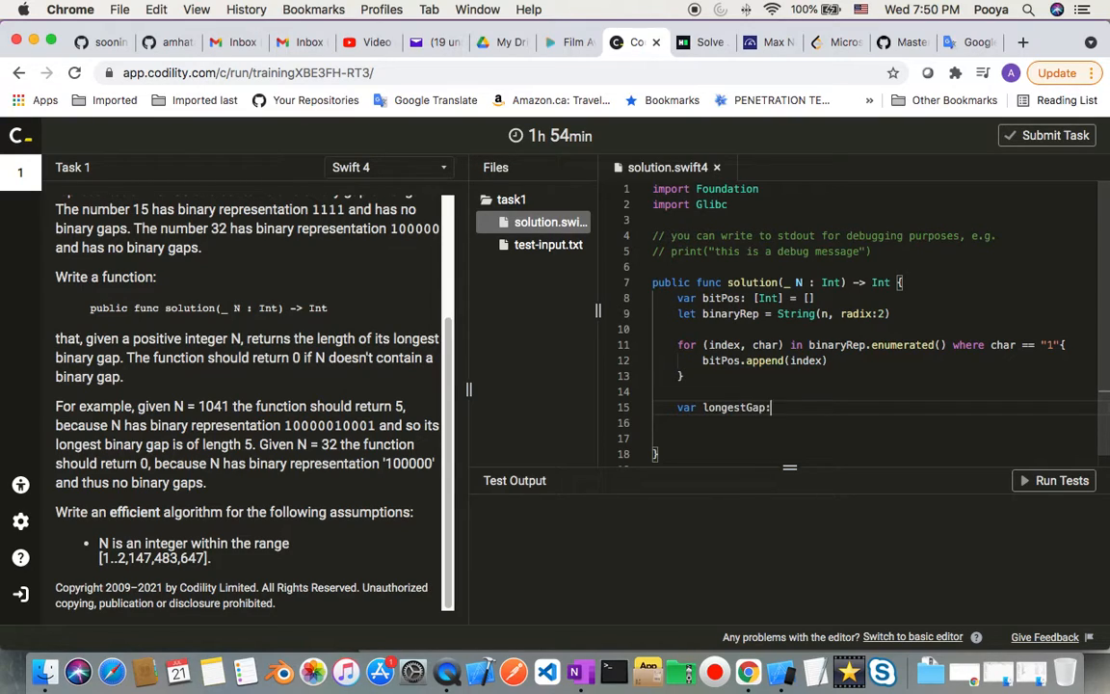
text(Int)
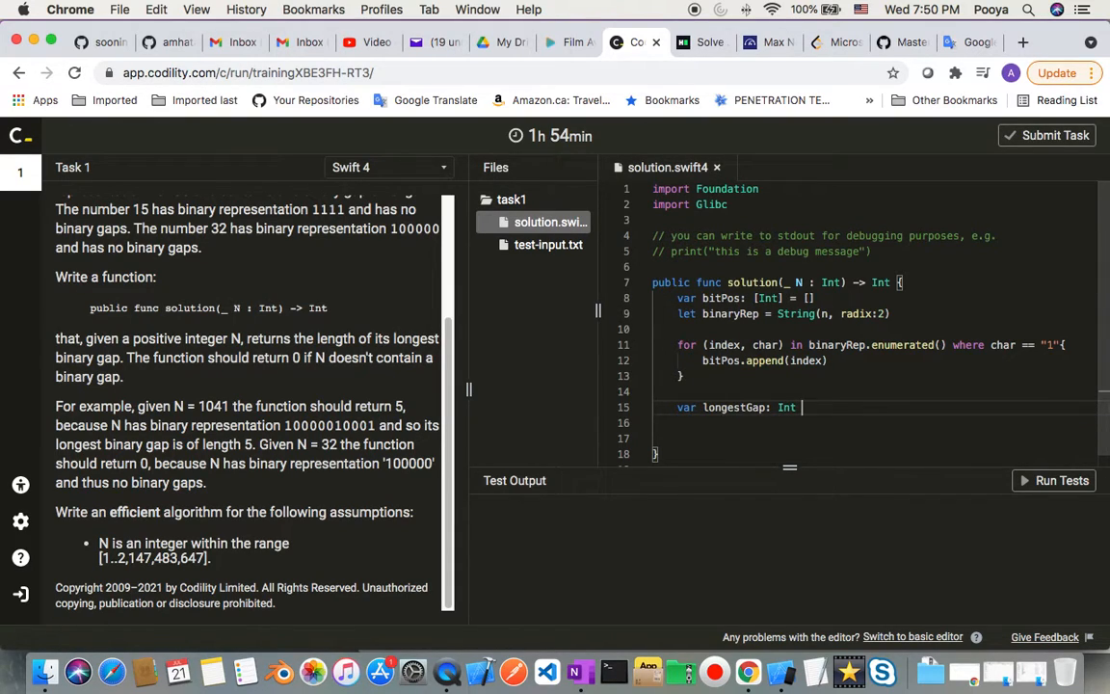
text(= 0)
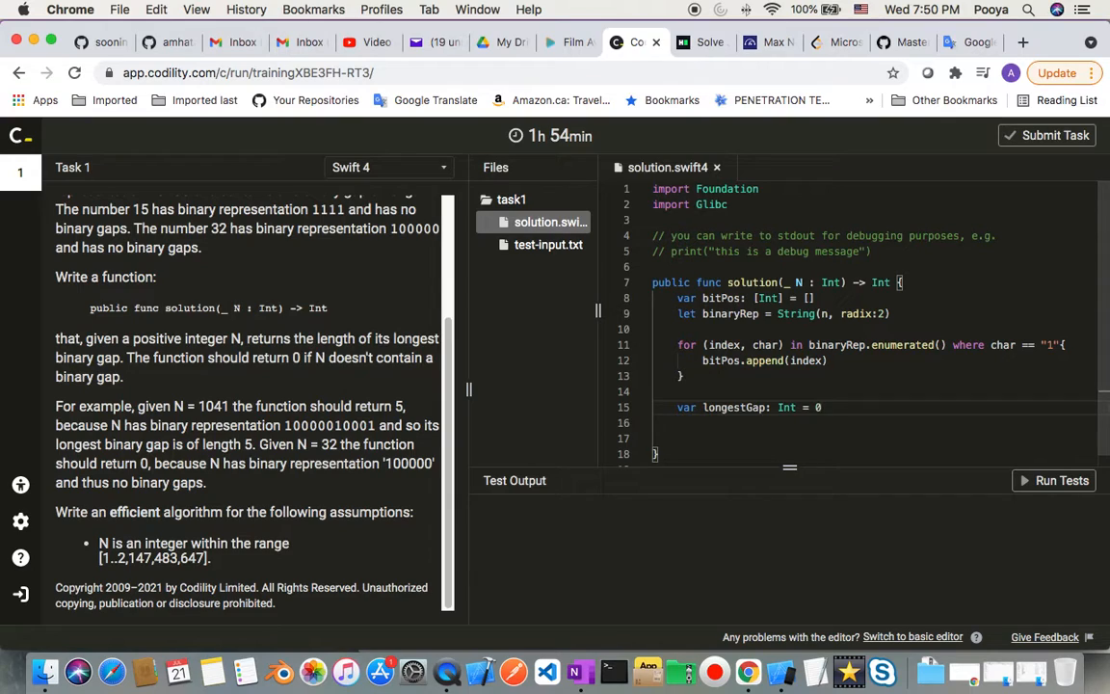
text(if)
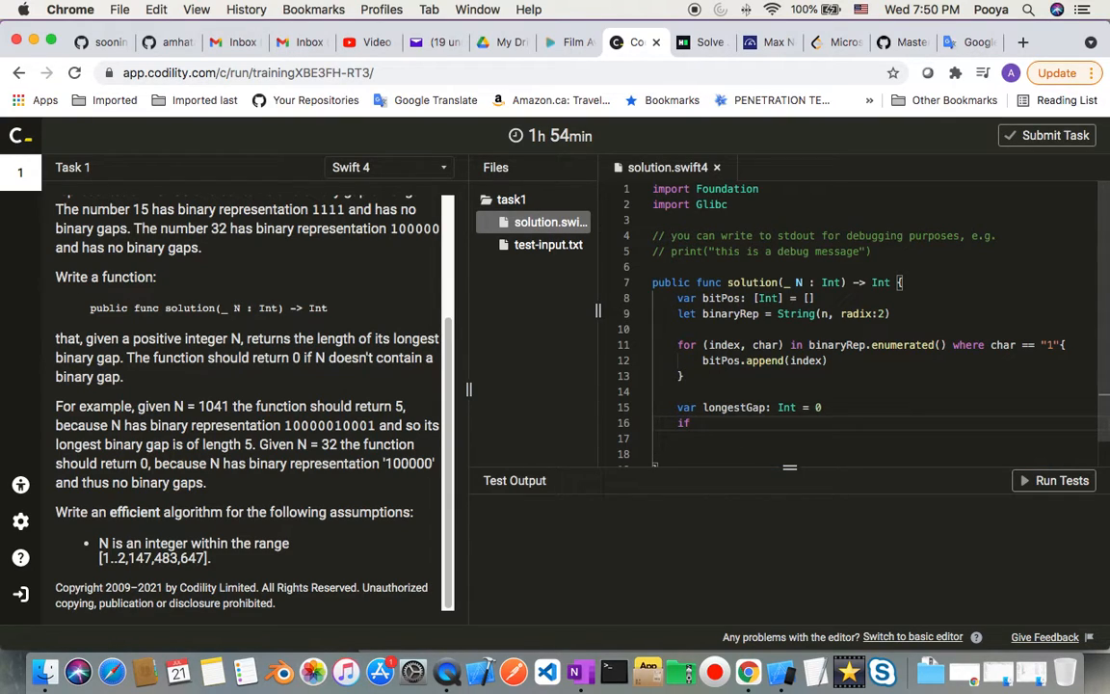
Add the condition 'if bitPos.count >= 2'.
text(bu)
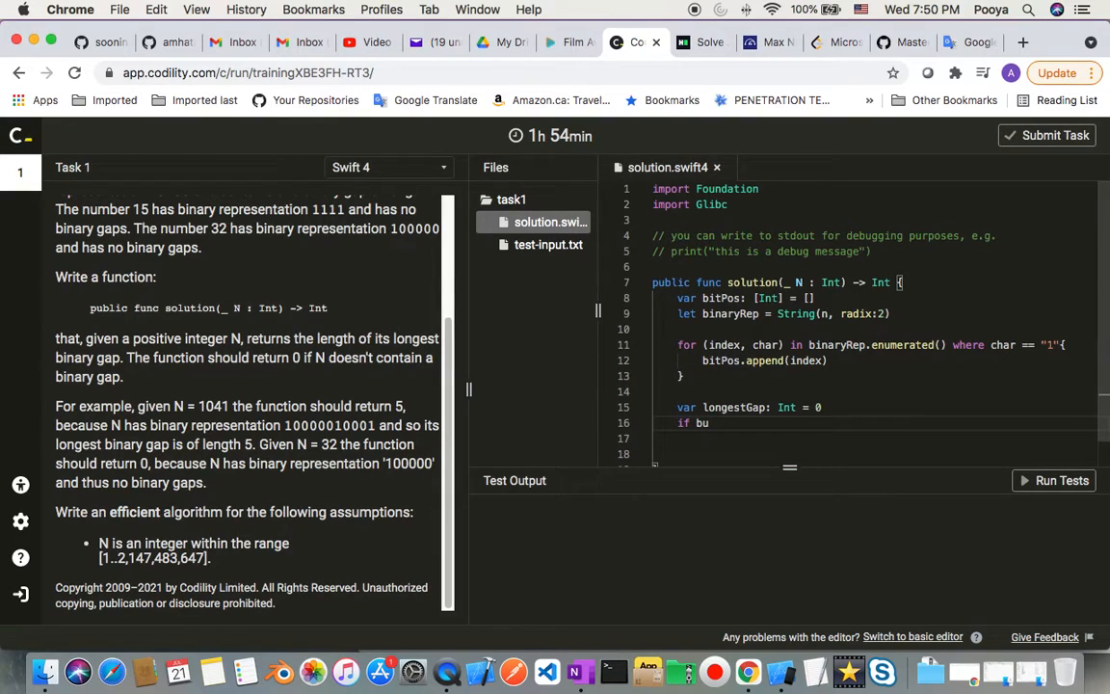
key(Backspace)
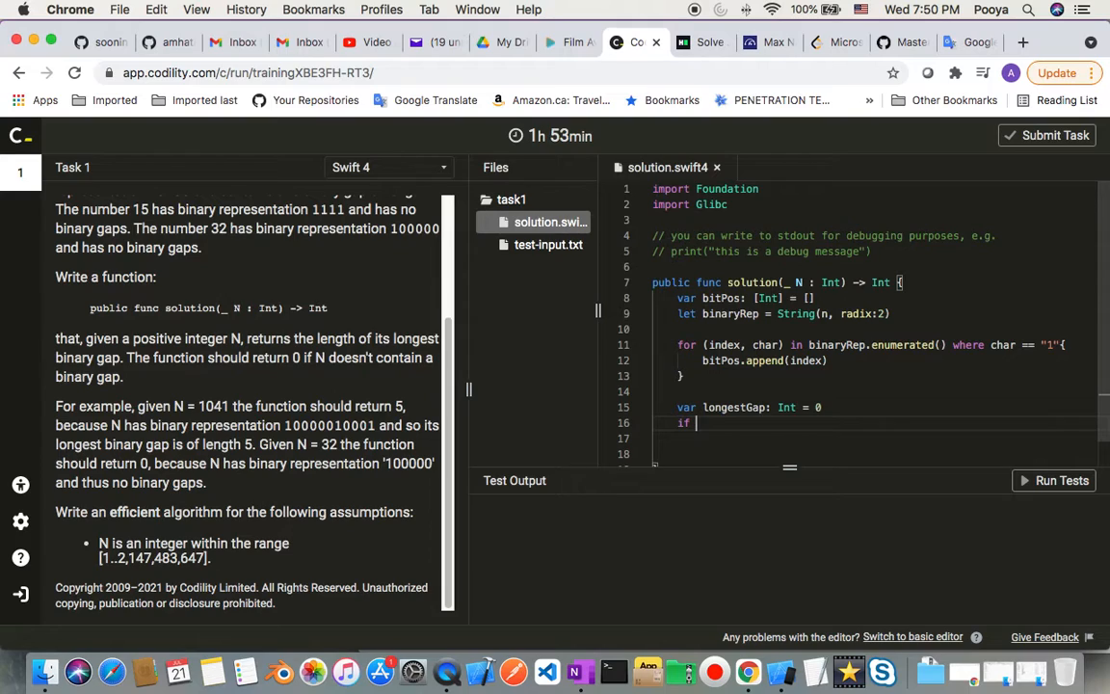
text(bitPos)
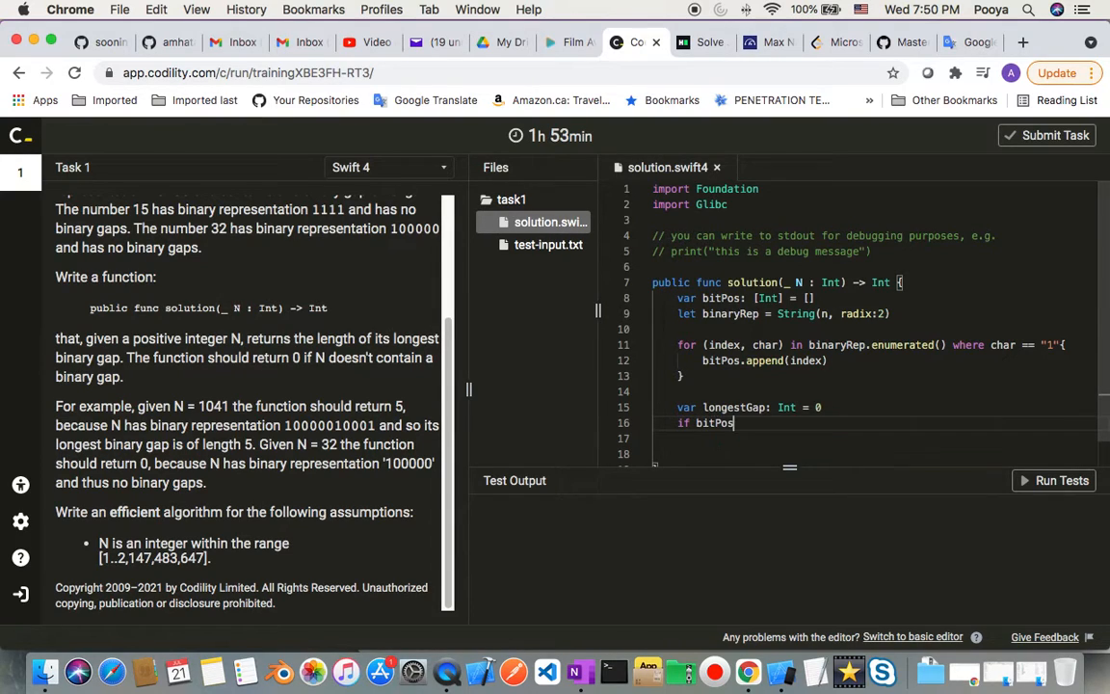
text(.)
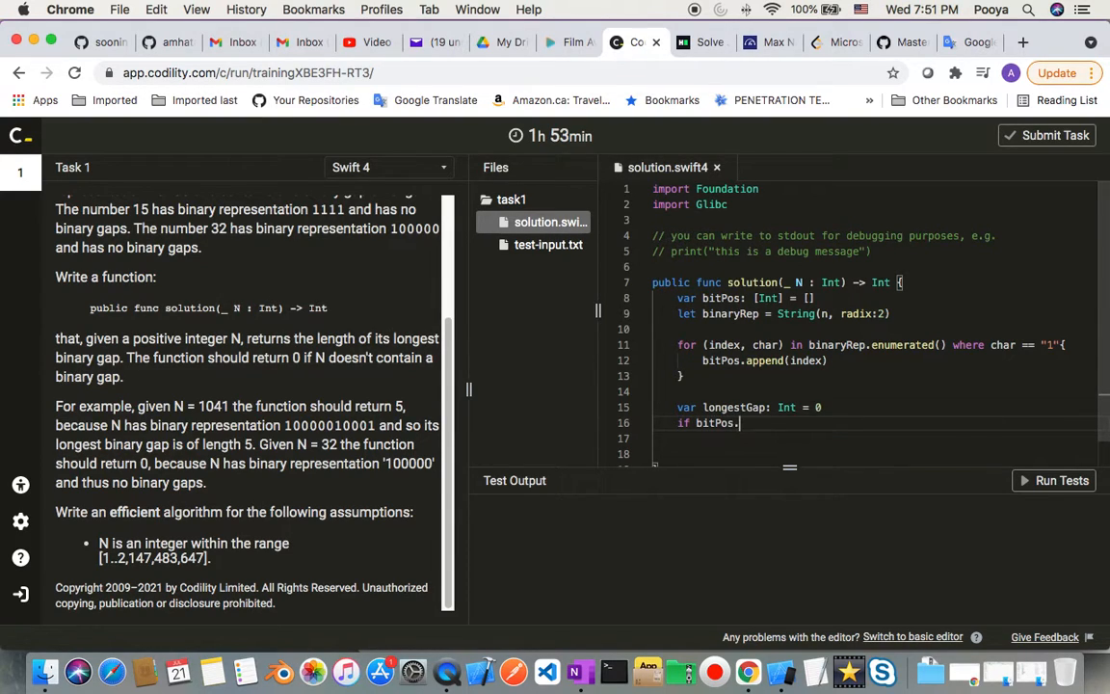
text(co)
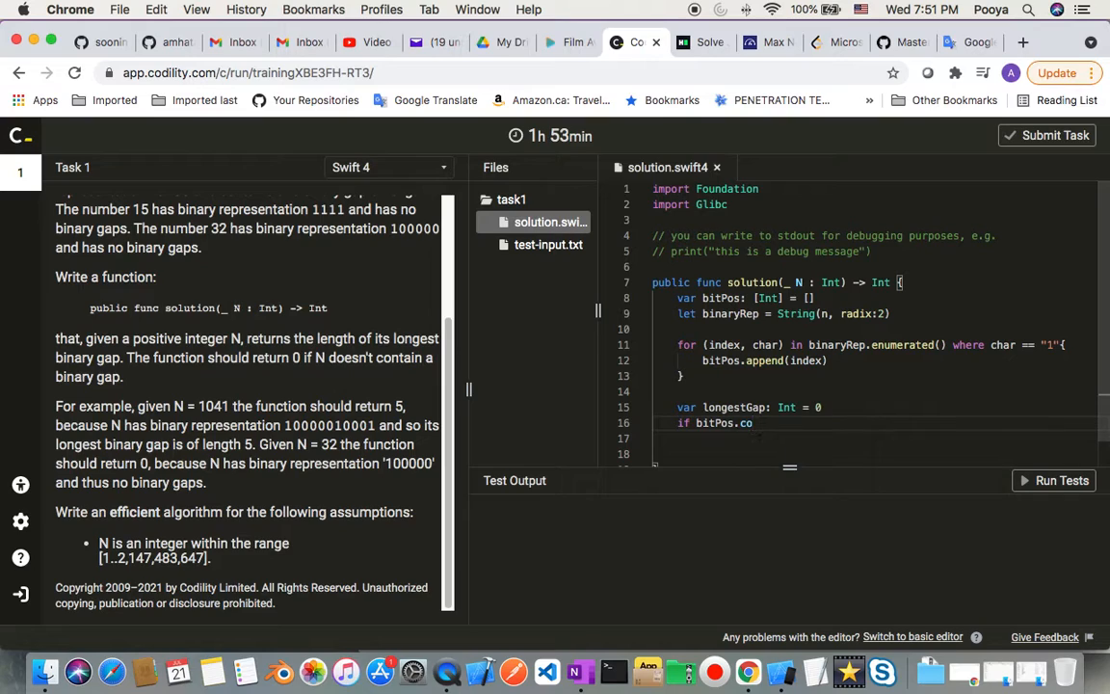
text(u)
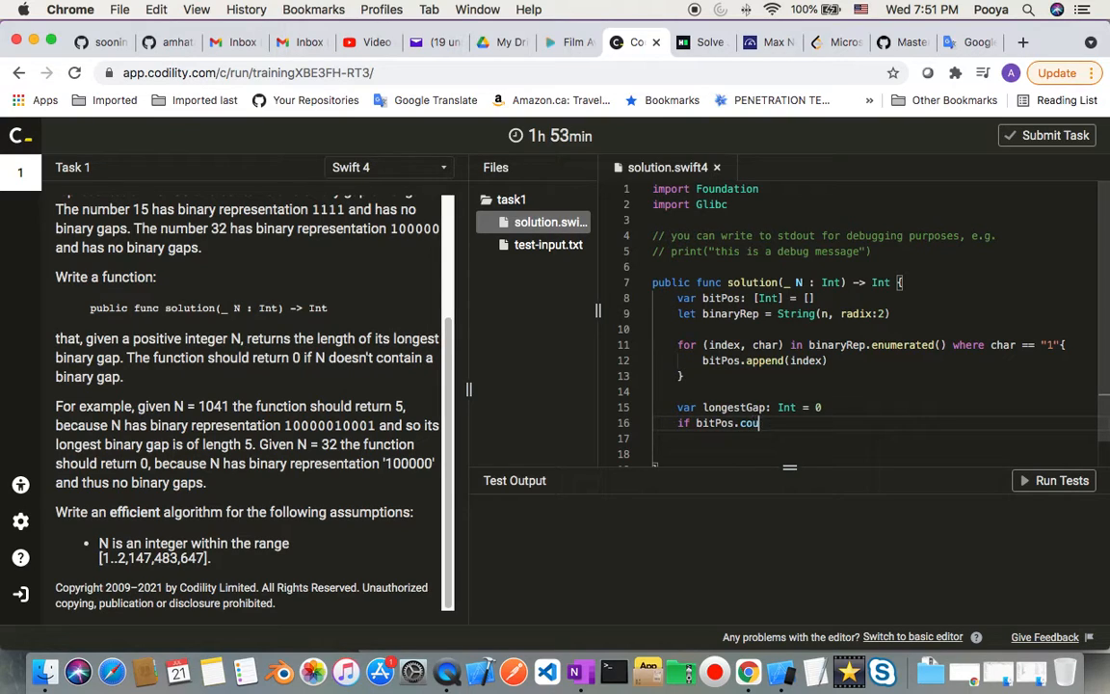
text(nt)
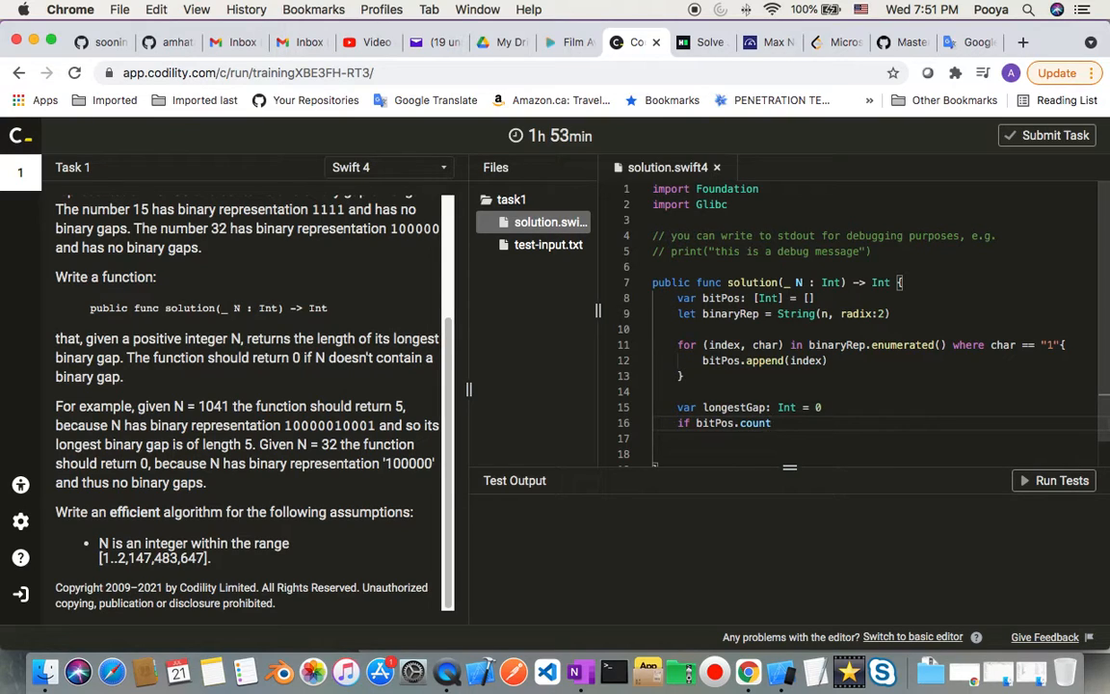
text(>=)
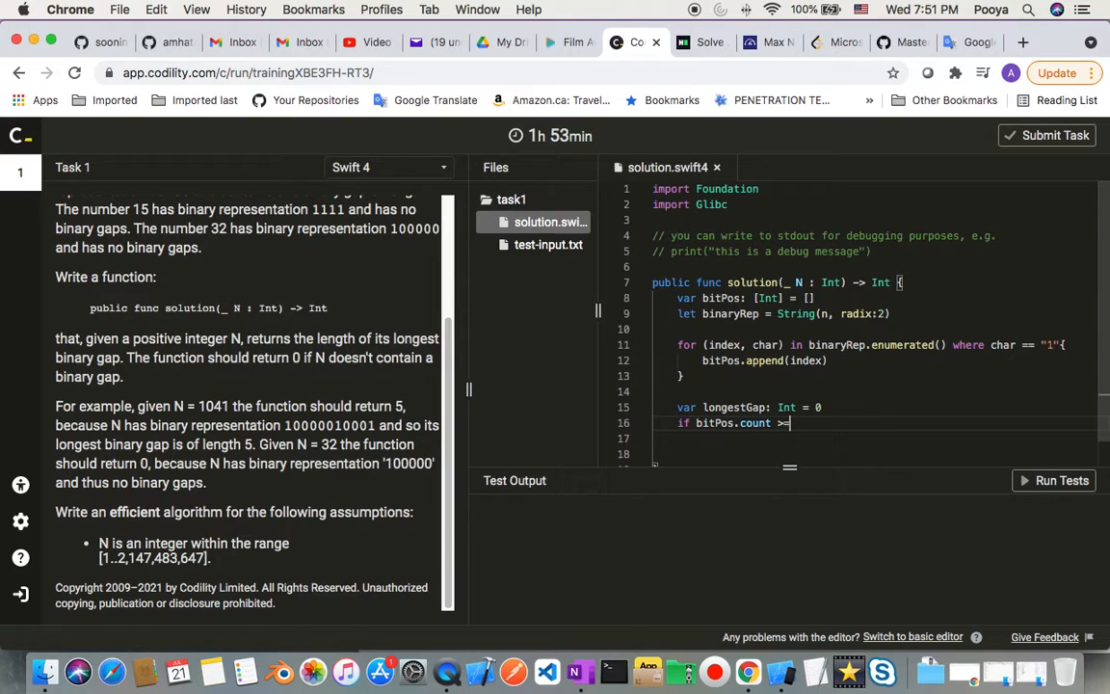
text(2 {)
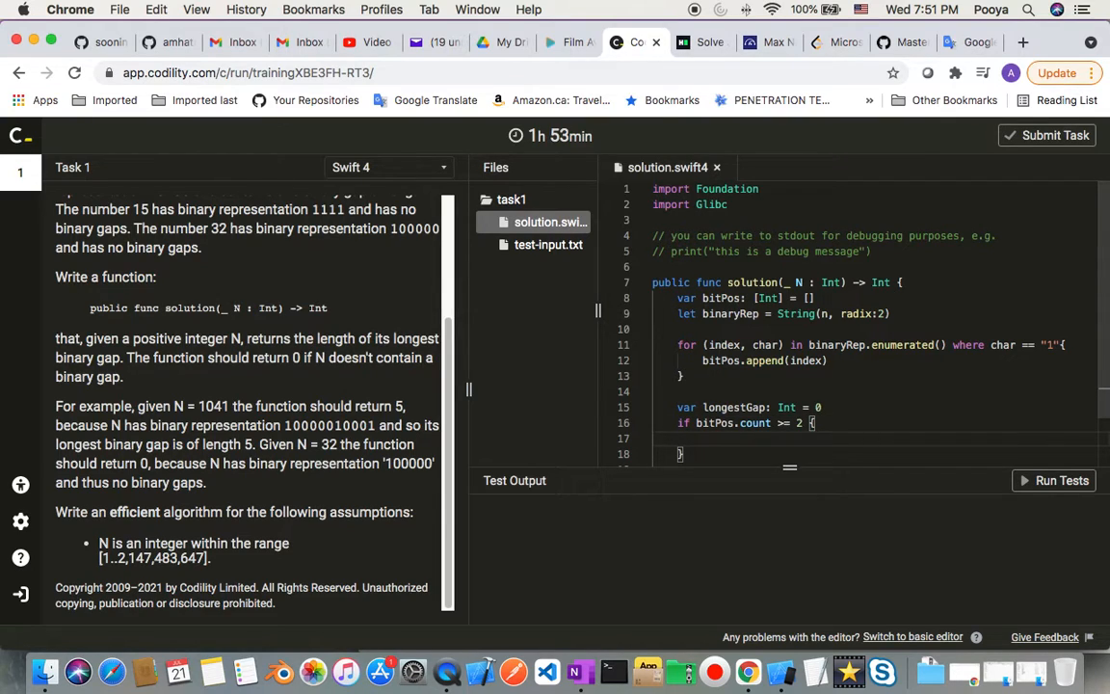
Write the loop 'for i in 0...bitPos.count -2'.
text(for)
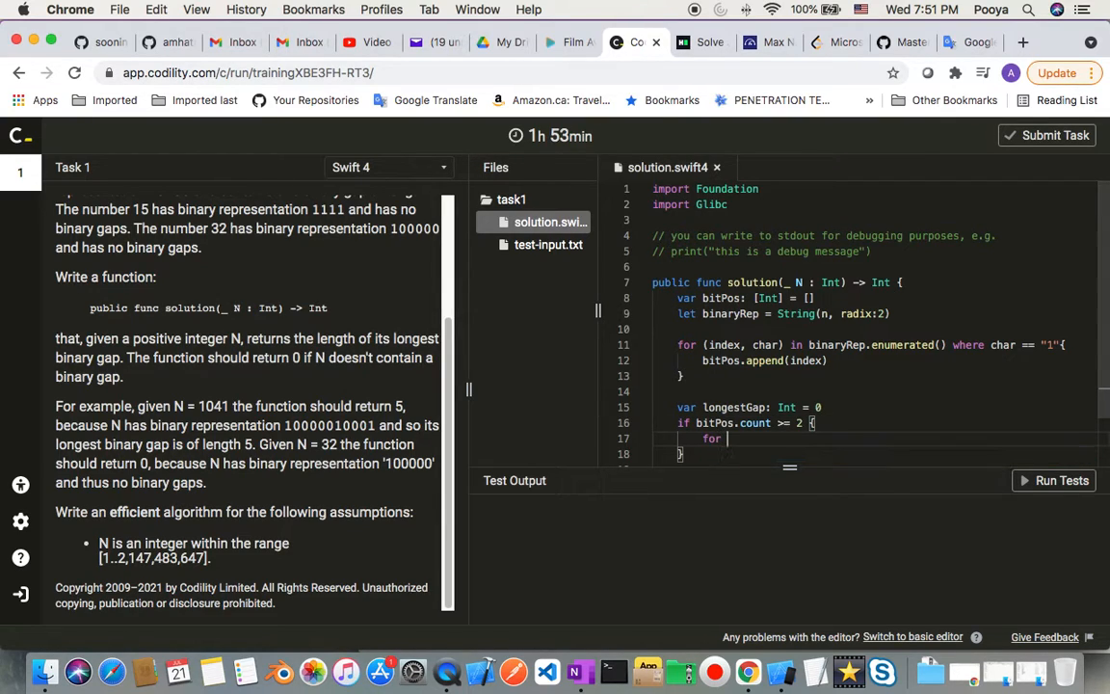
text(i)
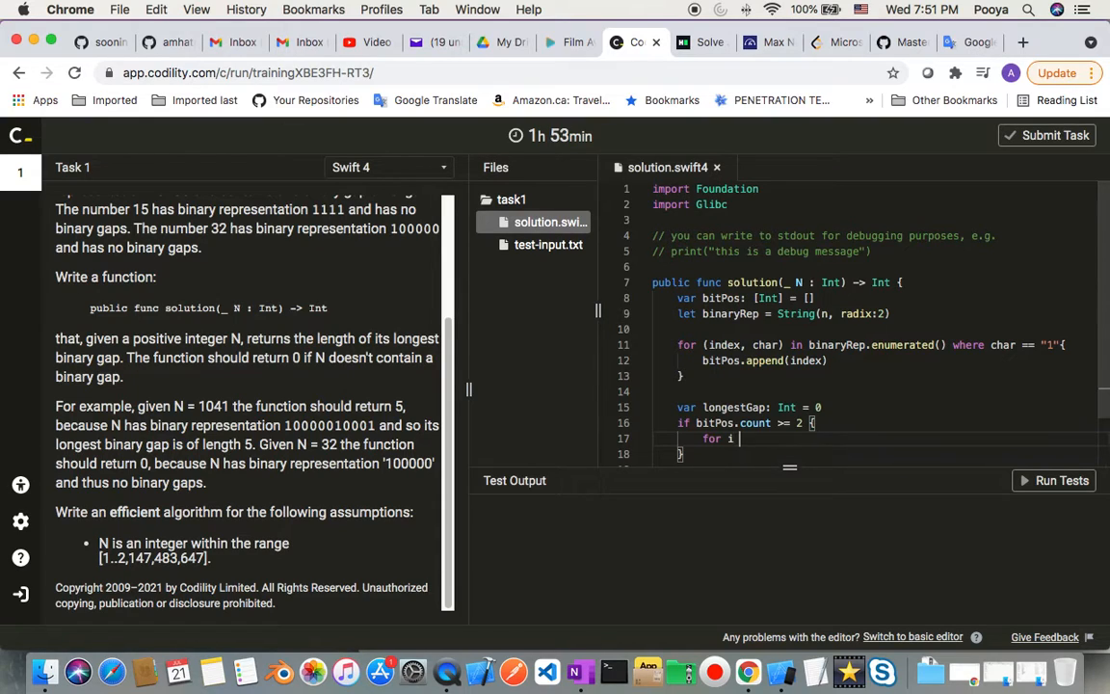
text(in)
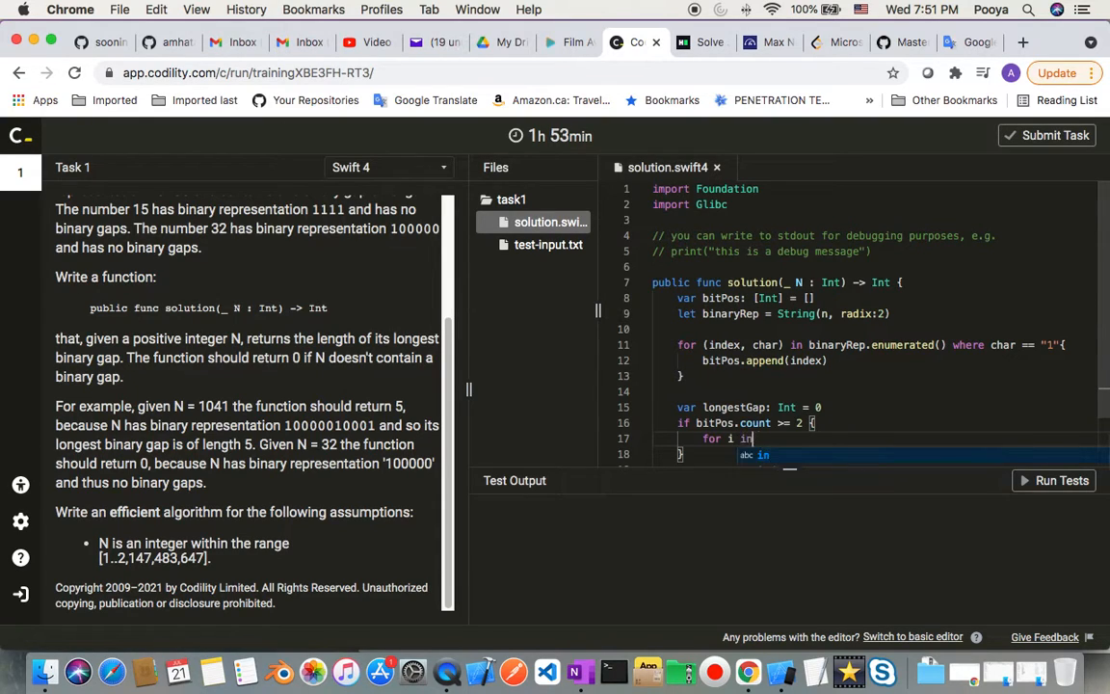
text(0)
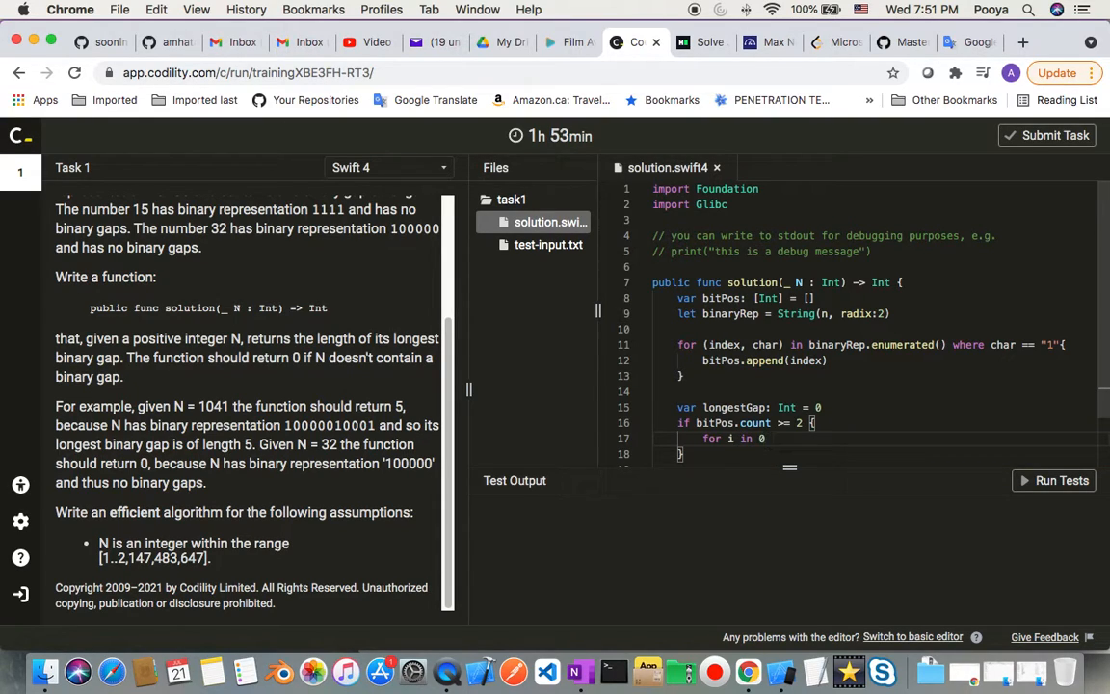
text(...)
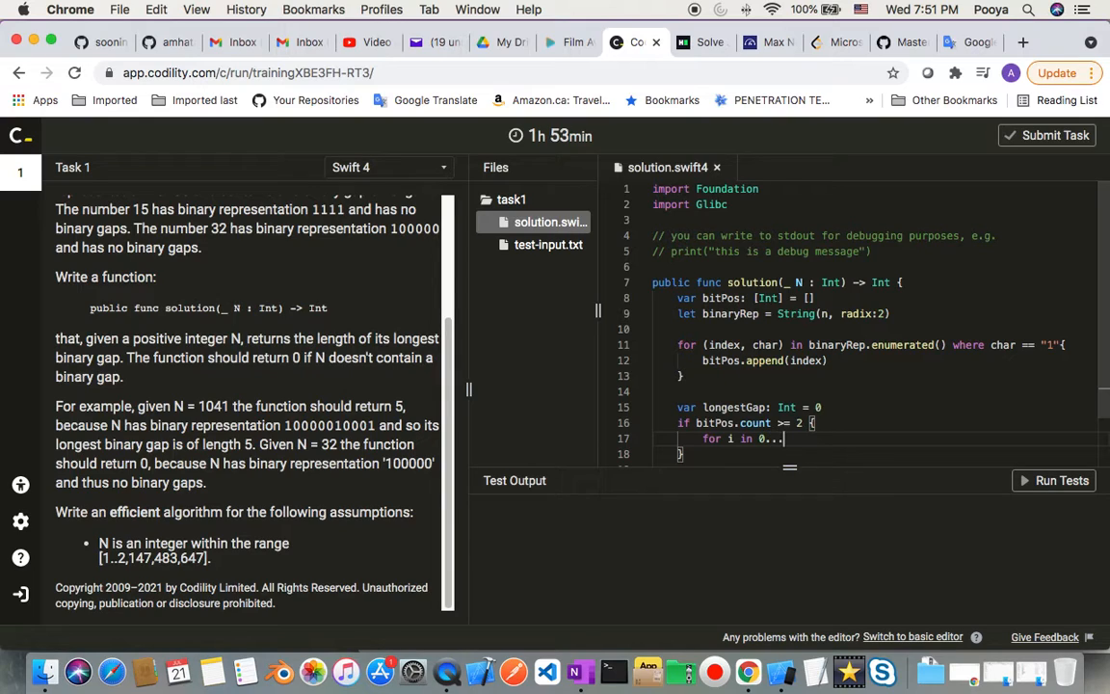
text(b)
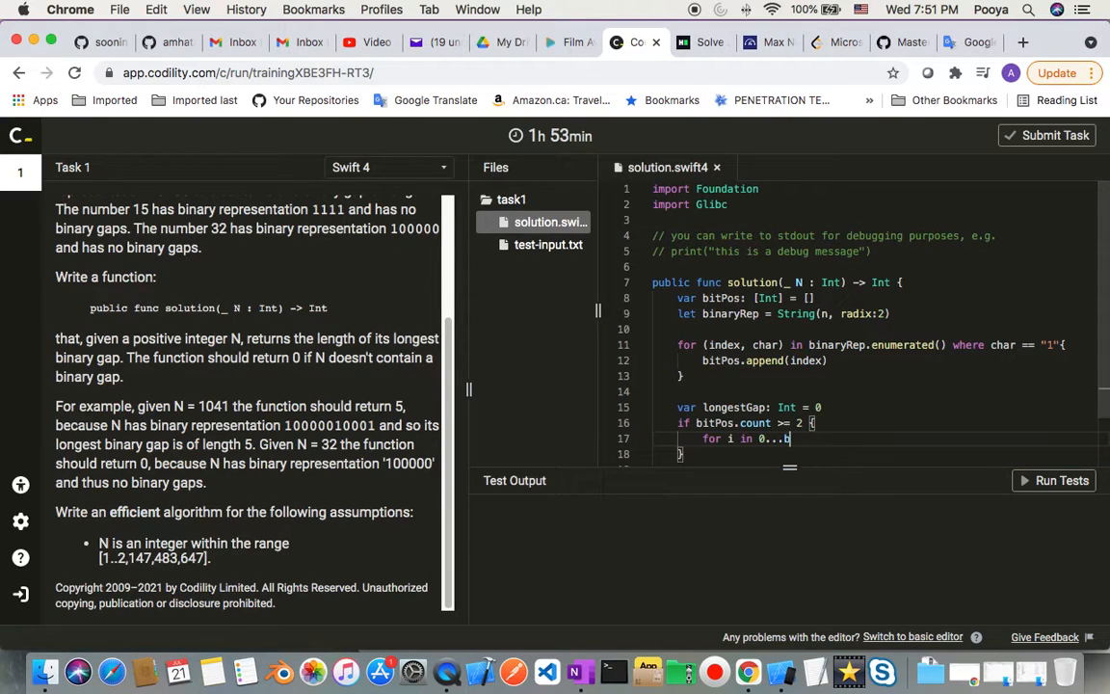
text(itPos)
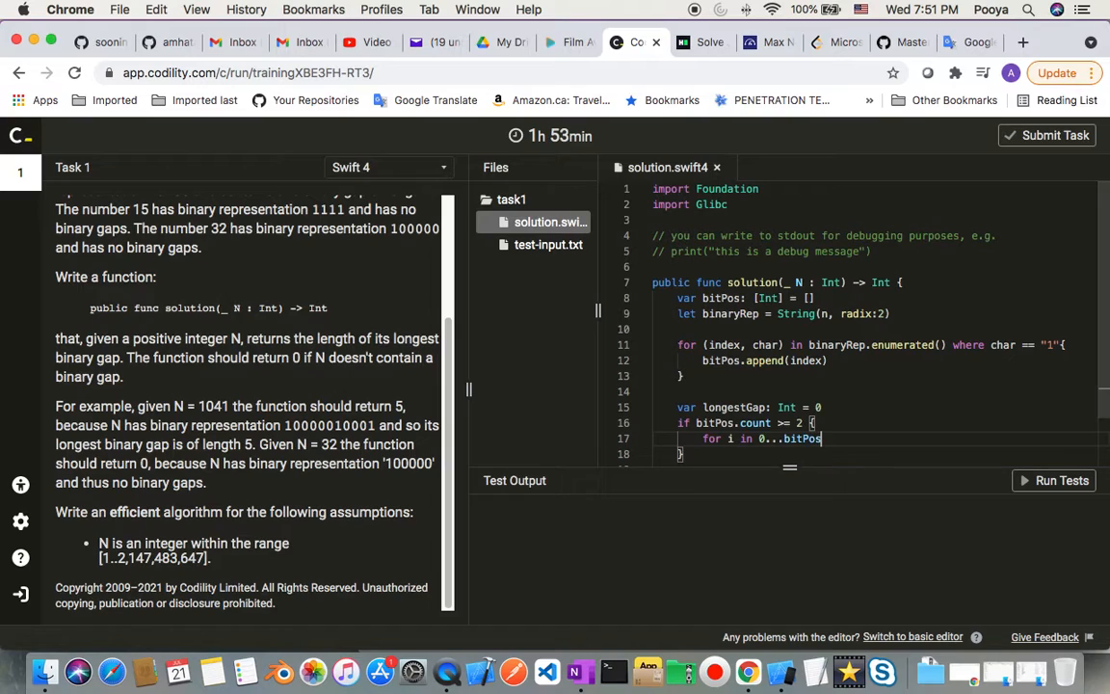
text(.)
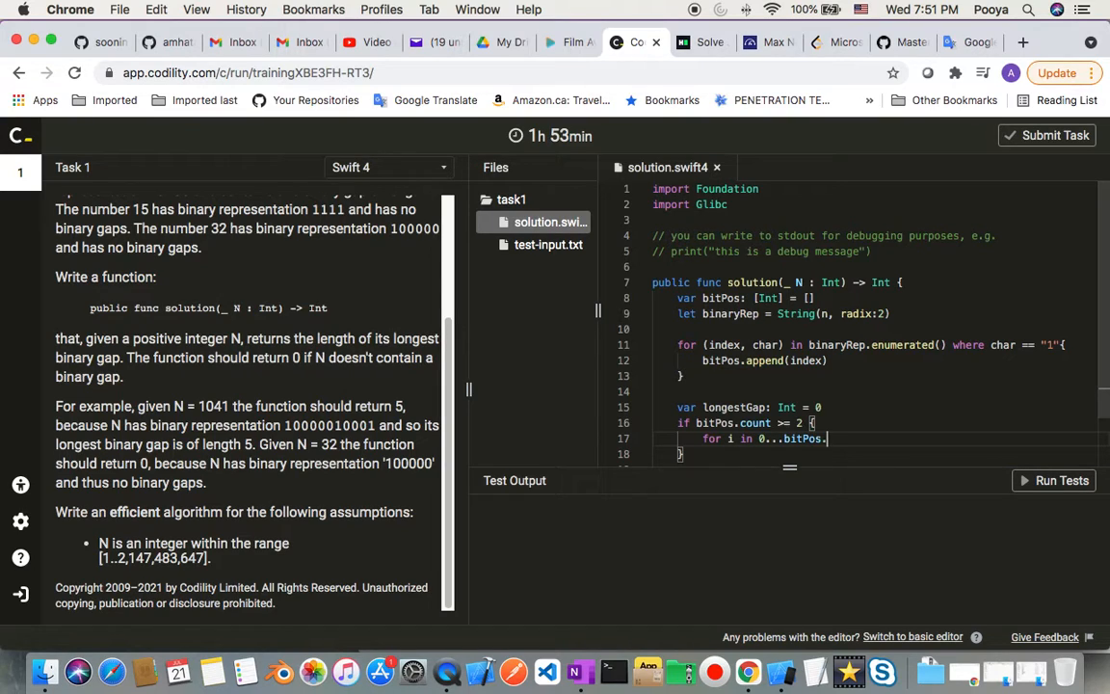
text(co)
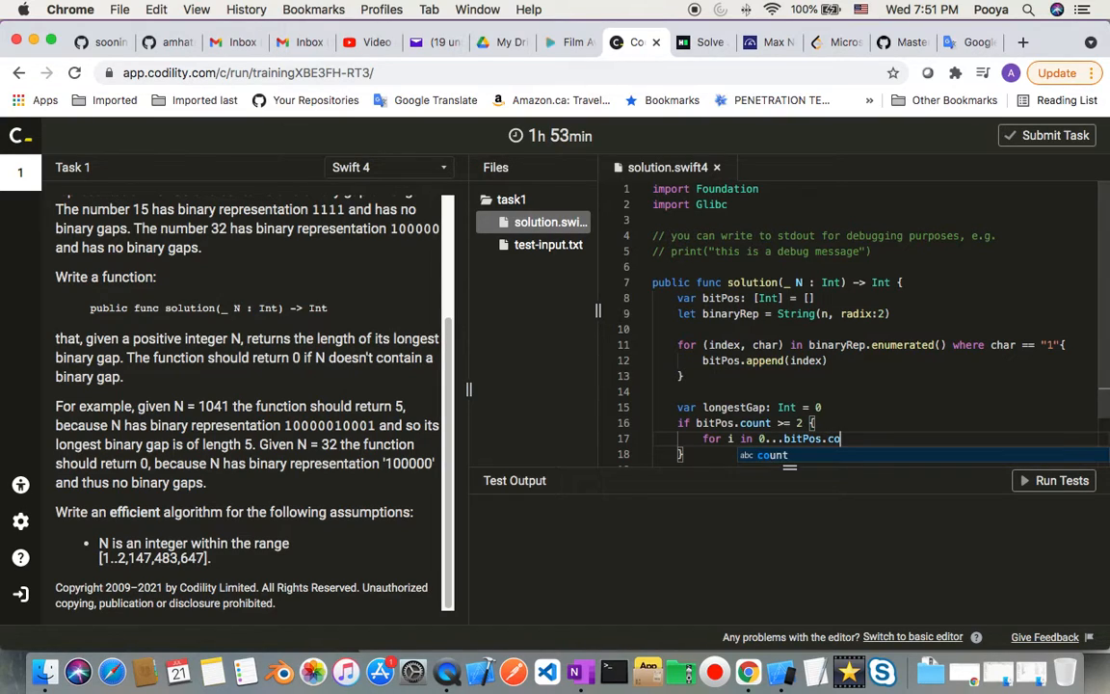
text(unt)
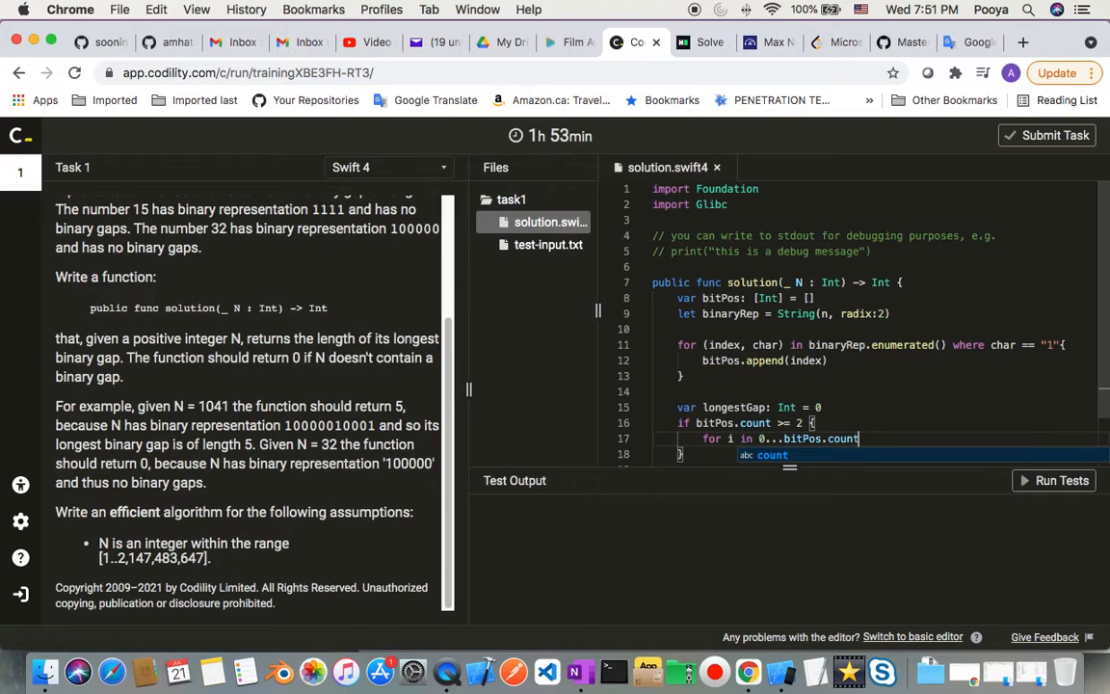
text(-2)
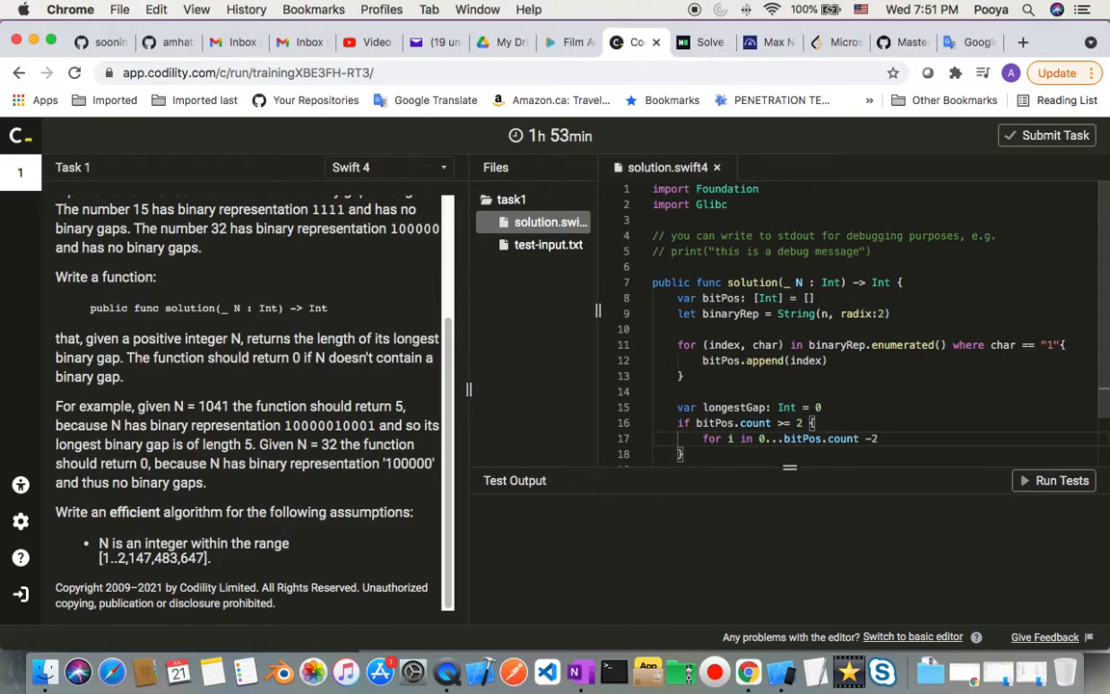
Compute 'let gap = bitPos[i+1] - bitPos[i] -1' inside the loop.
scroll(down, 3)
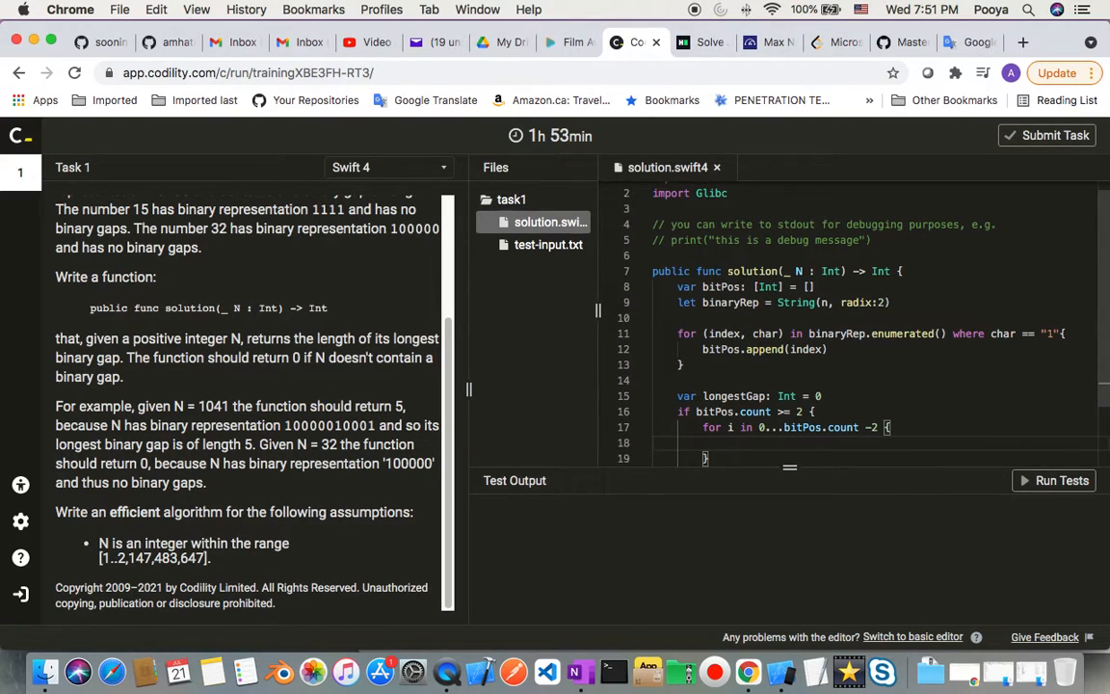
text(let)
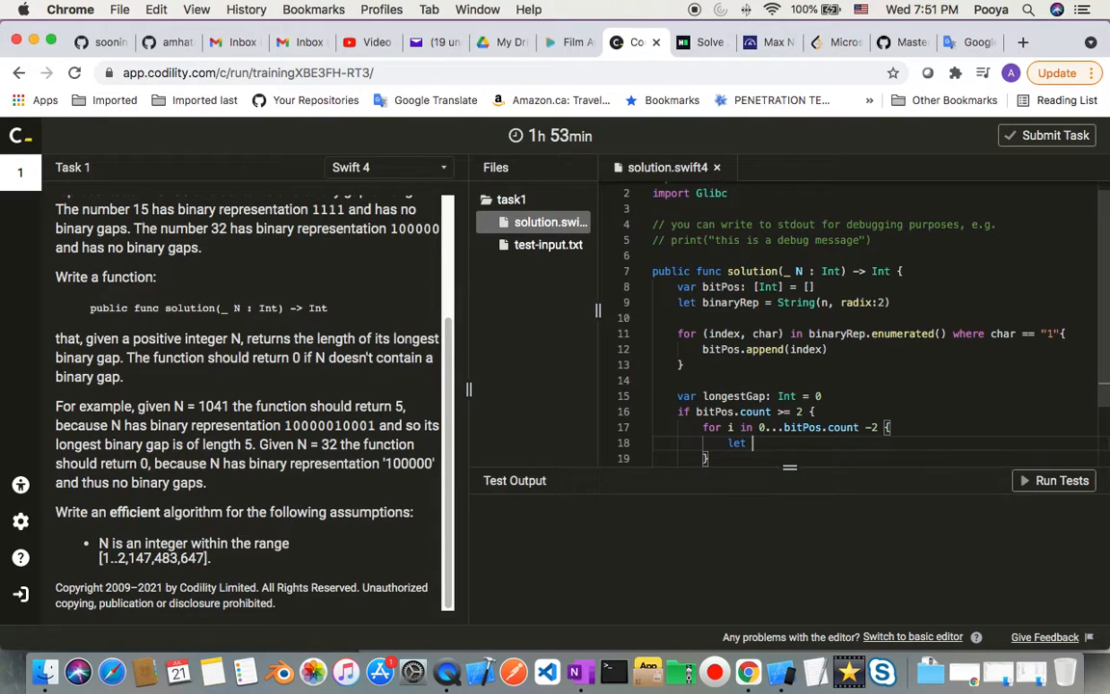
text(gap)
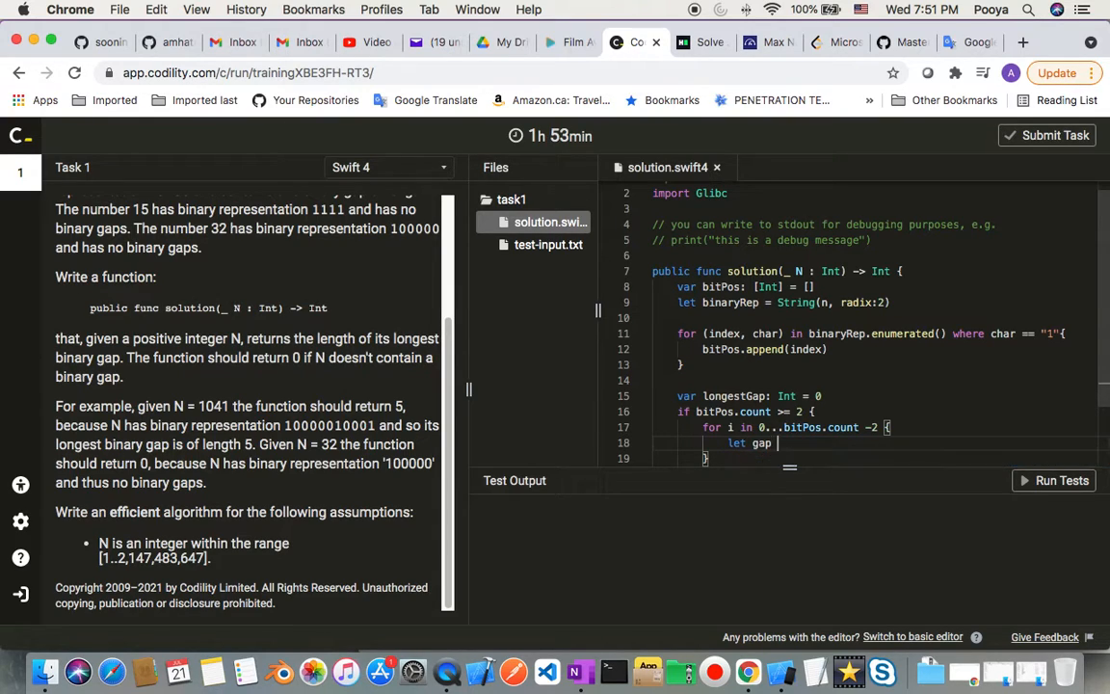
text(= bitPos)
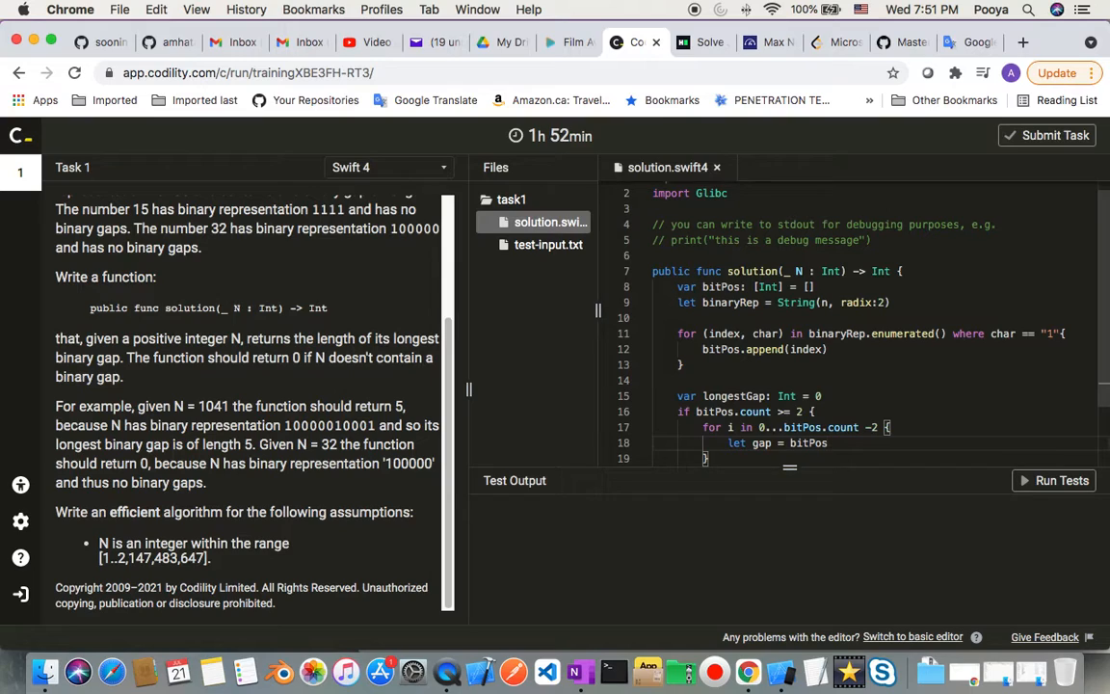
text(.count)
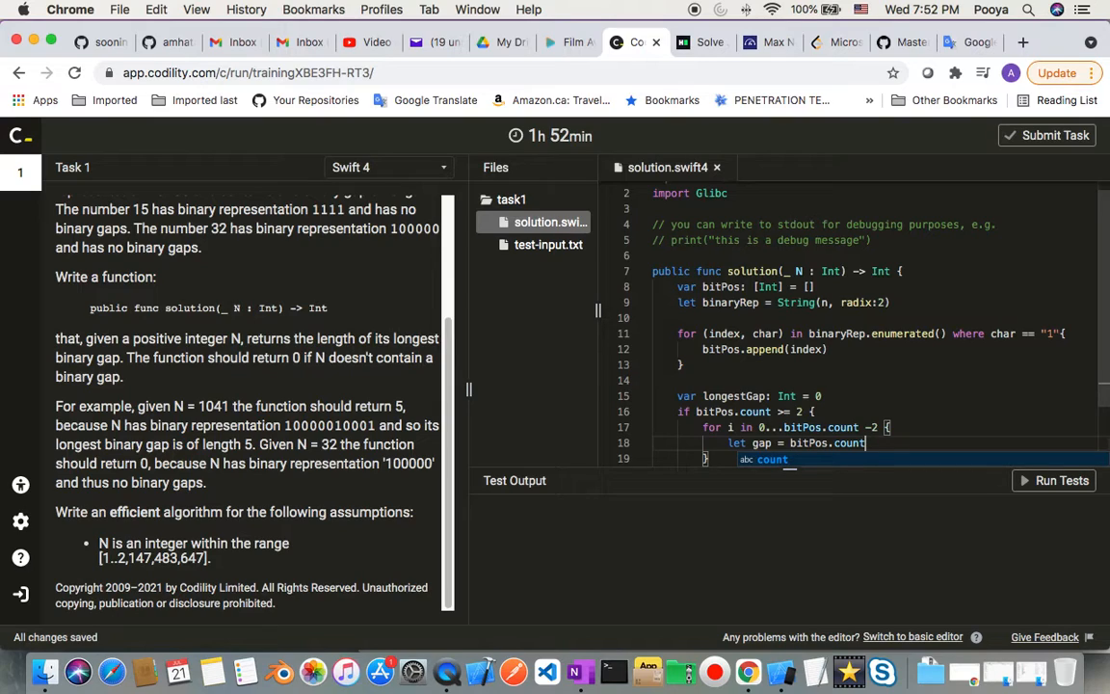
key(Backspace)
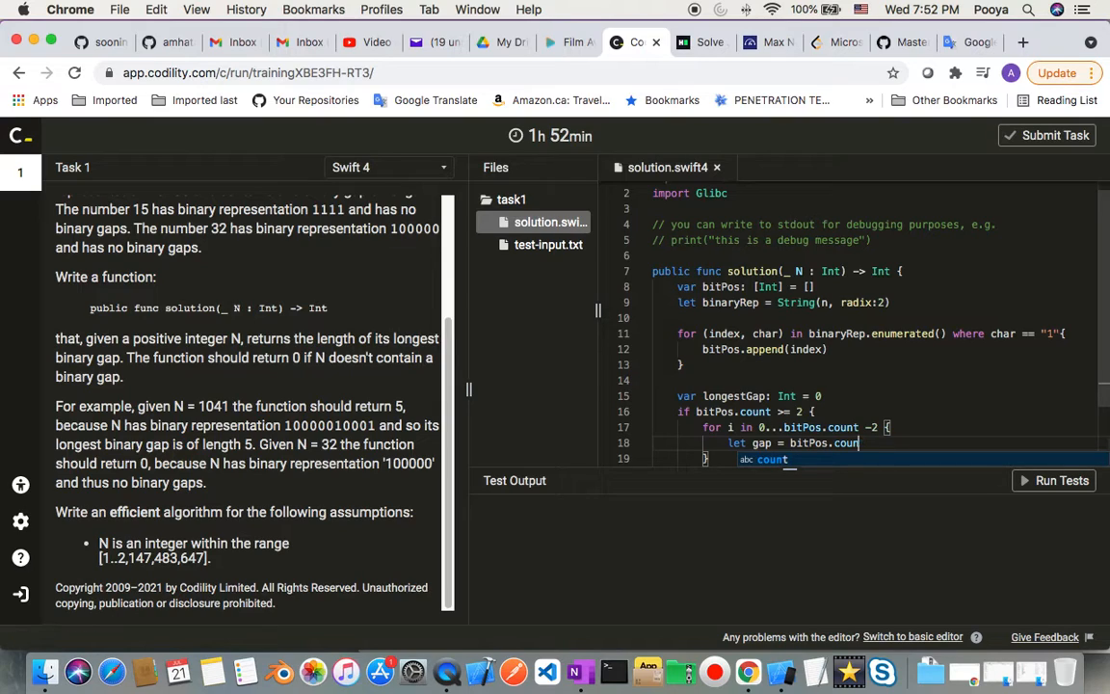
key(Backspace)
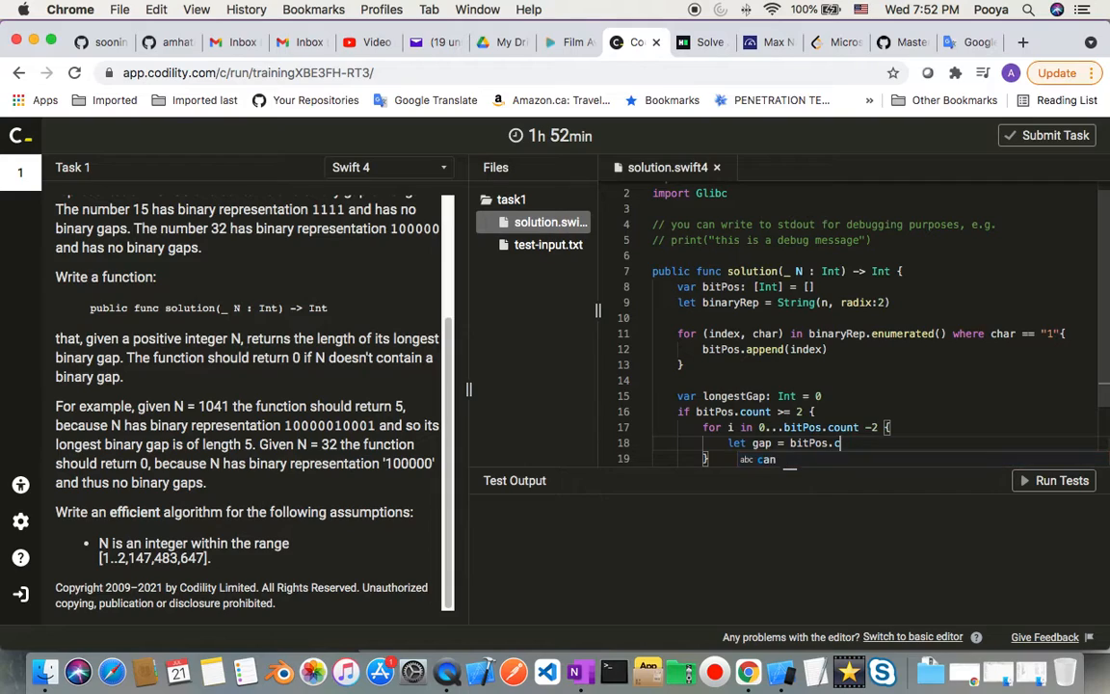
text([i])
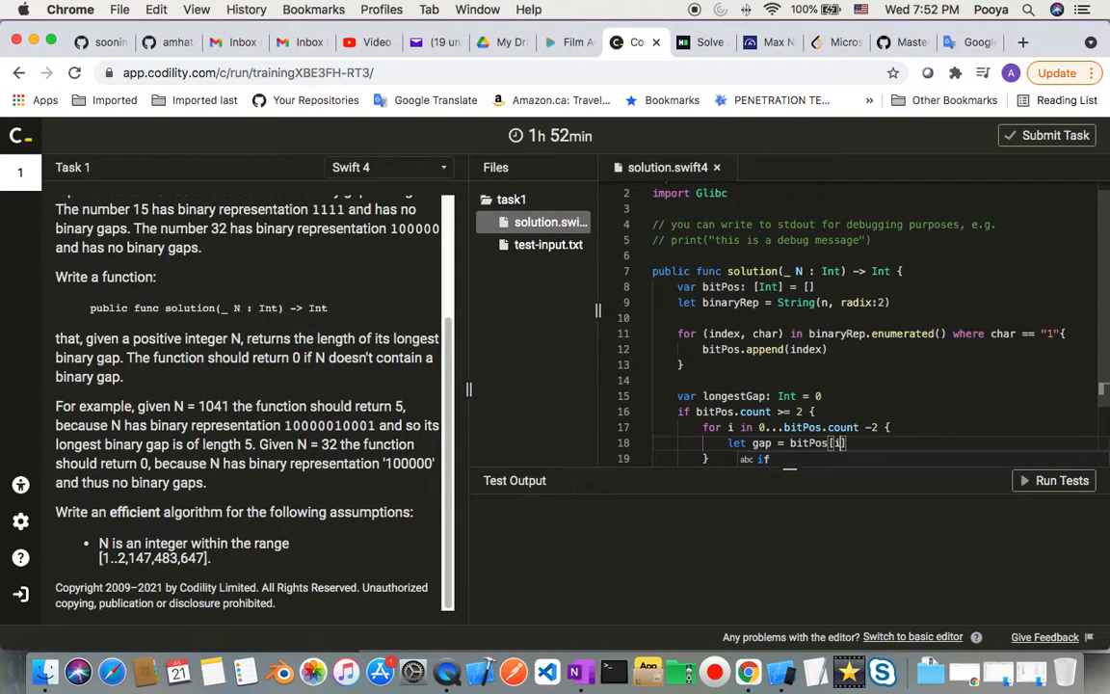
text(+1)
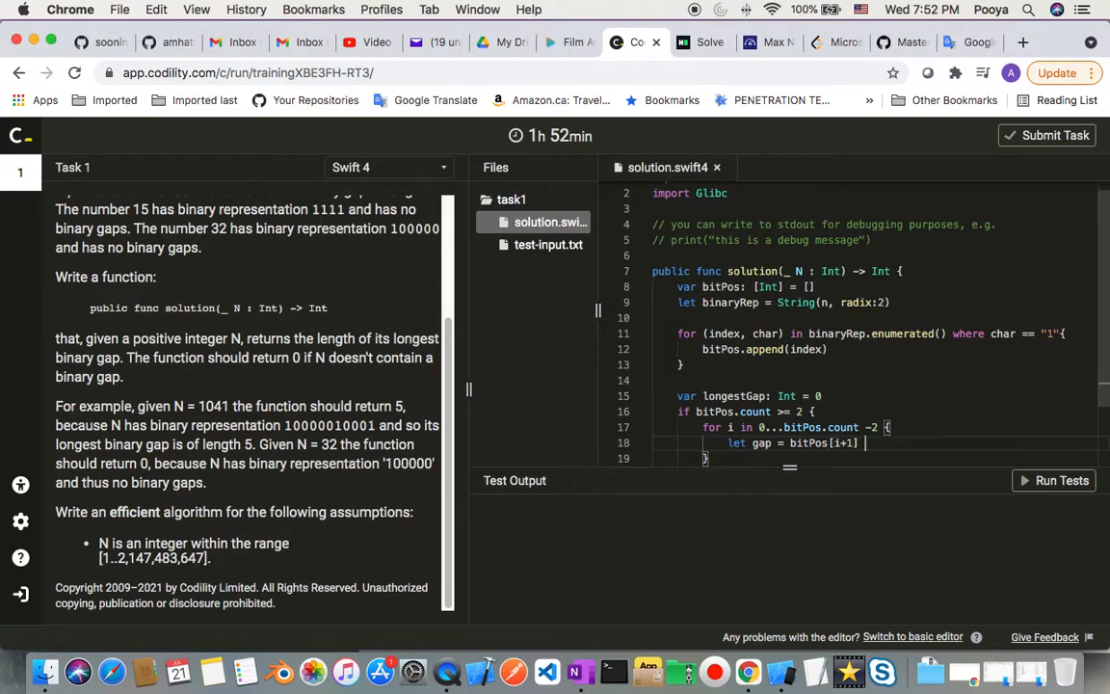
text(- b)
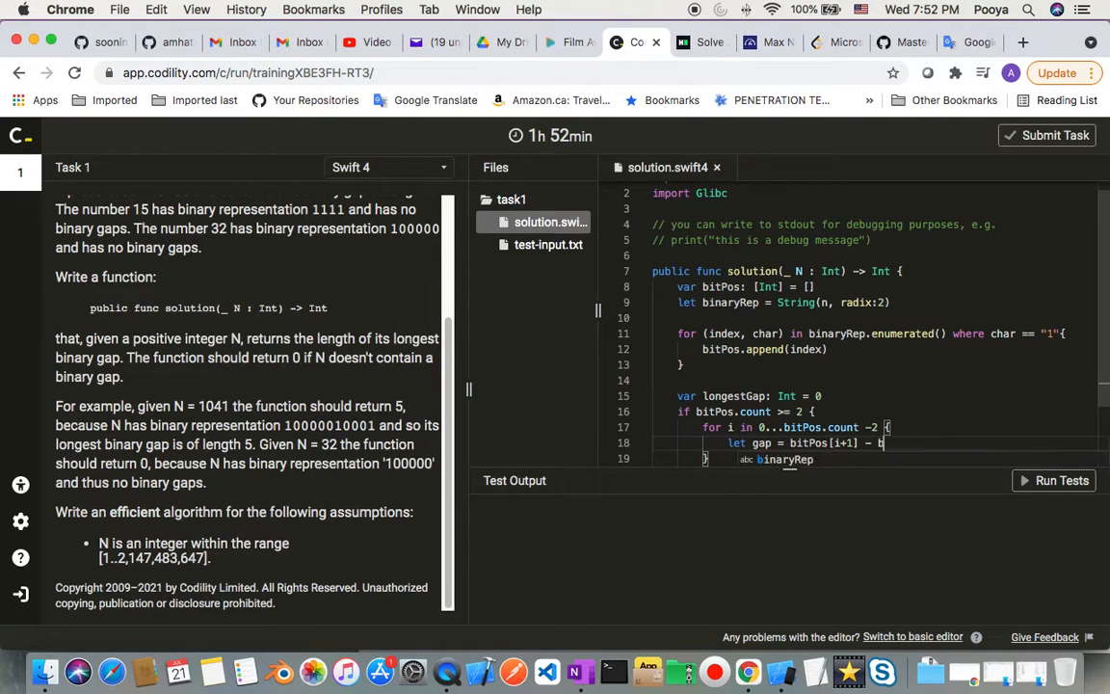
text(itPos)
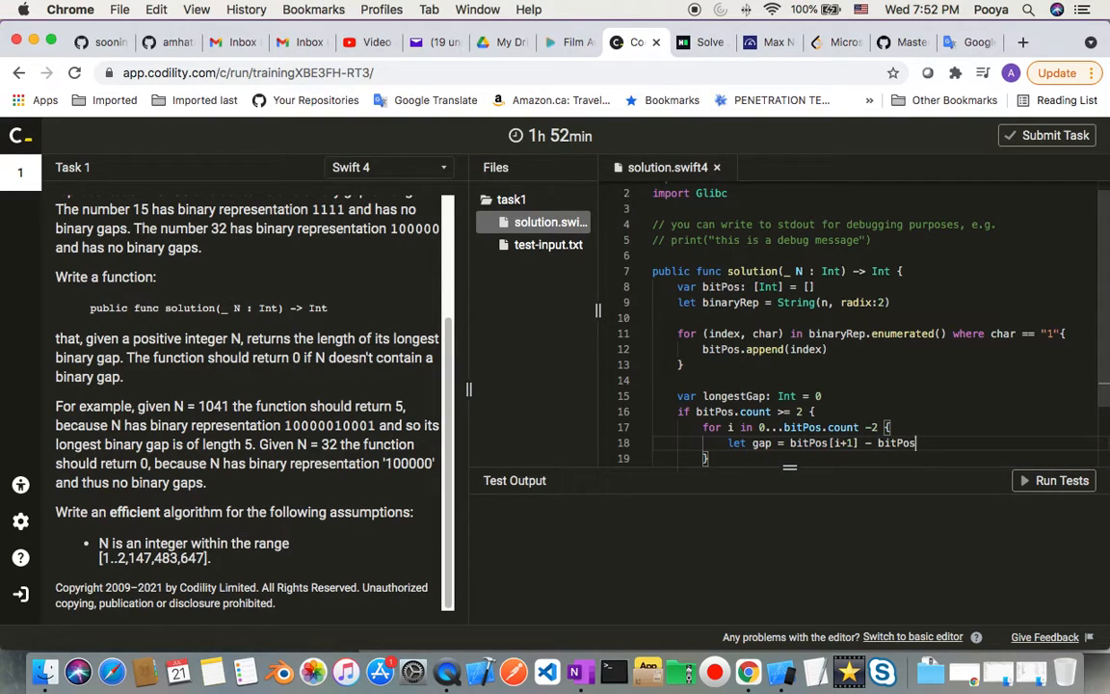
text([i])
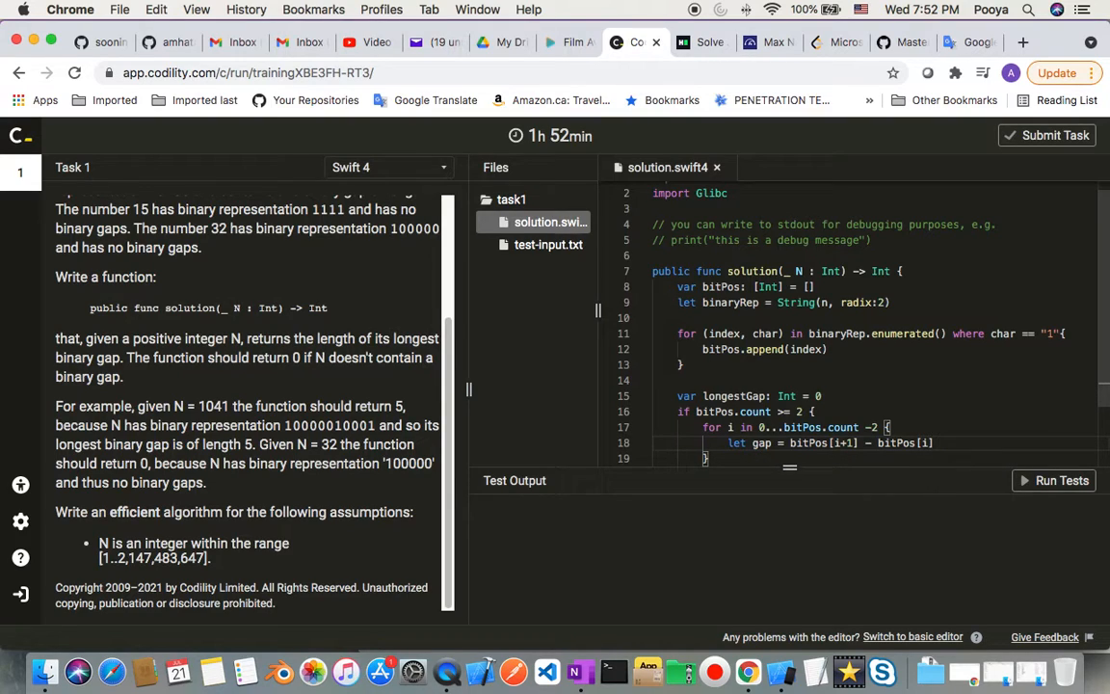
text(-1)
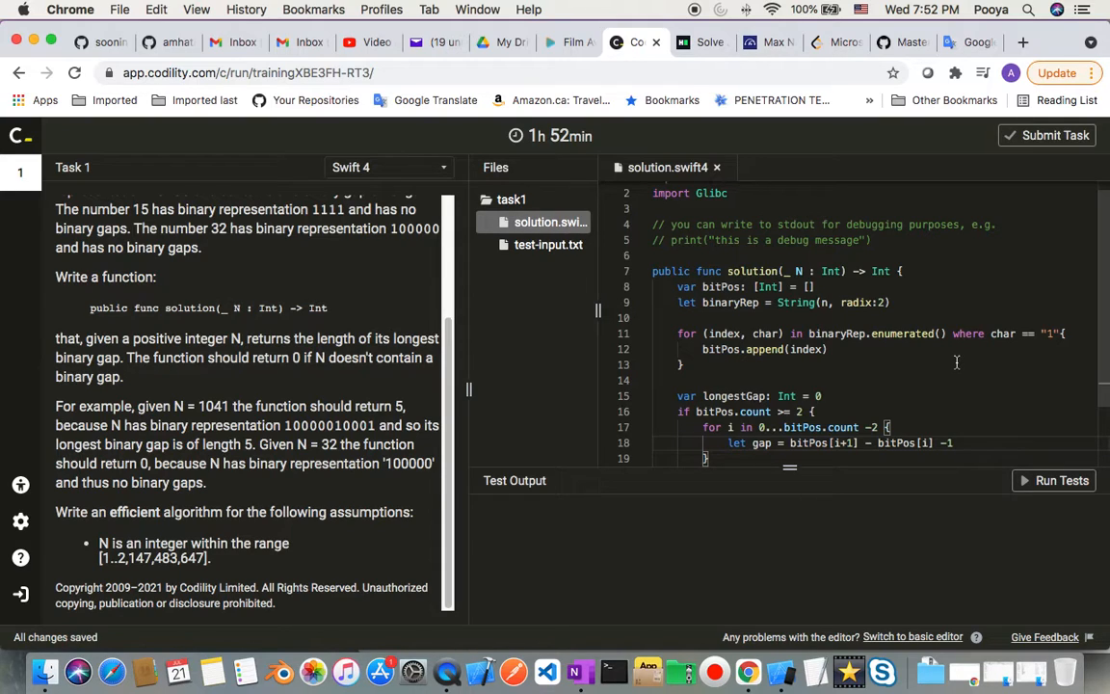
text(if)
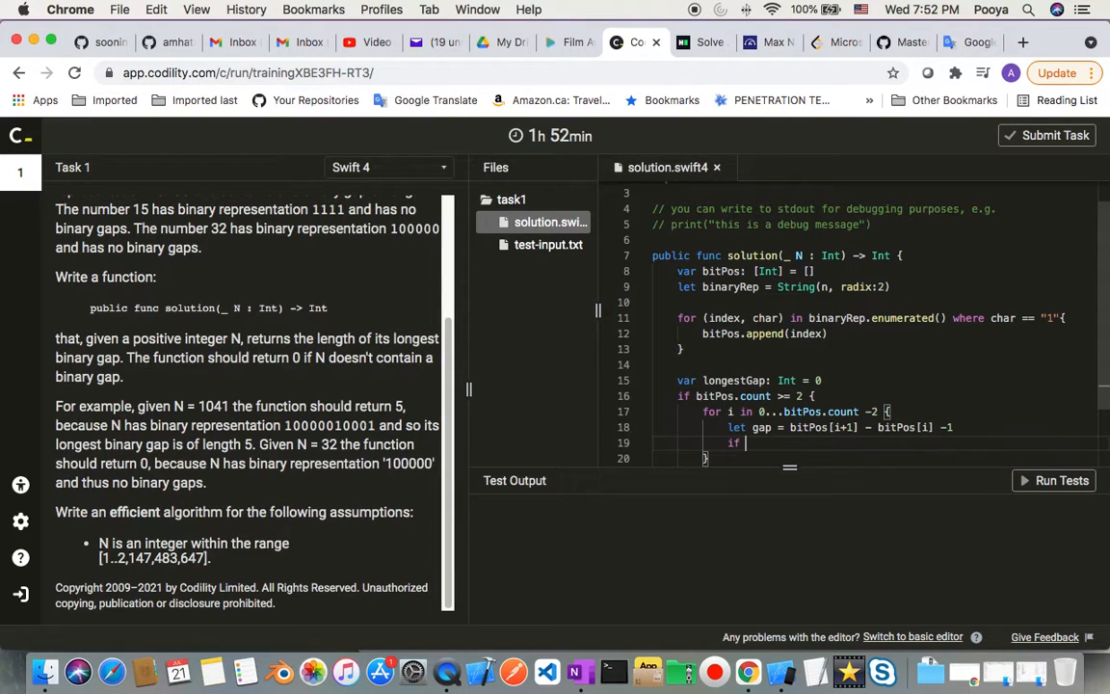
Add 'if gap > longestGap { longestGap = gap }' and 'return longestGap'.
text(gap > lon)
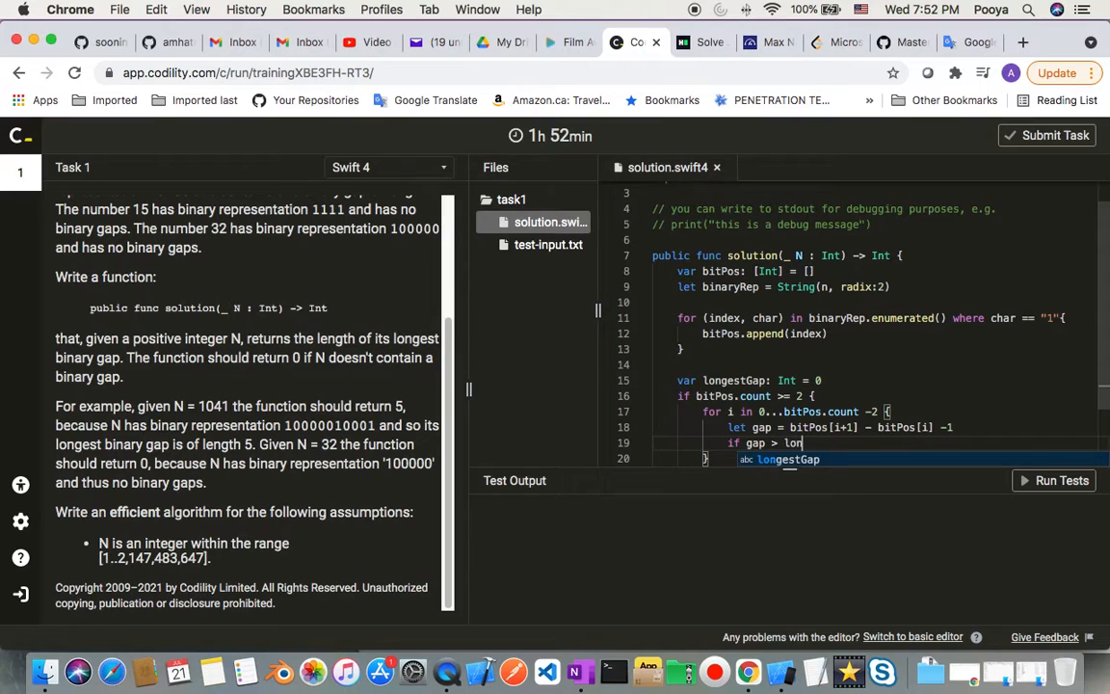
text(gestGap {)
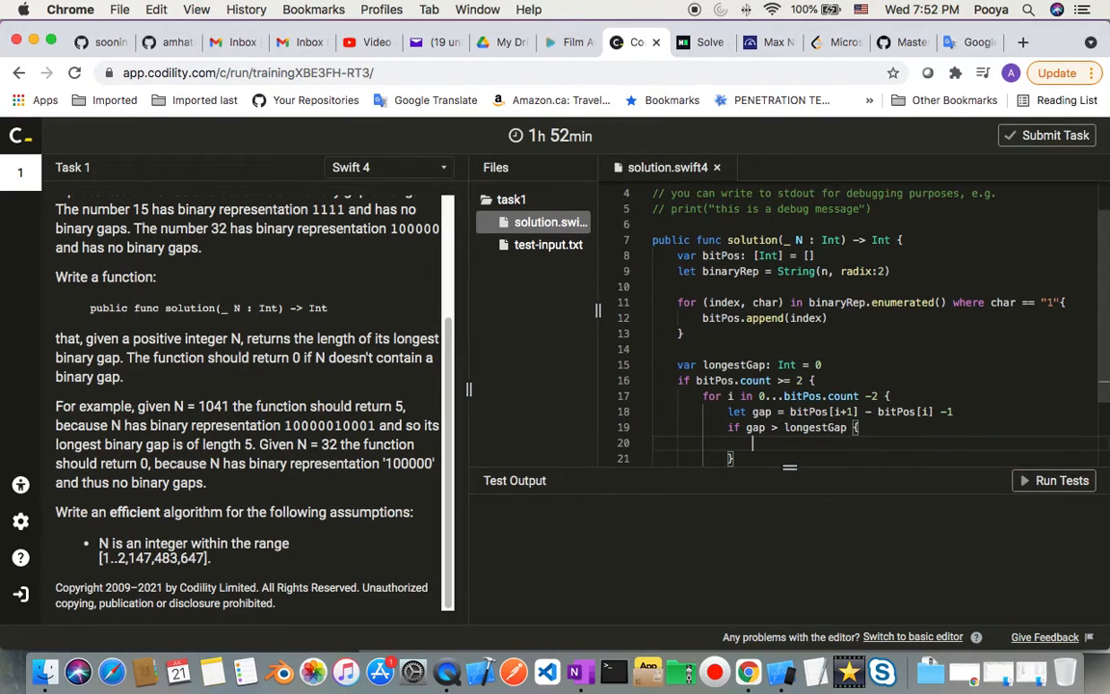
text(longestGap)
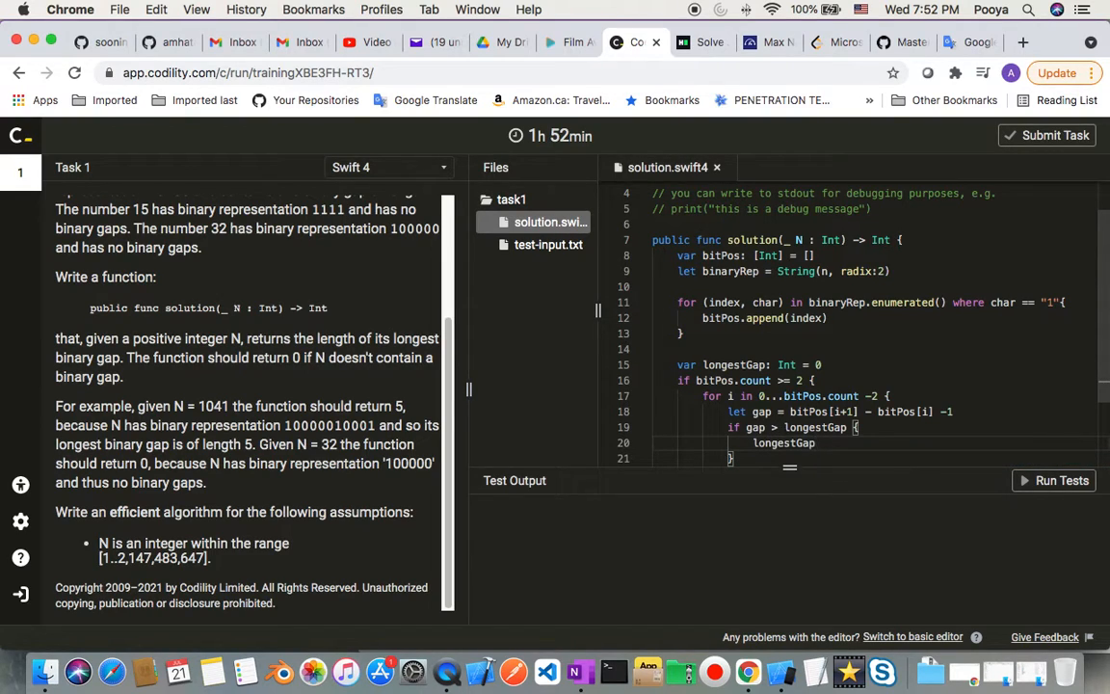
text(= ga)
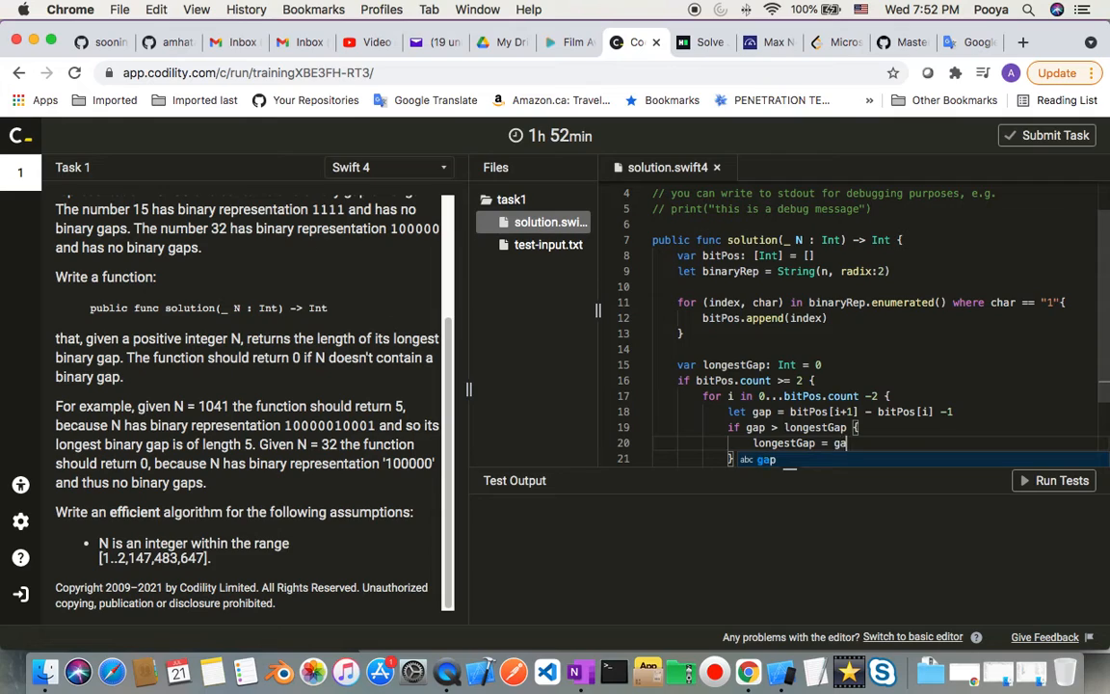
text(p)
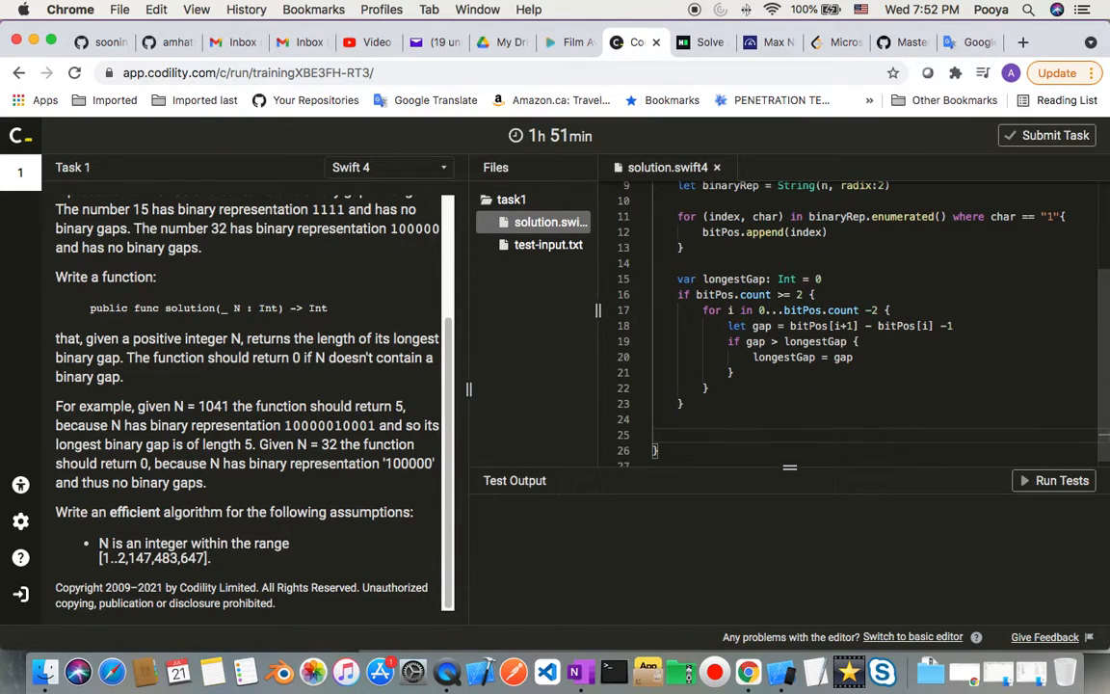
text(ret)
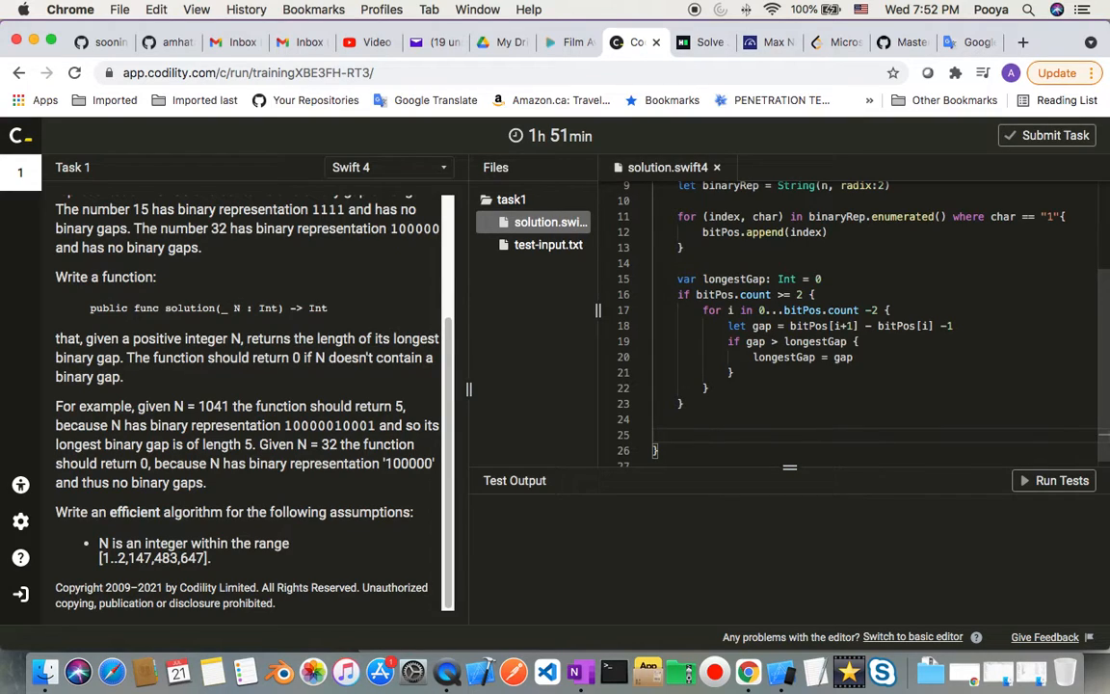
text(return)
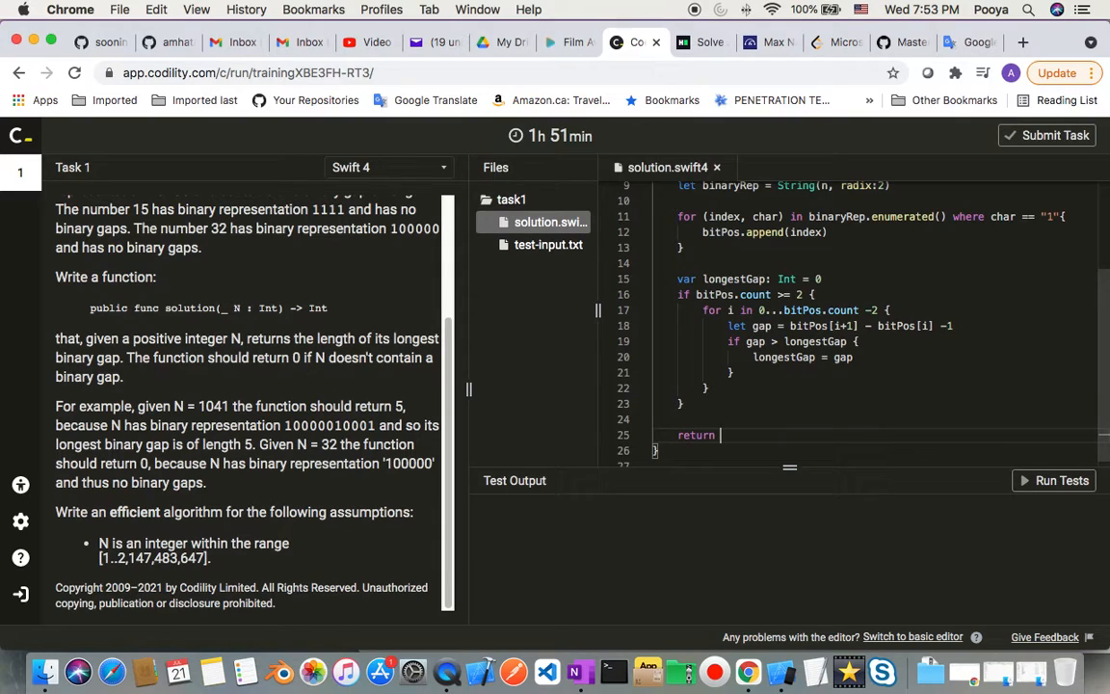
text(longestGap)
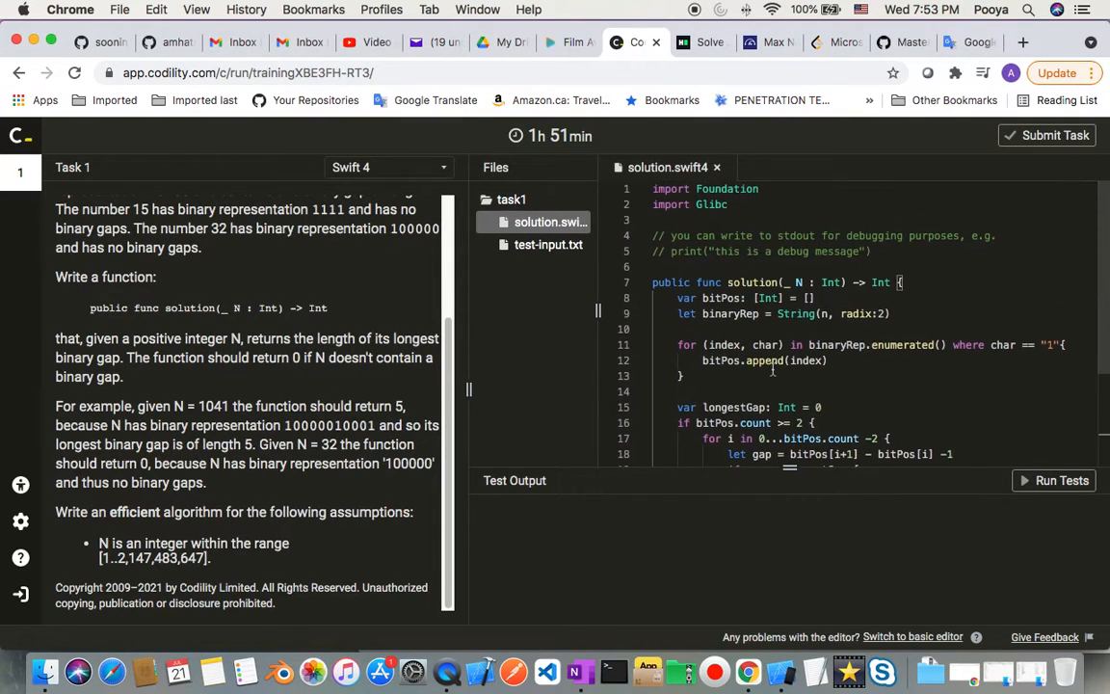
Remove the two stdout debug comments and run the example tests.
scroll(down, 3)
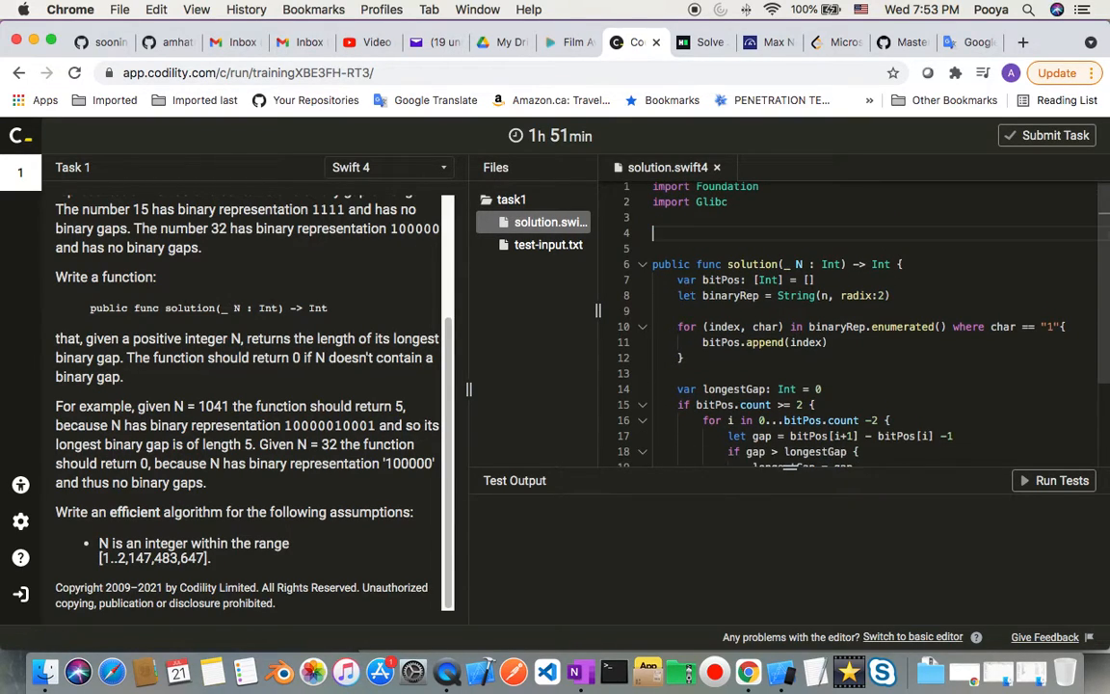
scroll(down, 3)
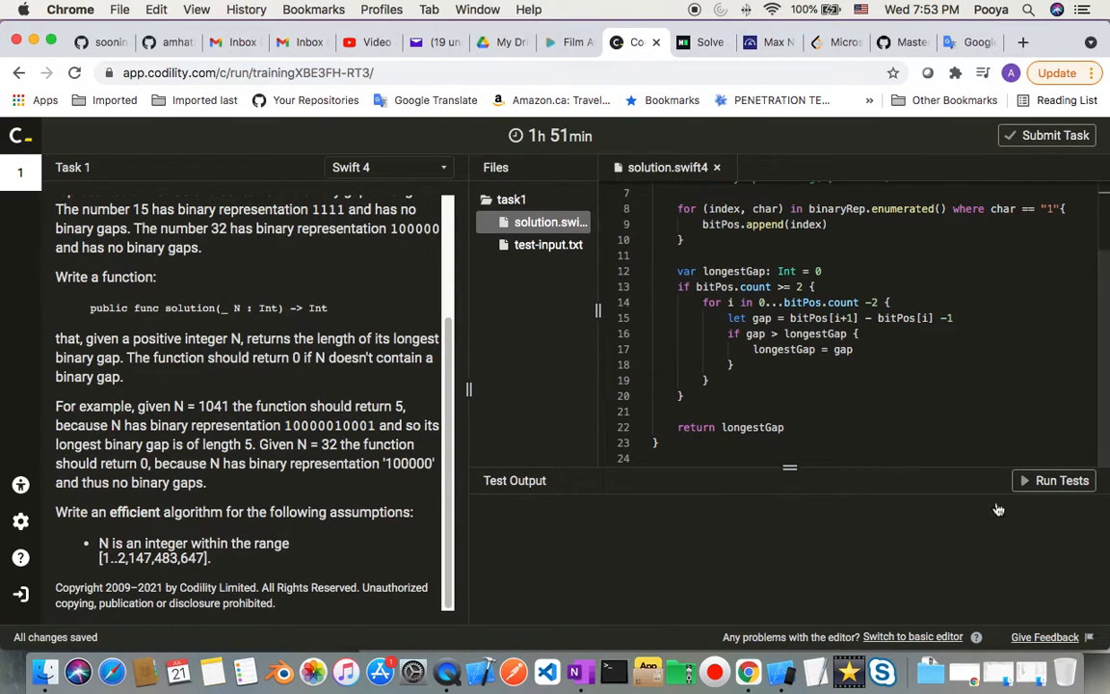
click(1054, 480)
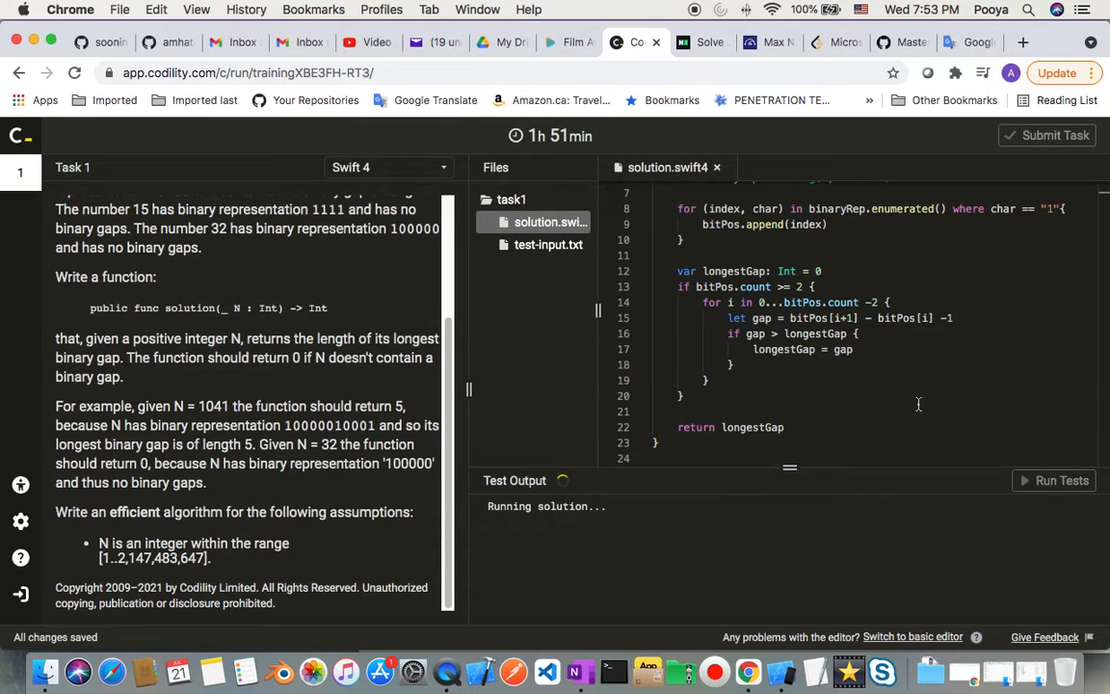
mouse_move(867, 381)
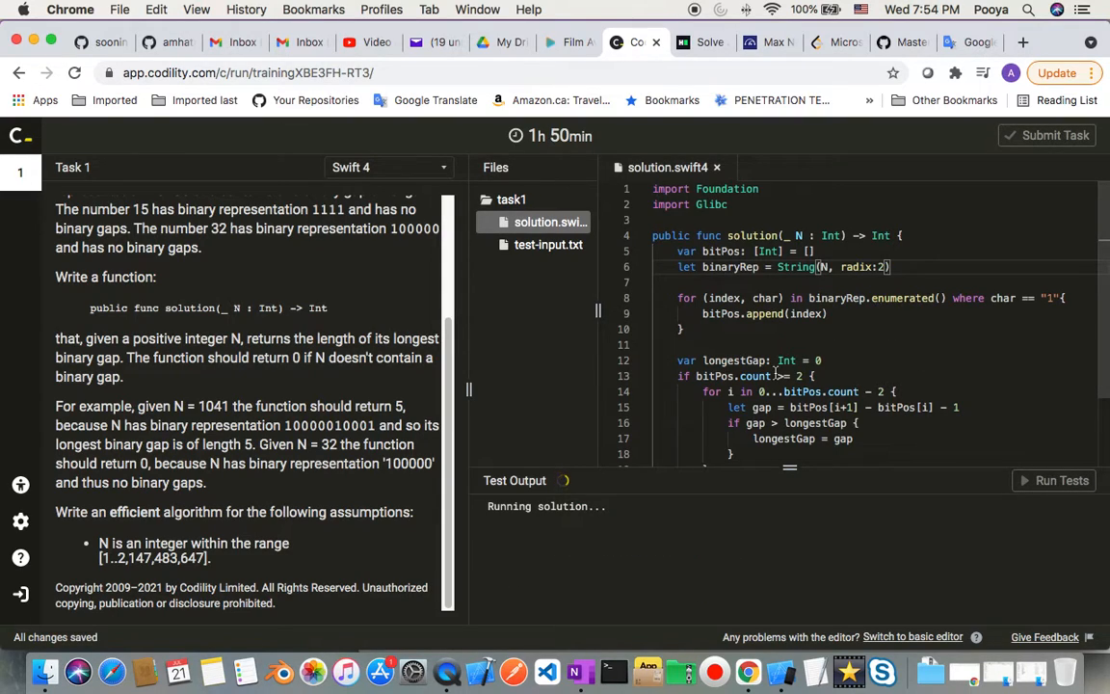
Rerun the tests, confirm 1041 and 15 pass, and open test-input.txt.
click(1054, 480)
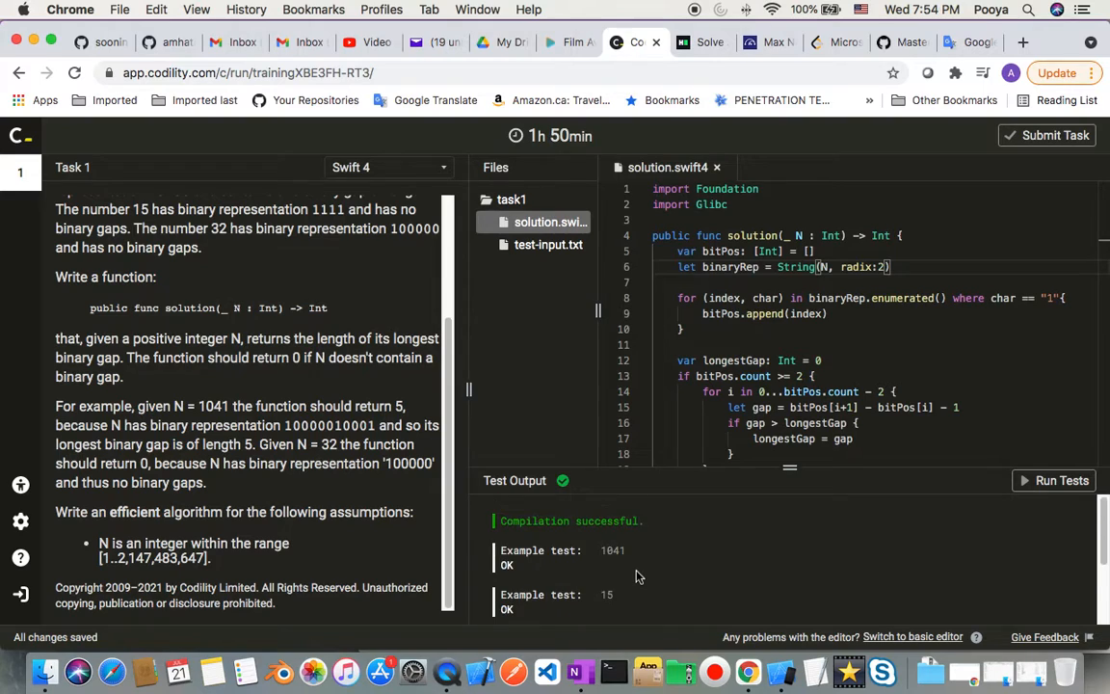
scroll(down, 3)
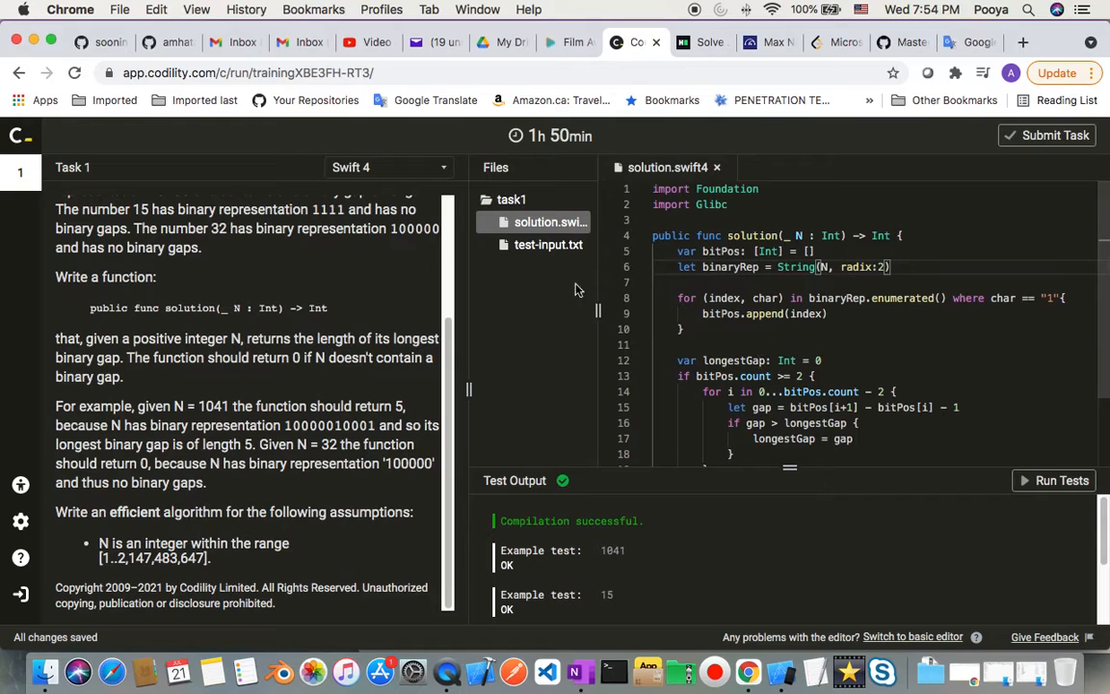
click(547, 244)
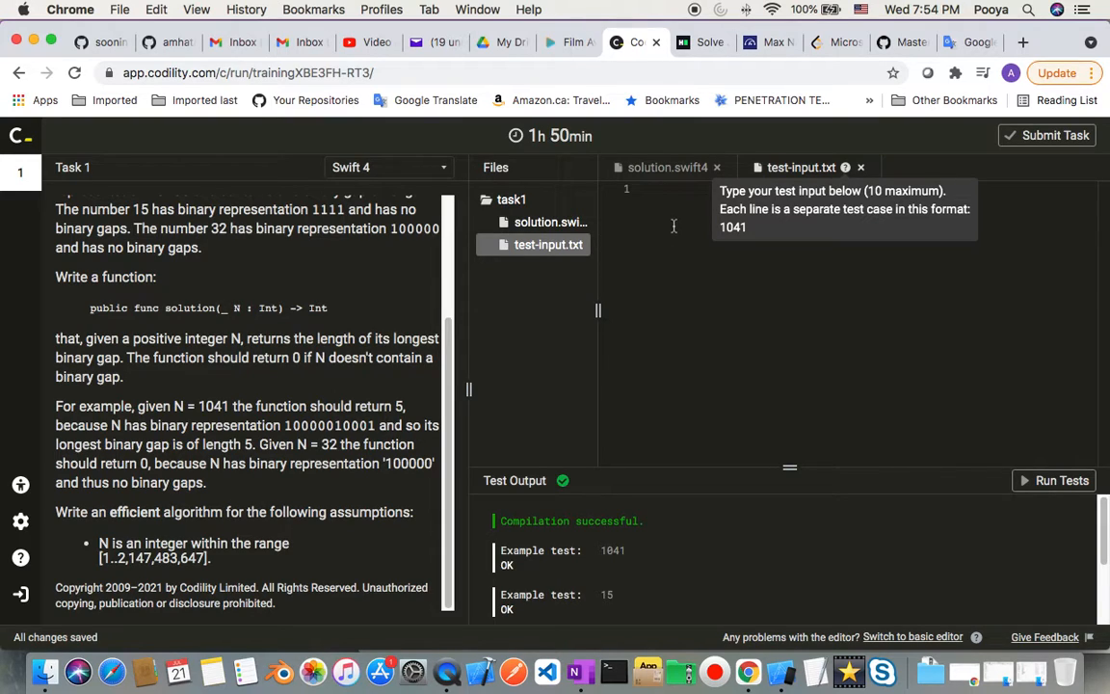
mouse_move(786, 224)
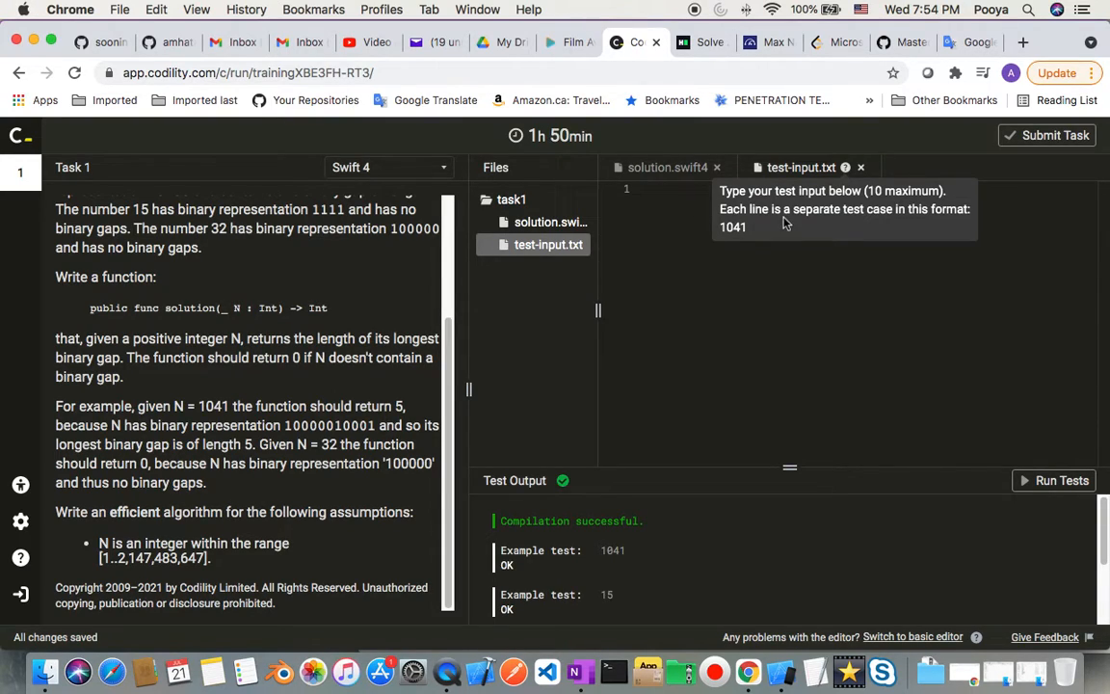
mouse_move(904, 222)
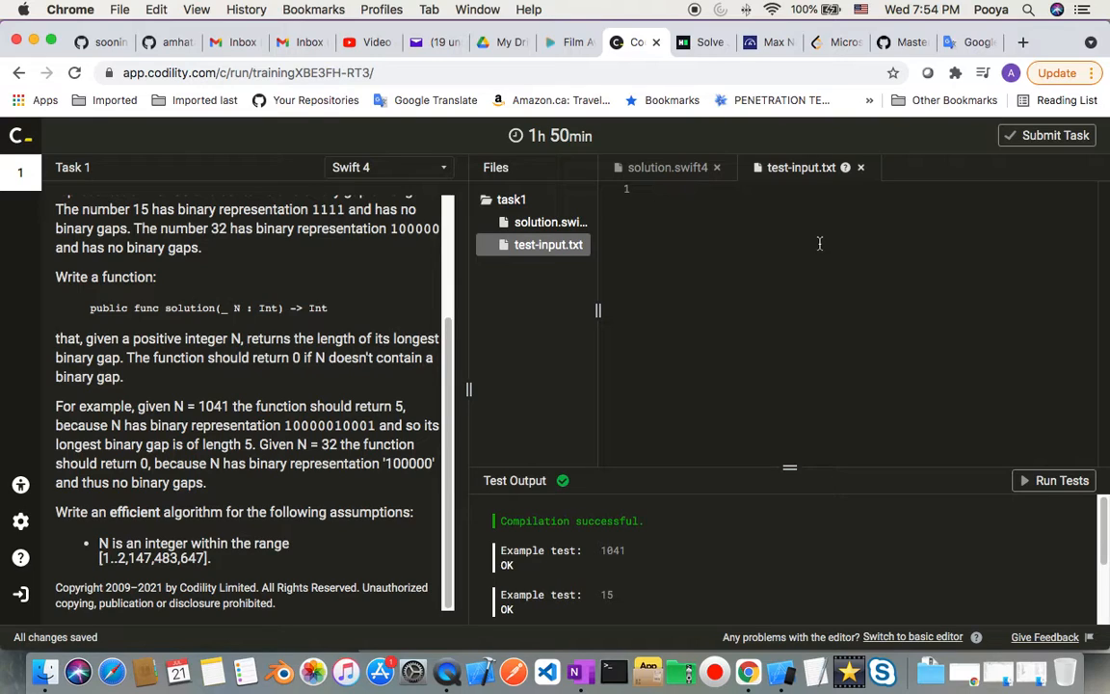
Enter test cases 1041, 245, 10000, 421 and 10 on separate lines.
text(16)
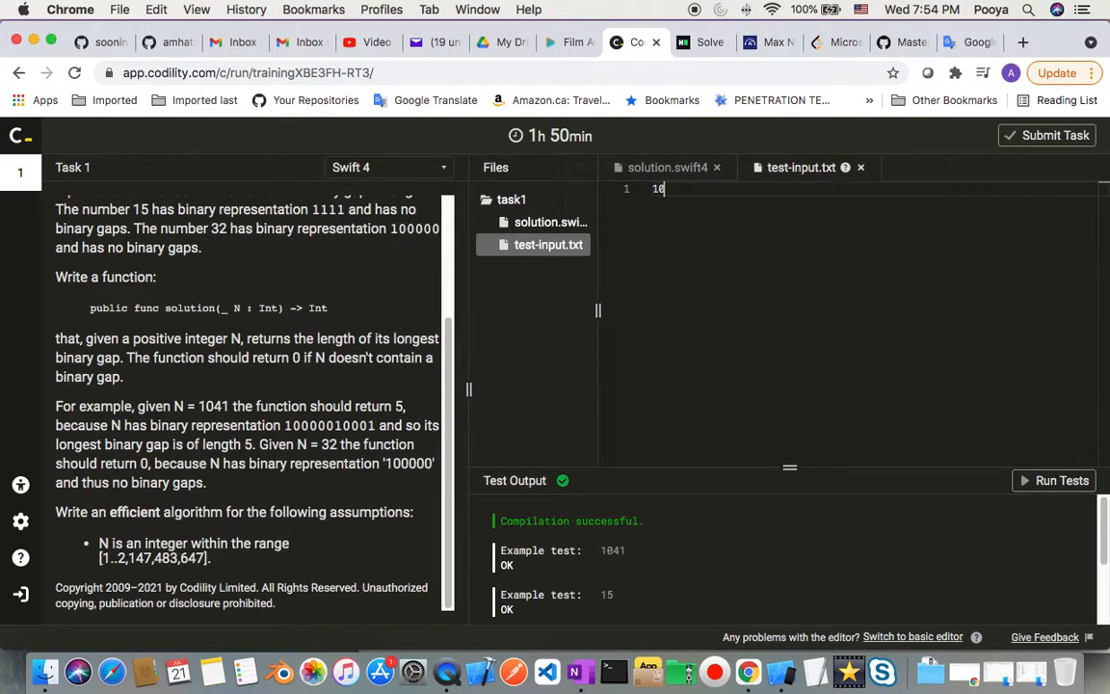
text(1041)
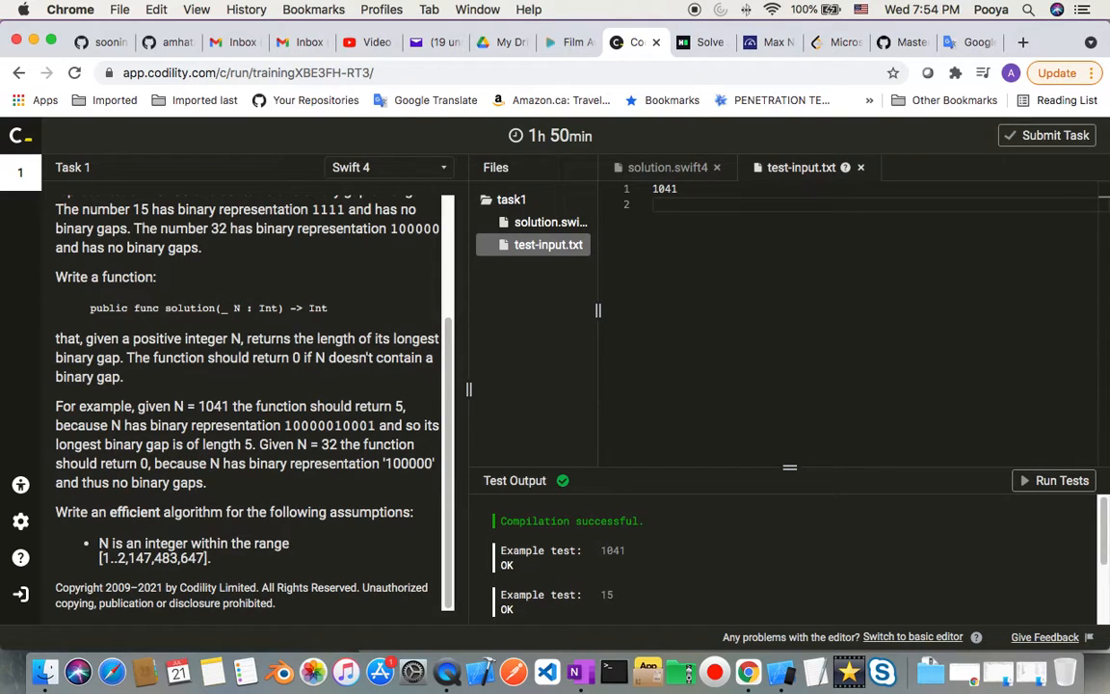
text(2)
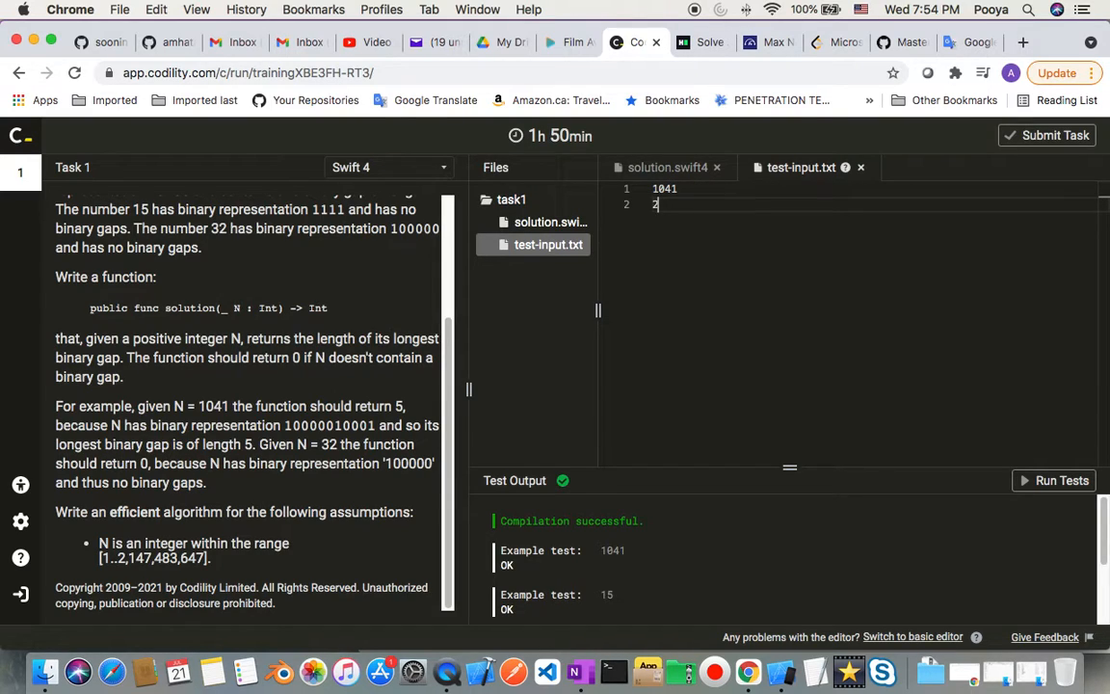
text(45)
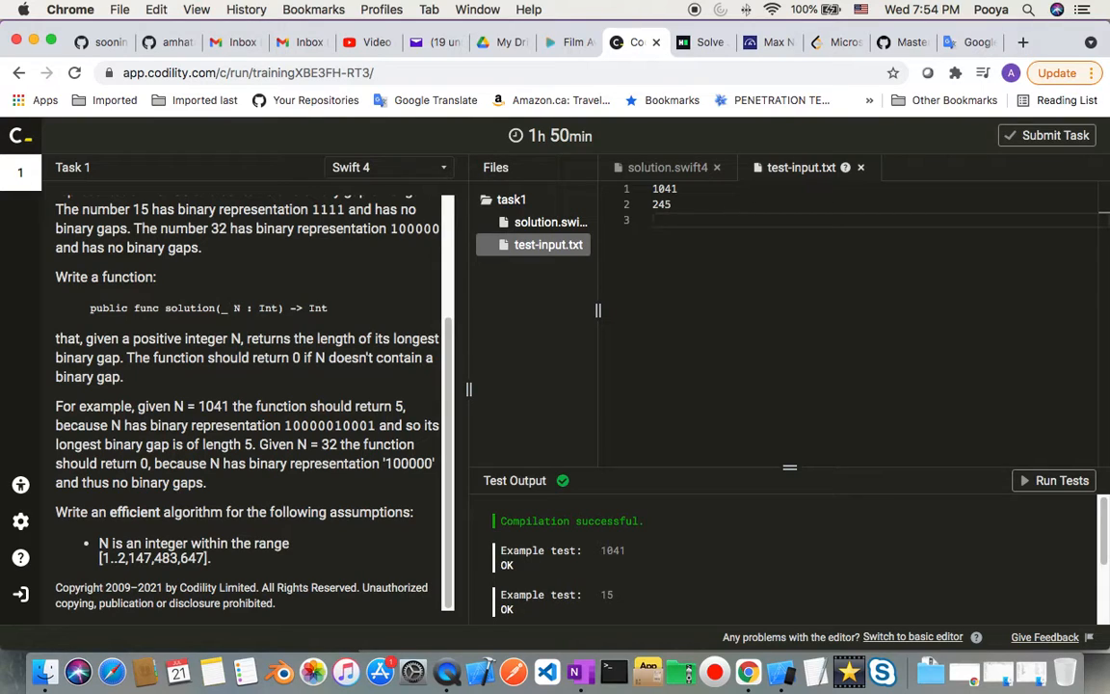
text(10000)
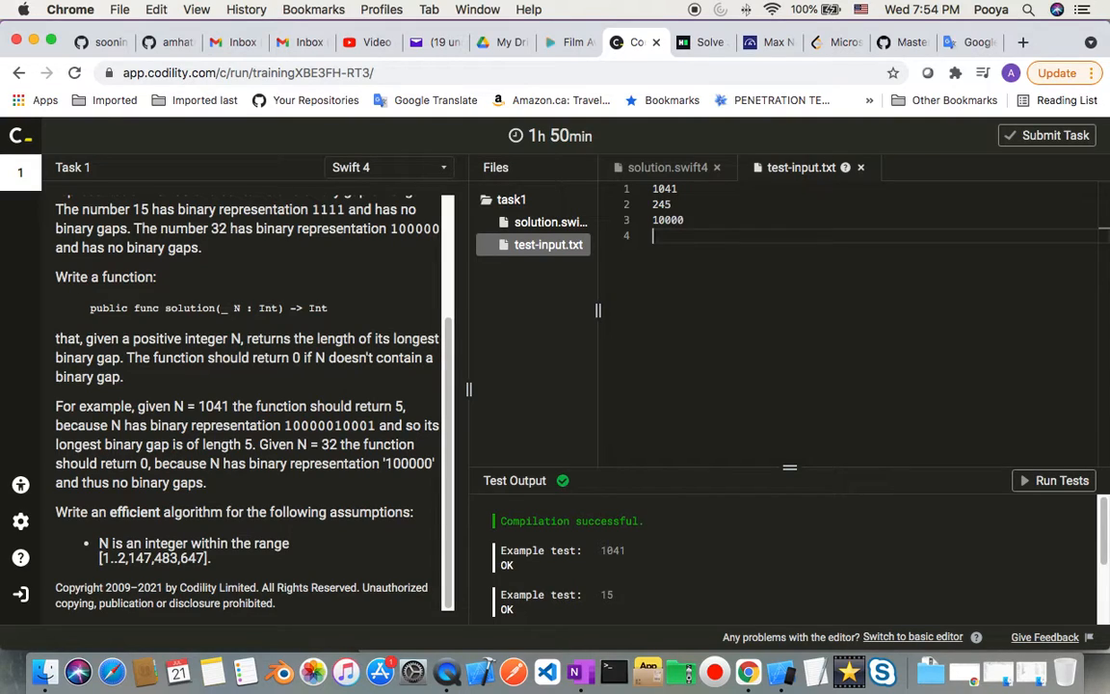
text(4)
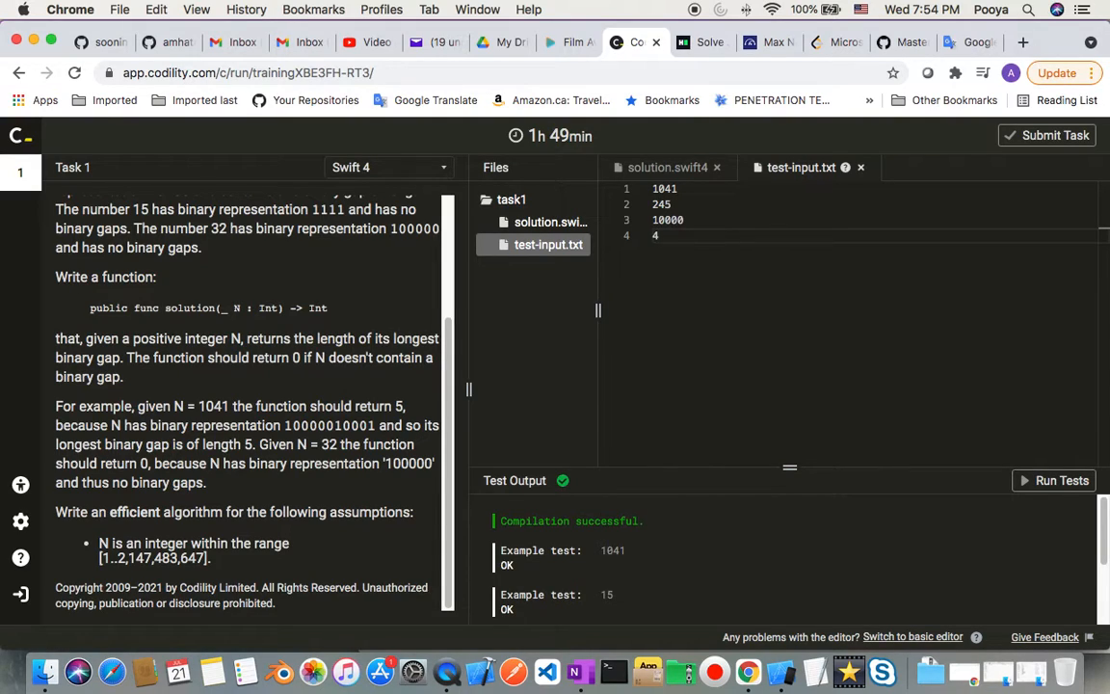
text(2)
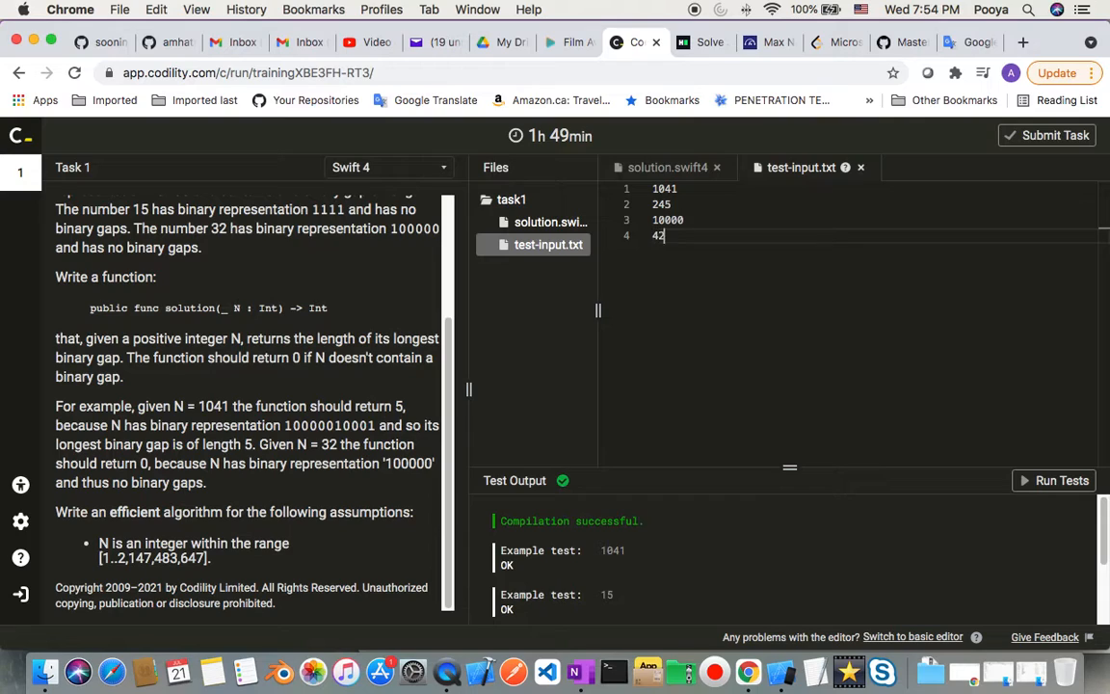
text(1)
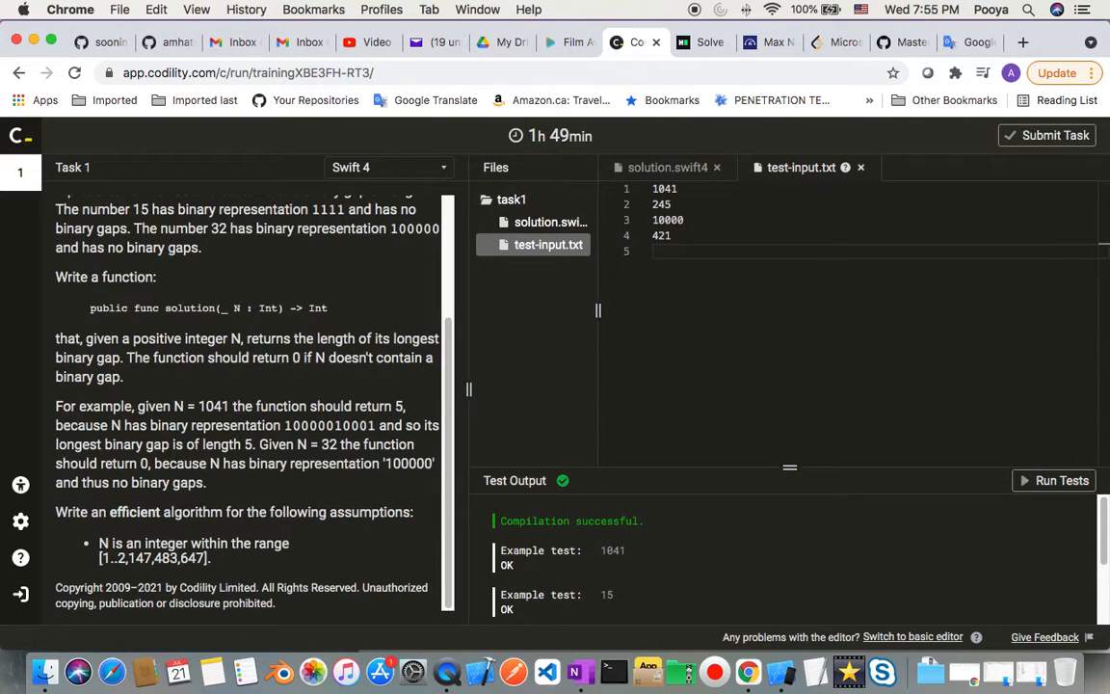
text(10)
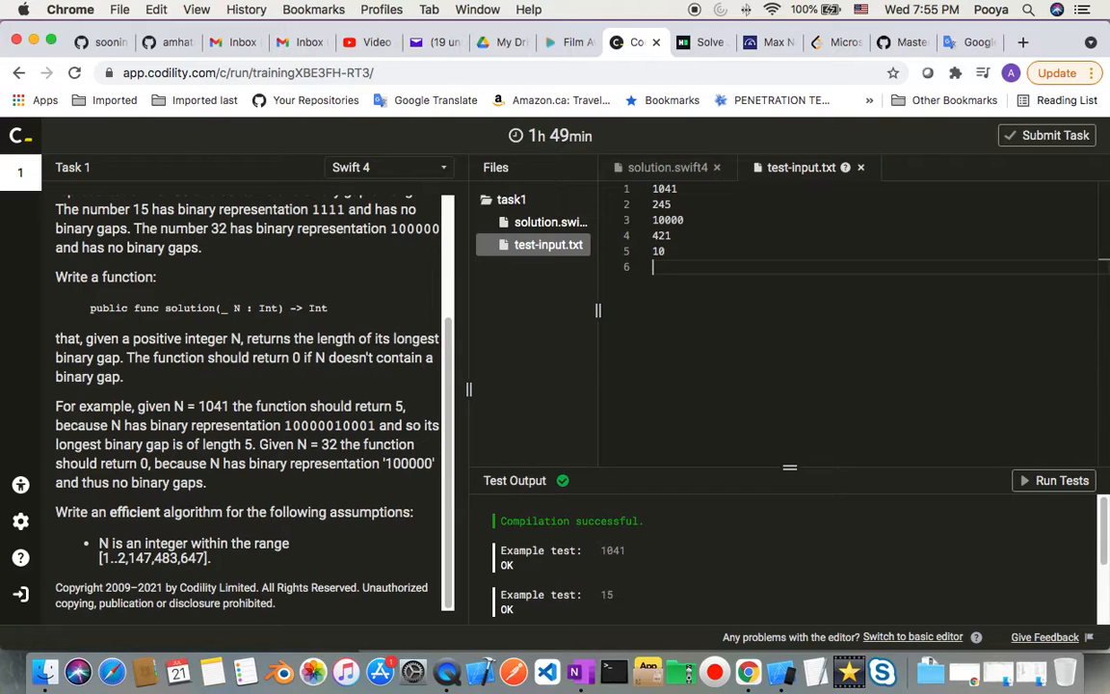
Add 7 as a sixth custom test case, run the tests, and check outputs like 5 for 1041.
text(7)
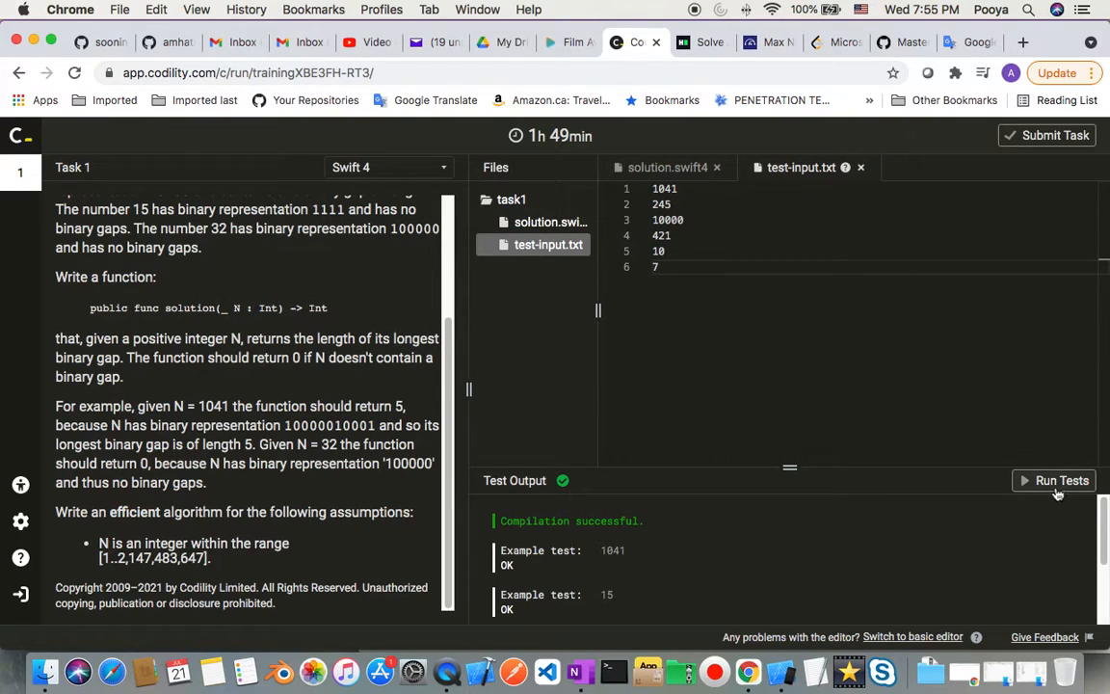
click(1062, 480)
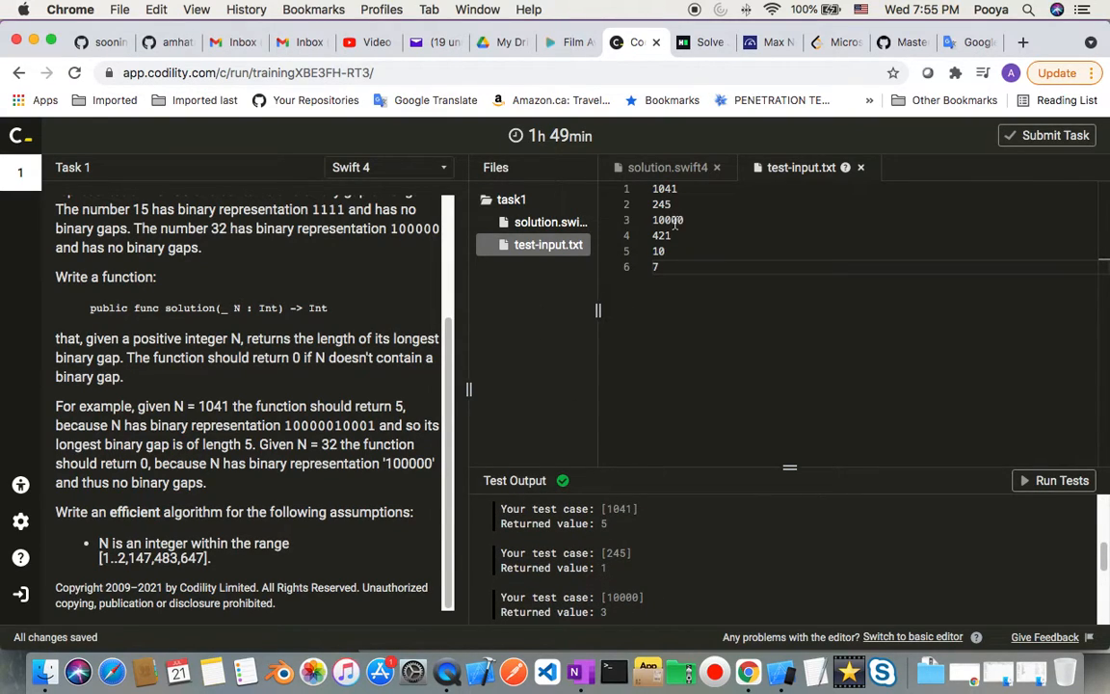
double_click(668, 220)
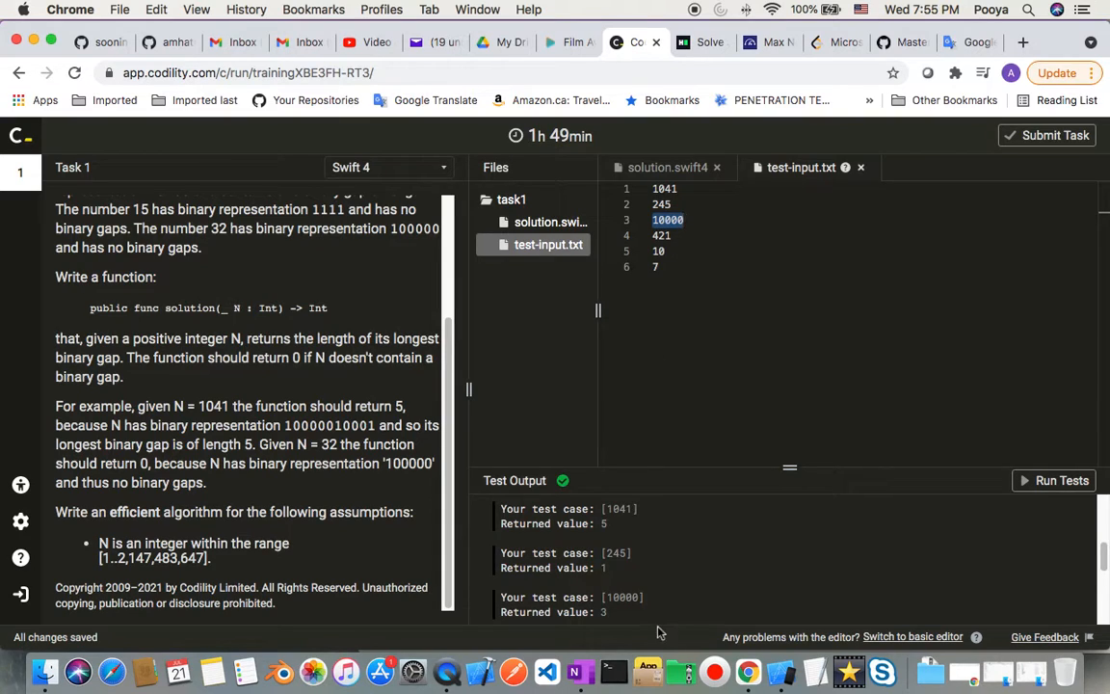
scroll(down, 3)
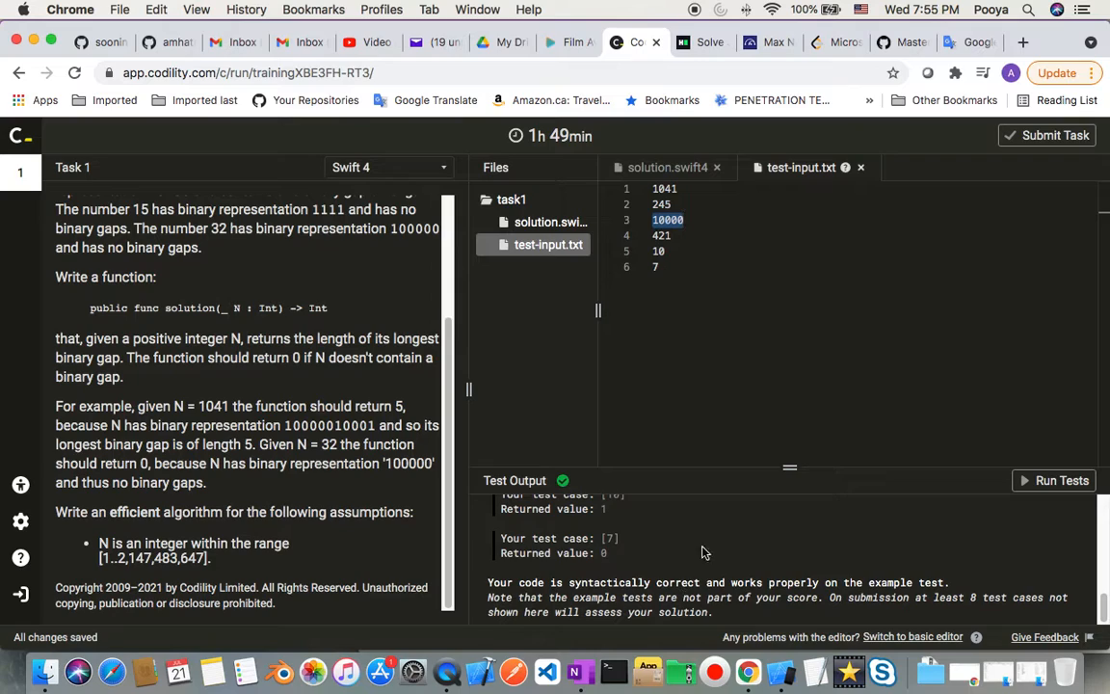
click(1054, 480)
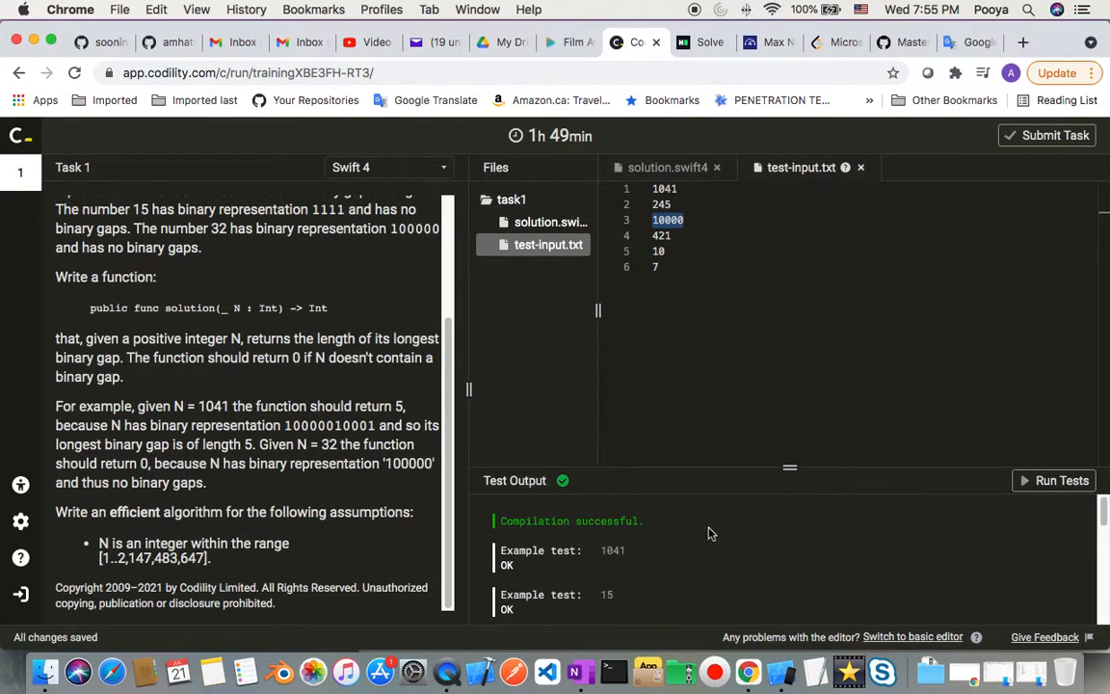
mouse_move(591, 394)
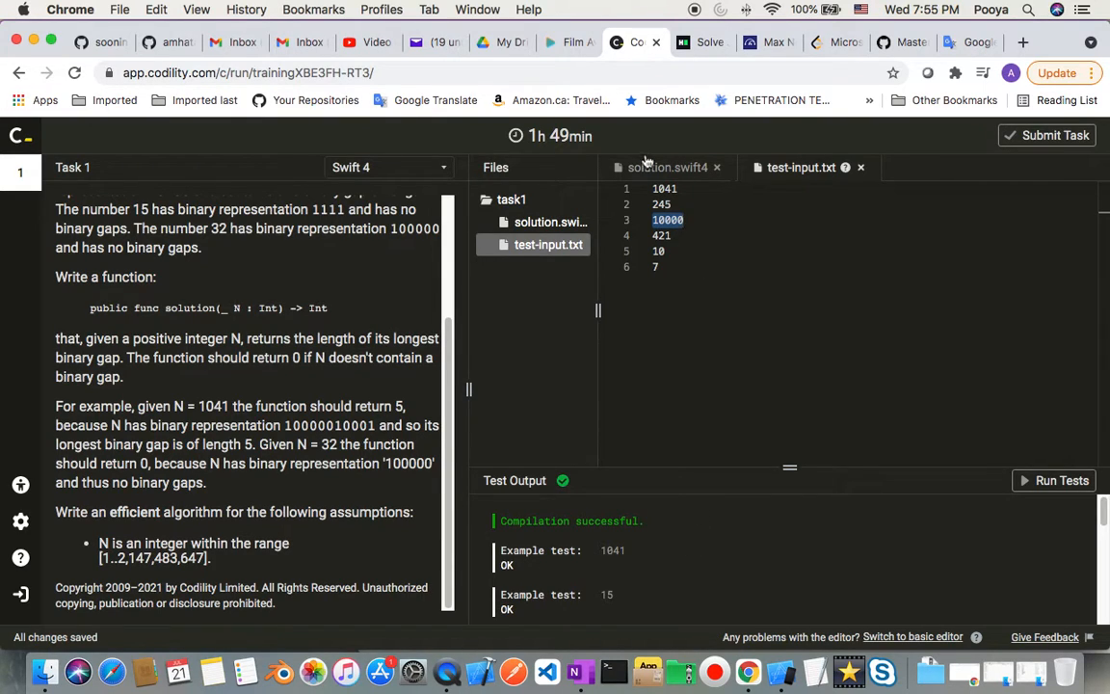
Add a top comment stating O(d) time and space complexity.
click(667, 167)
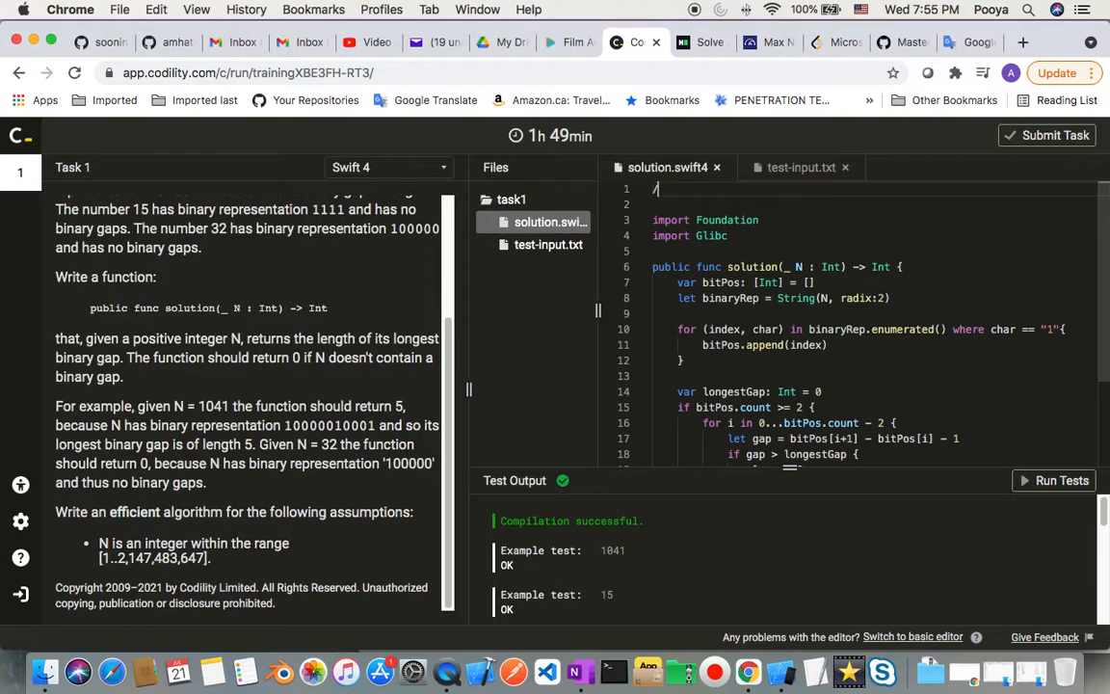
text(//)
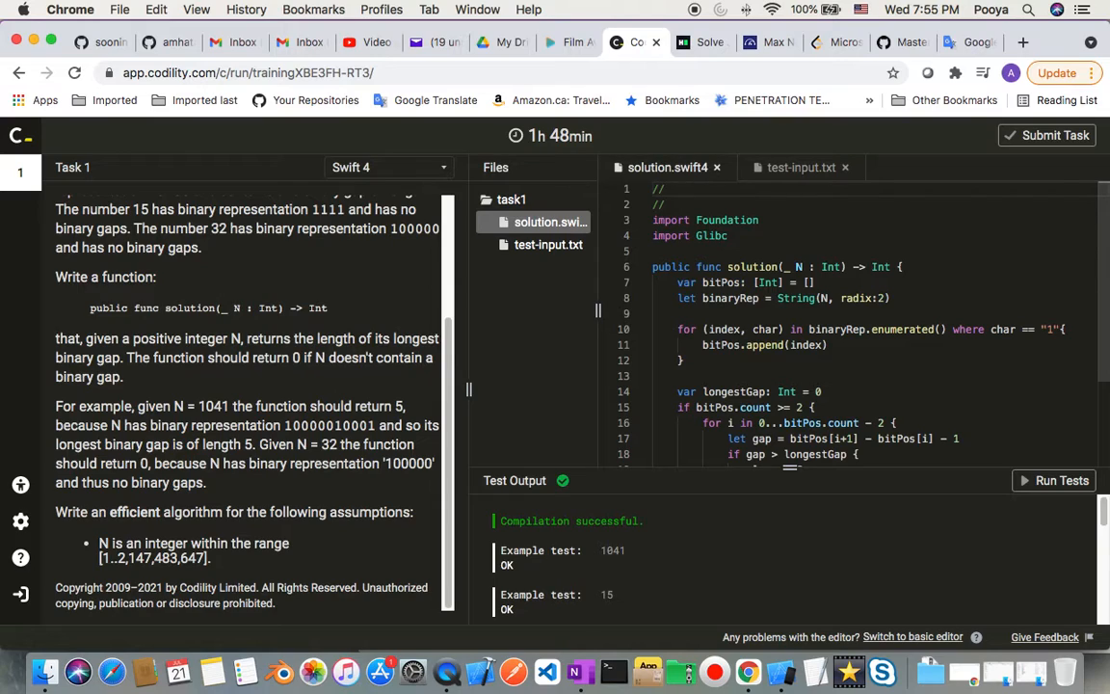
text(Time)
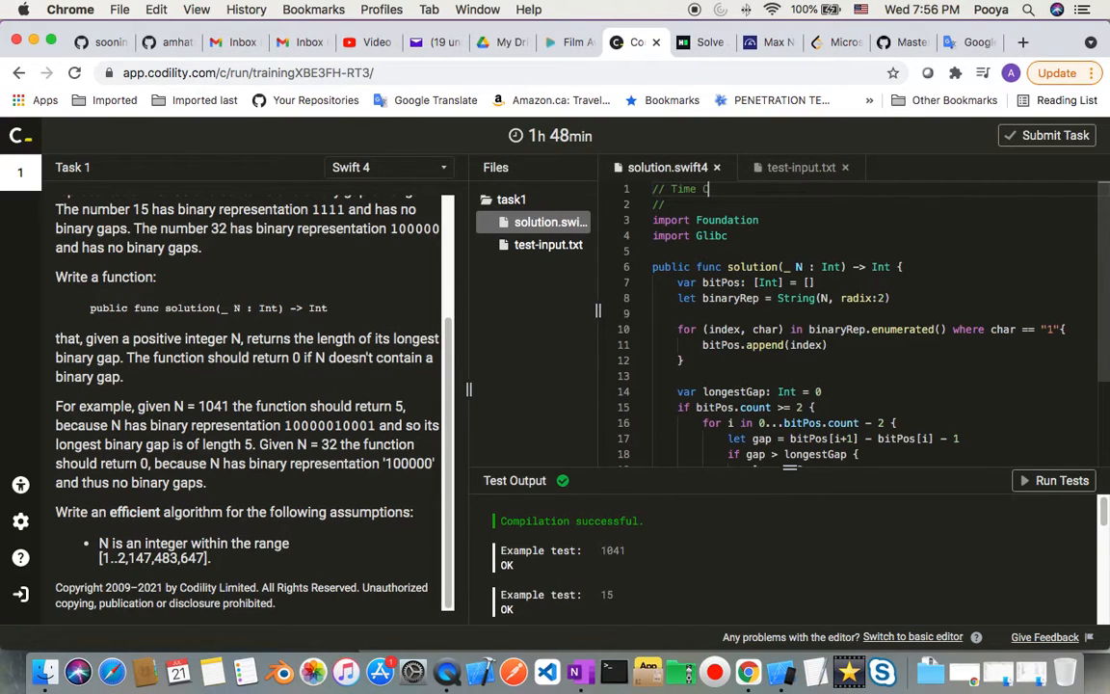
text(Complexity)
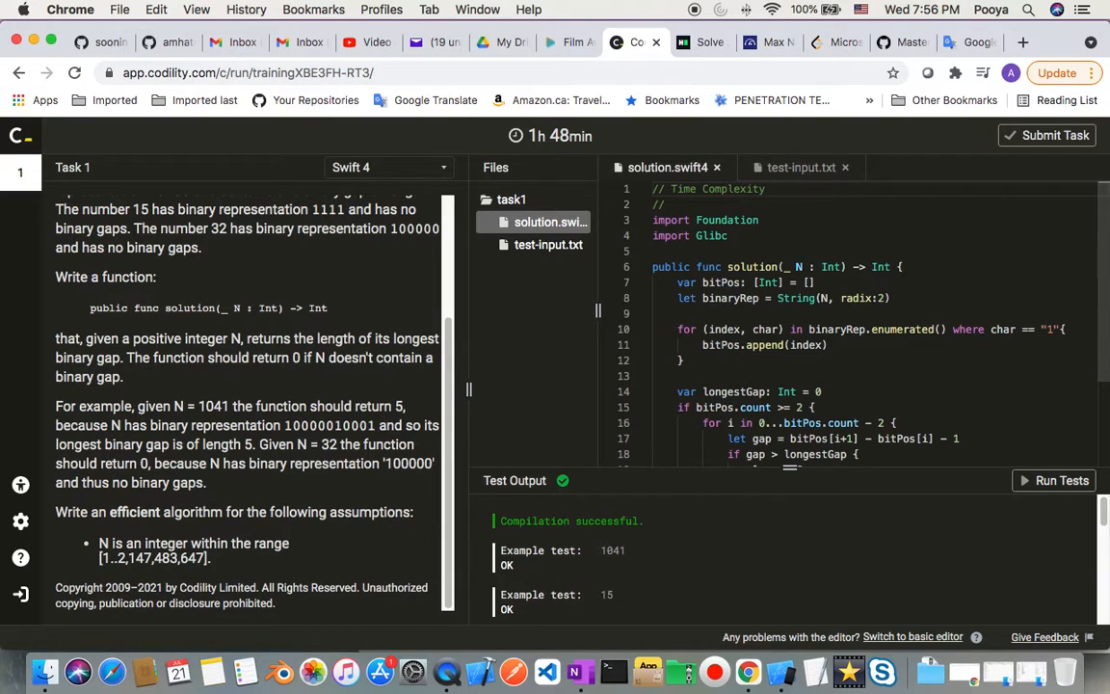
text(:)
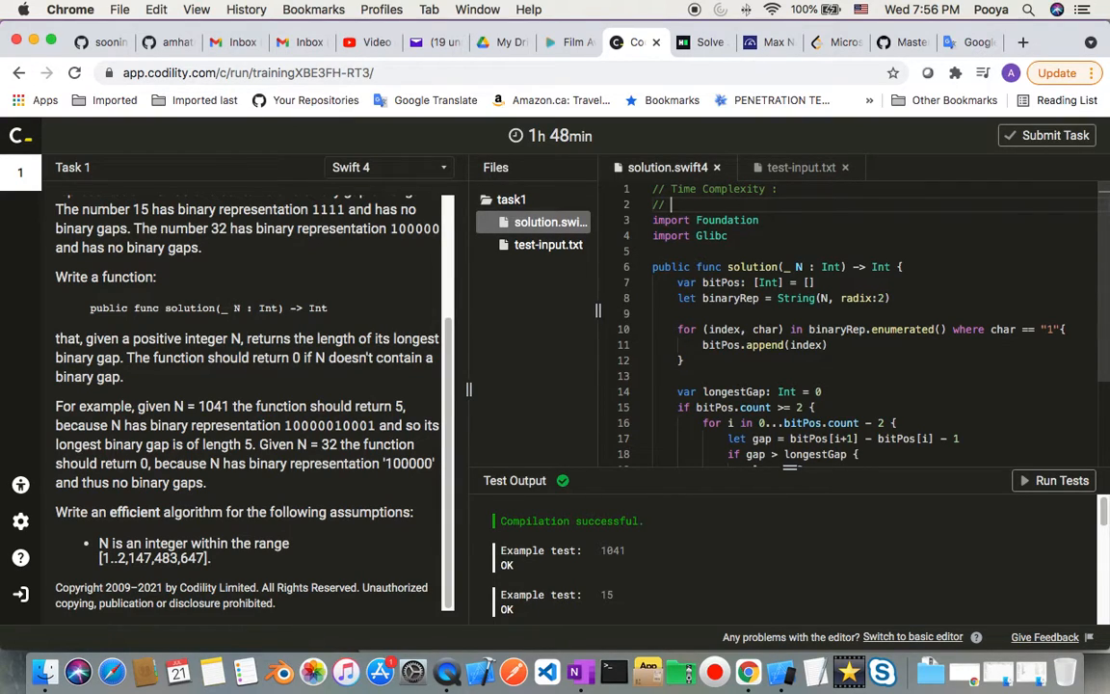
text(Space)
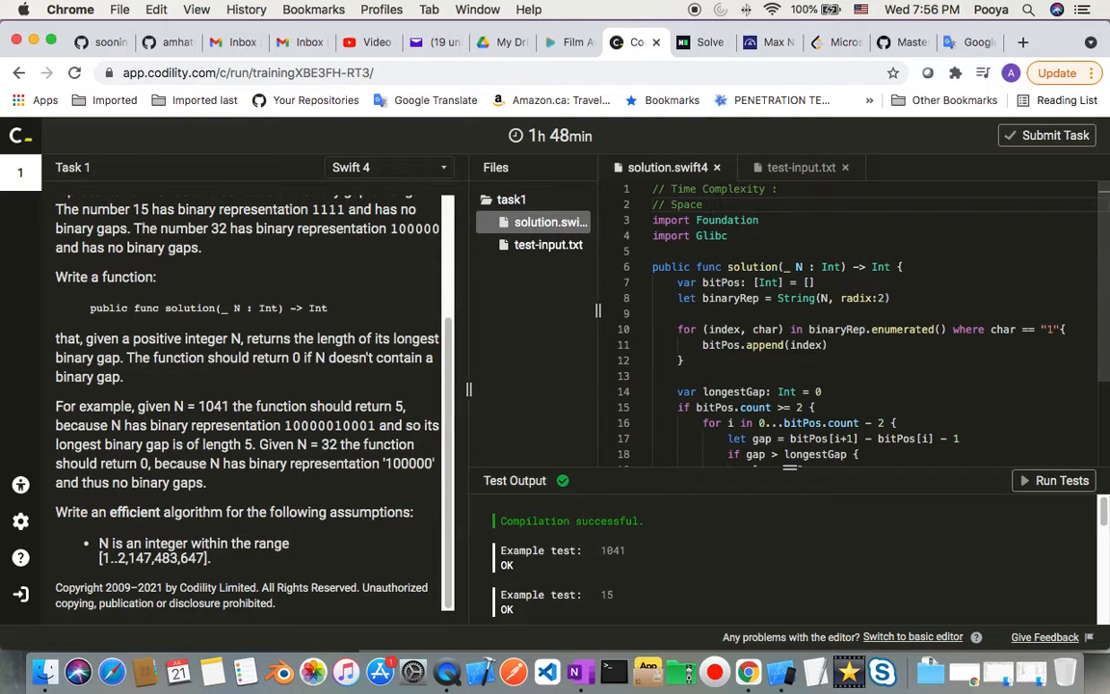
text(Complexity : O)
click(875, 189)
text( O(d)
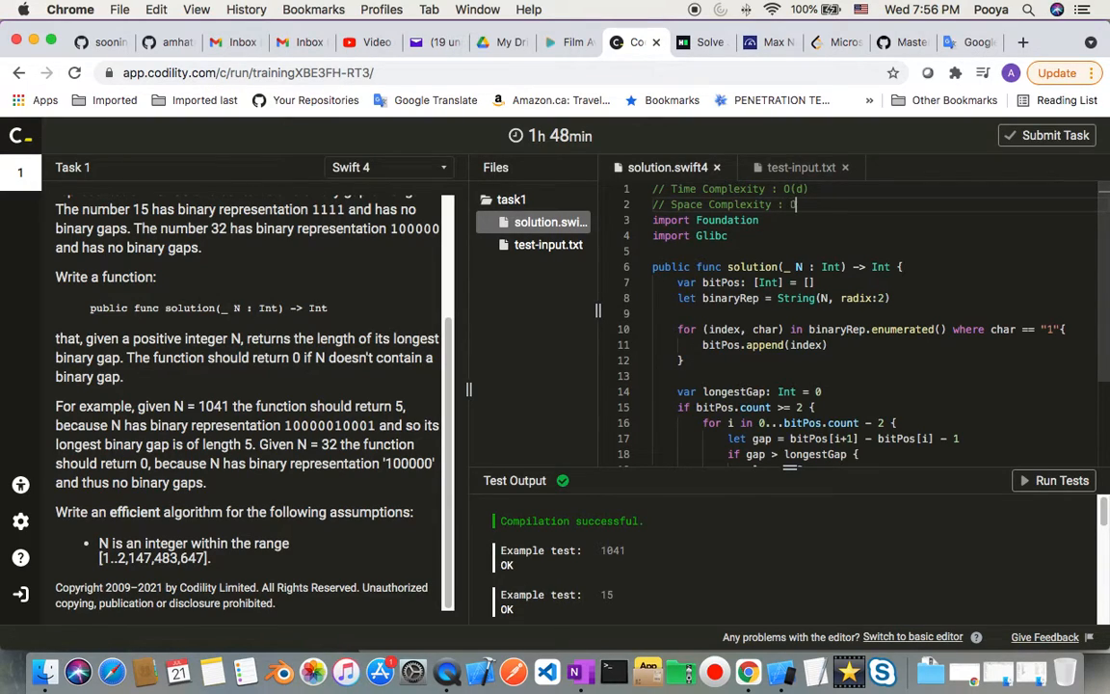
text(())
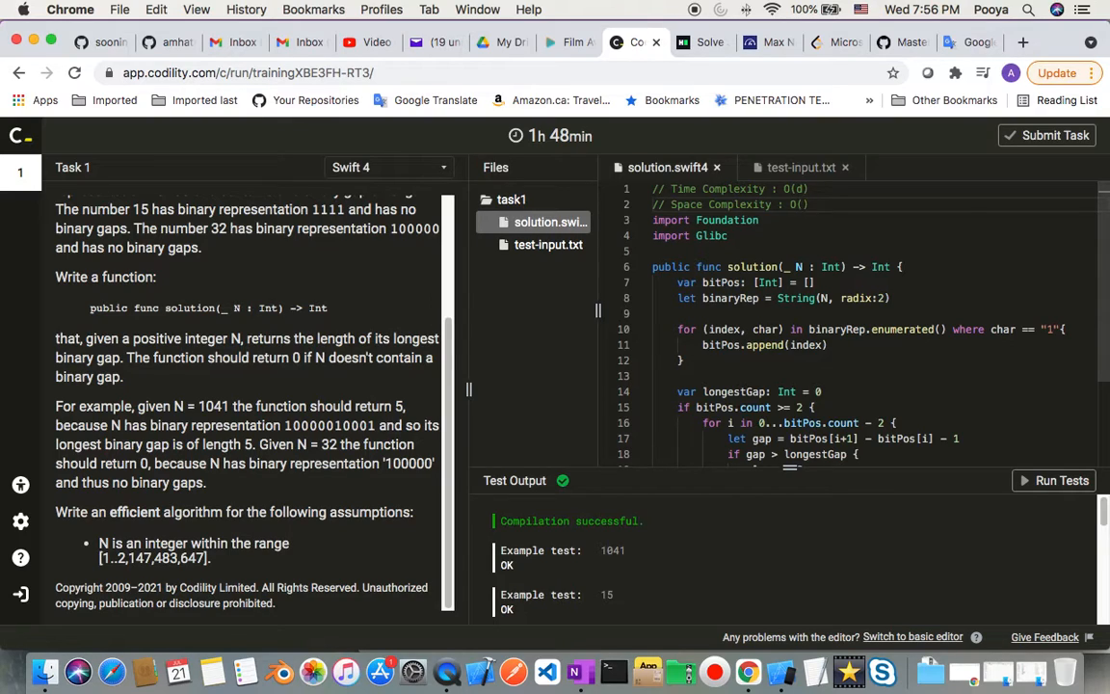
text(.)
text(d)
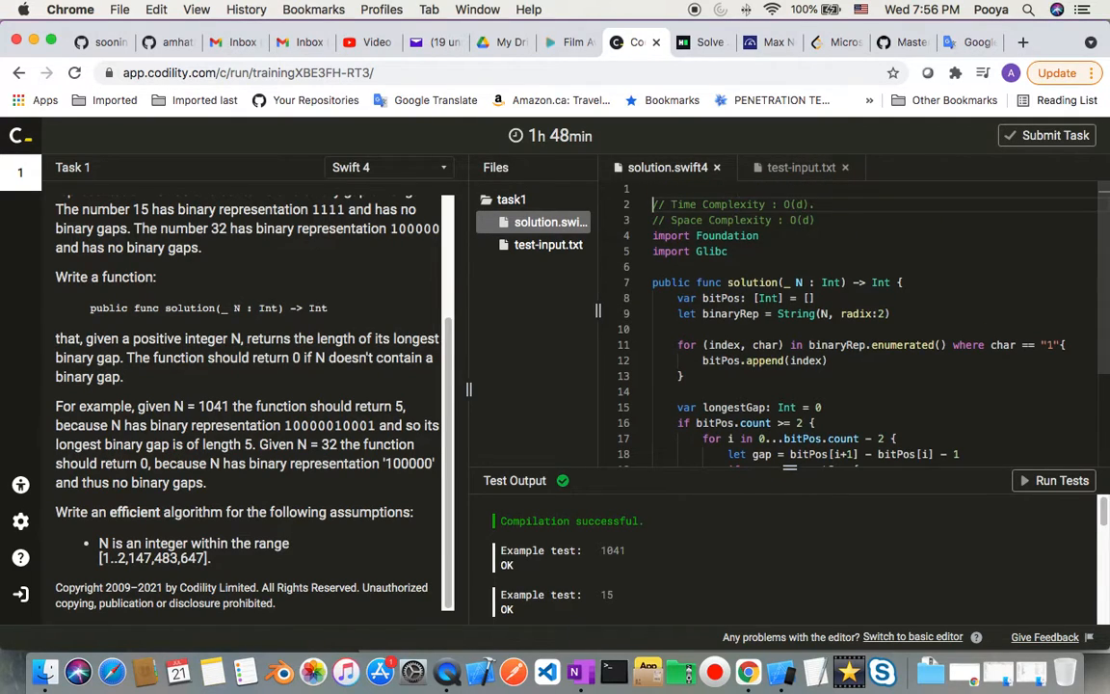
Add a second comment line: '// where d is the number of digits in n'.
text(//)
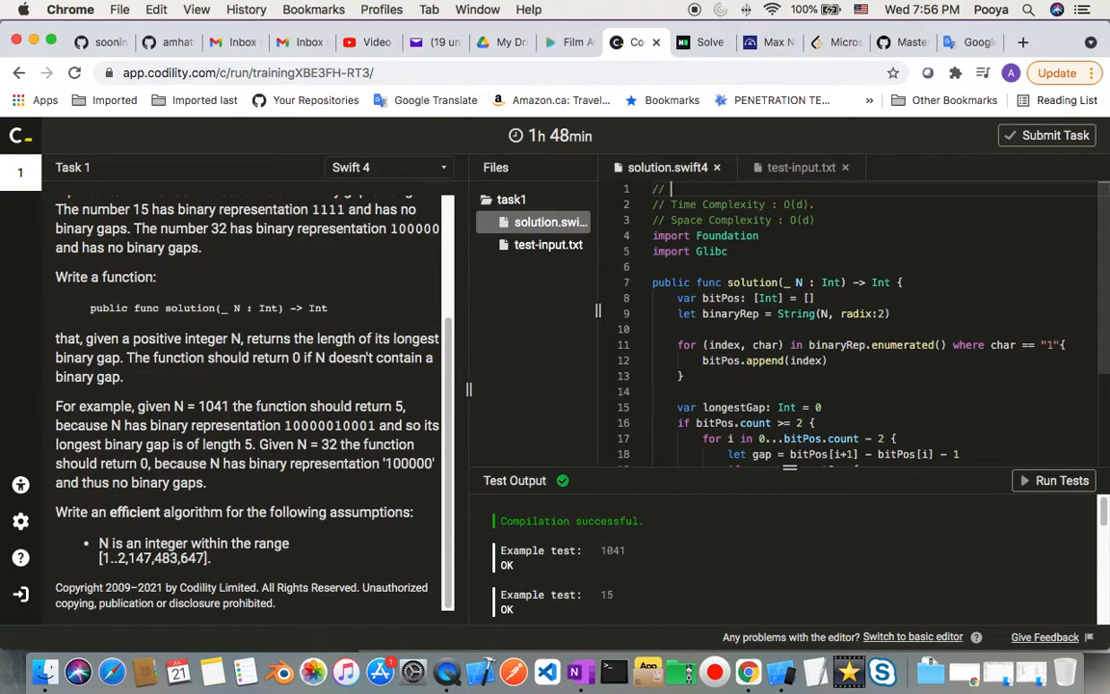
text(w)
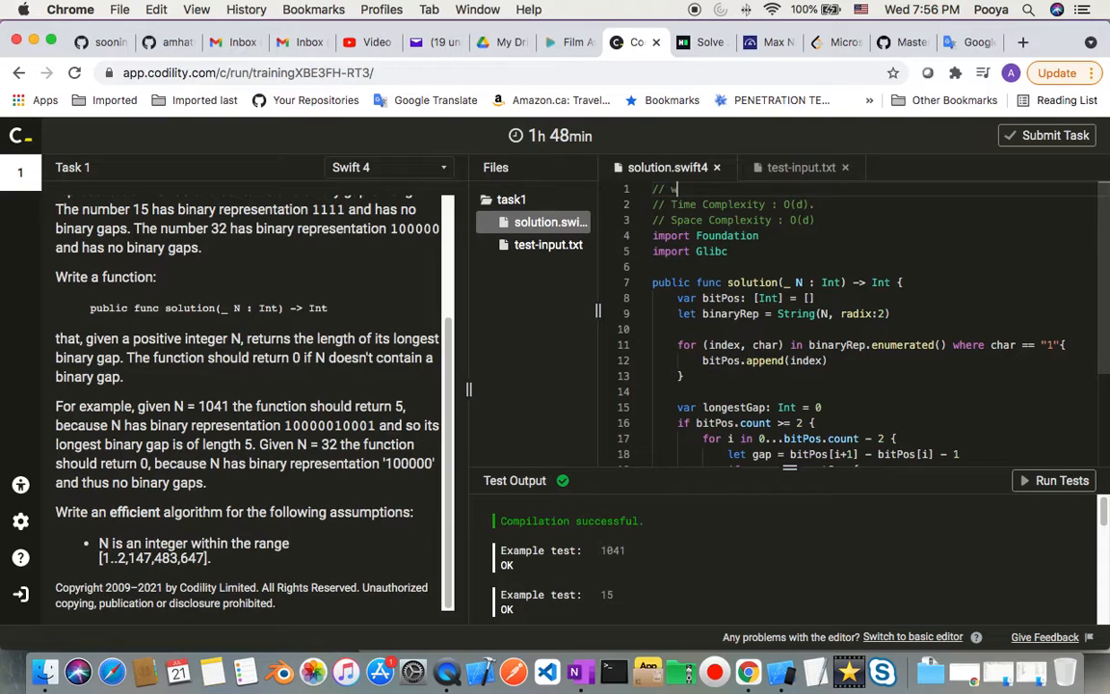
text(here)
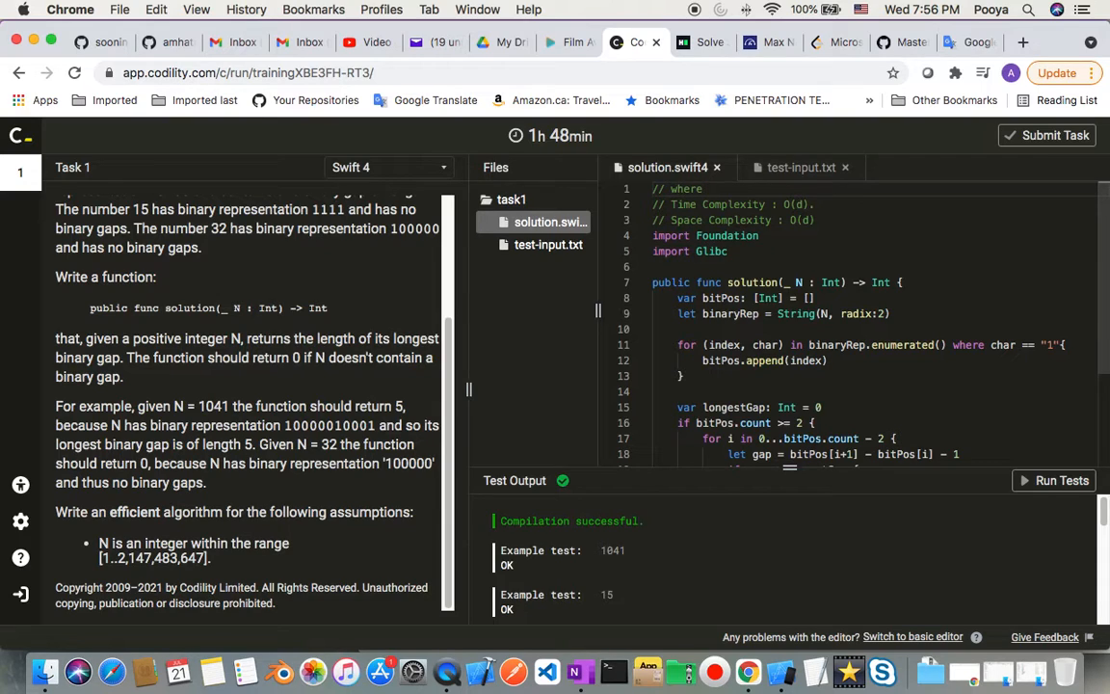
text(d is t)
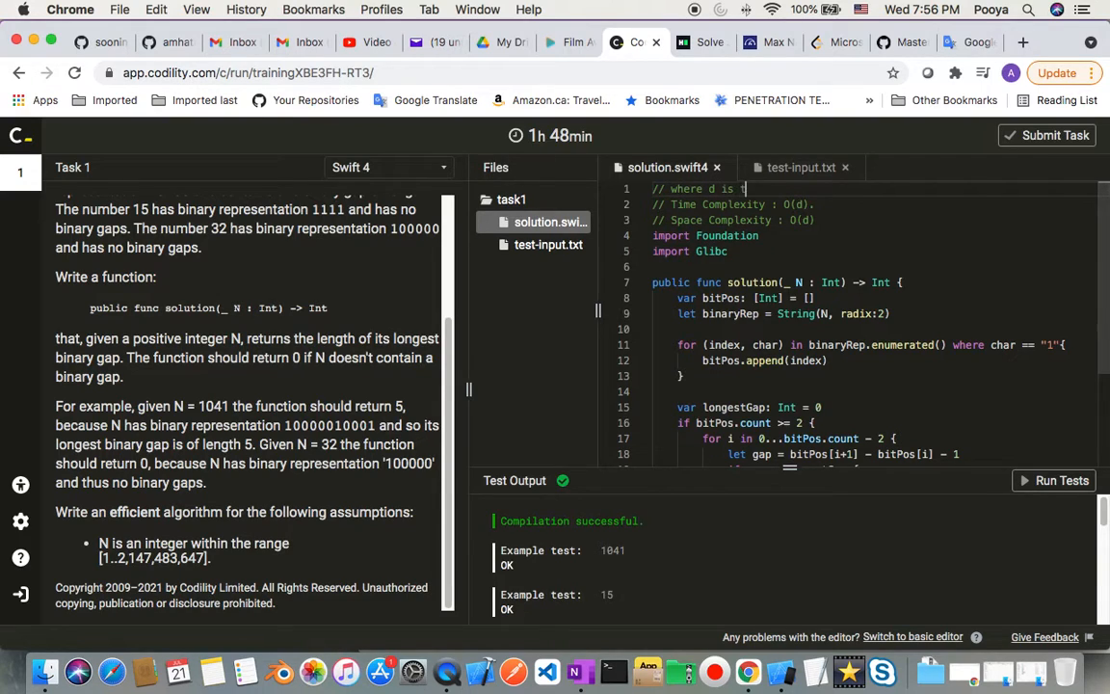
text(he number of)
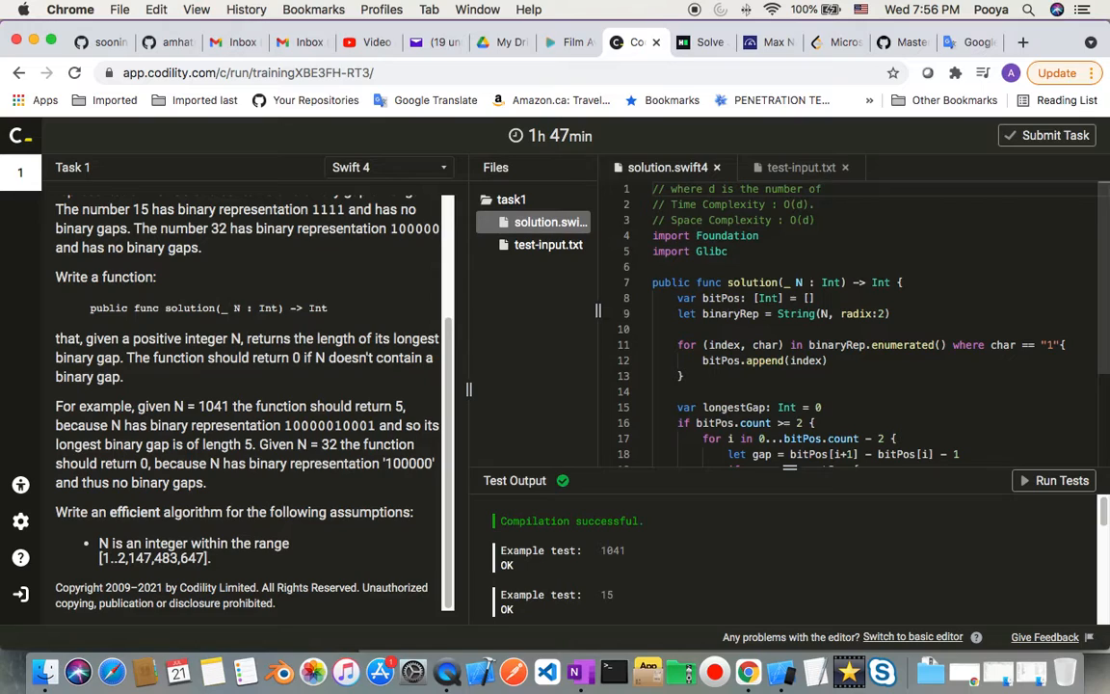
text(digits)
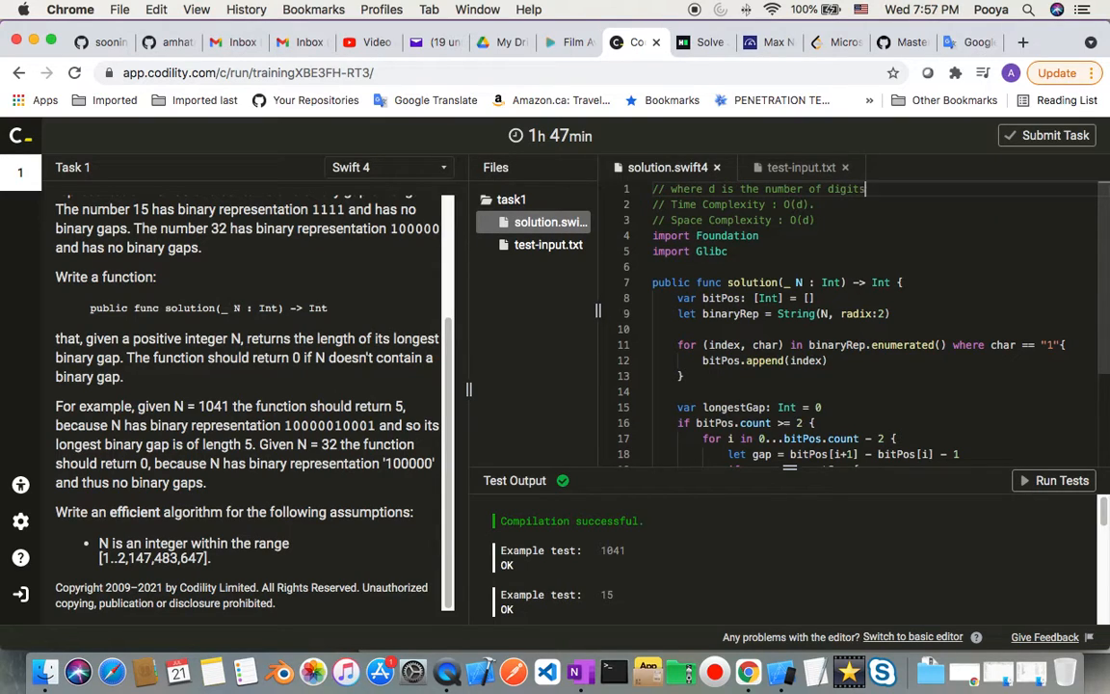
text(in n)
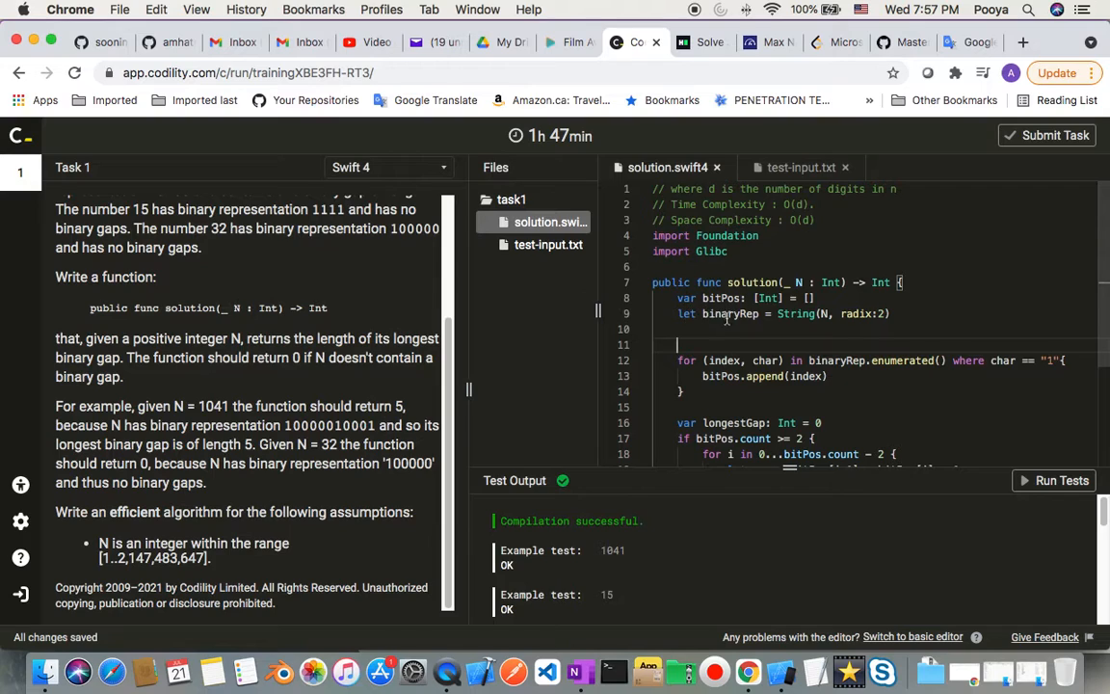
double_click(729, 313)
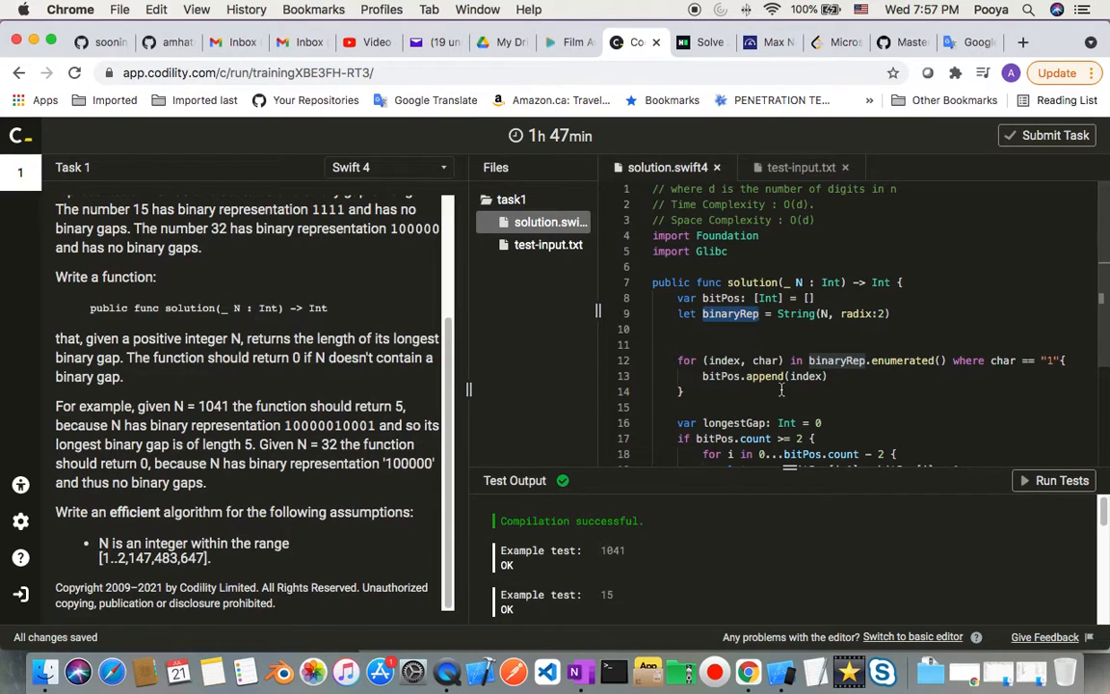
scroll(down, 3)
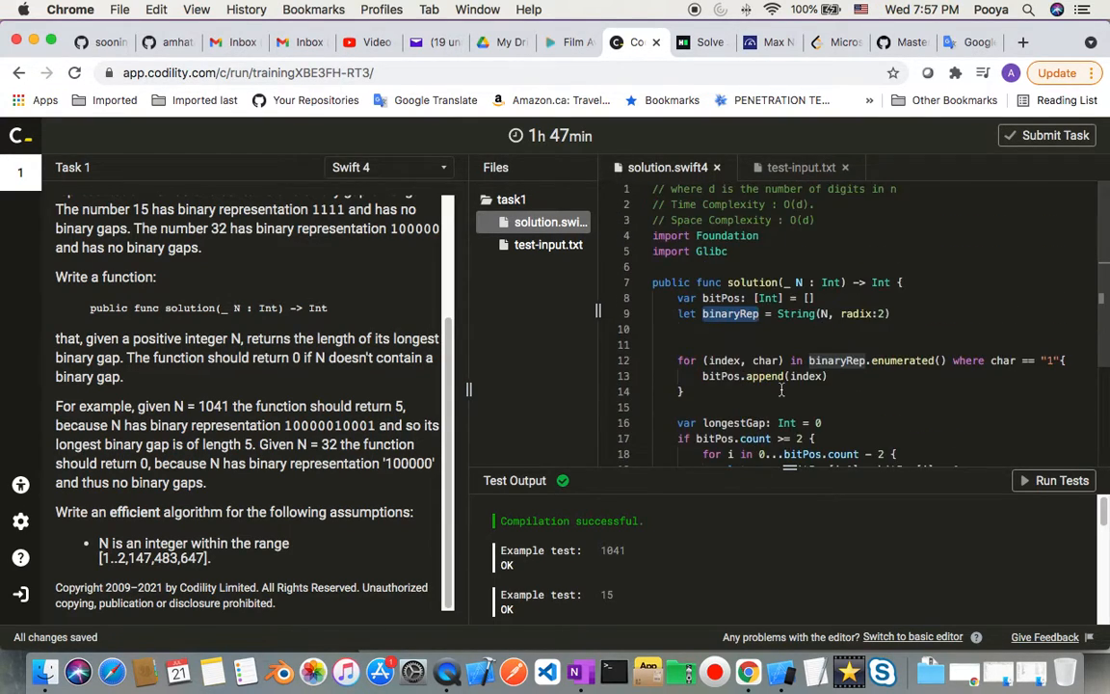
scroll(down, 3)
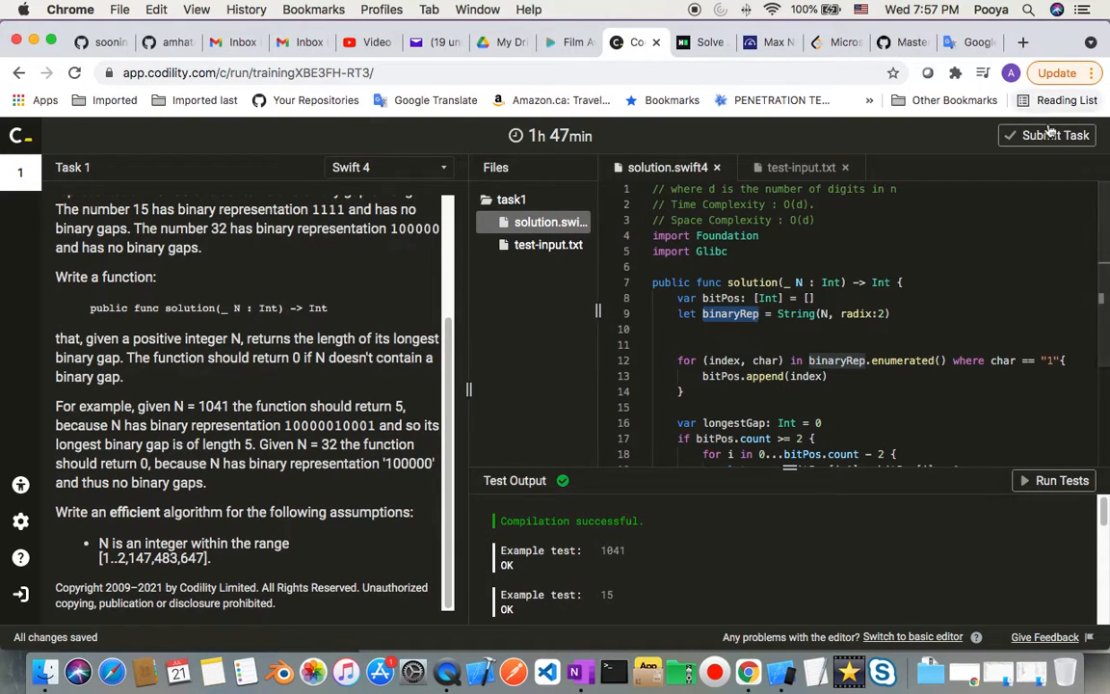
Submit the BinaryGap Swift solution and view its 100% score and correctness in the report.
click(1048, 135)
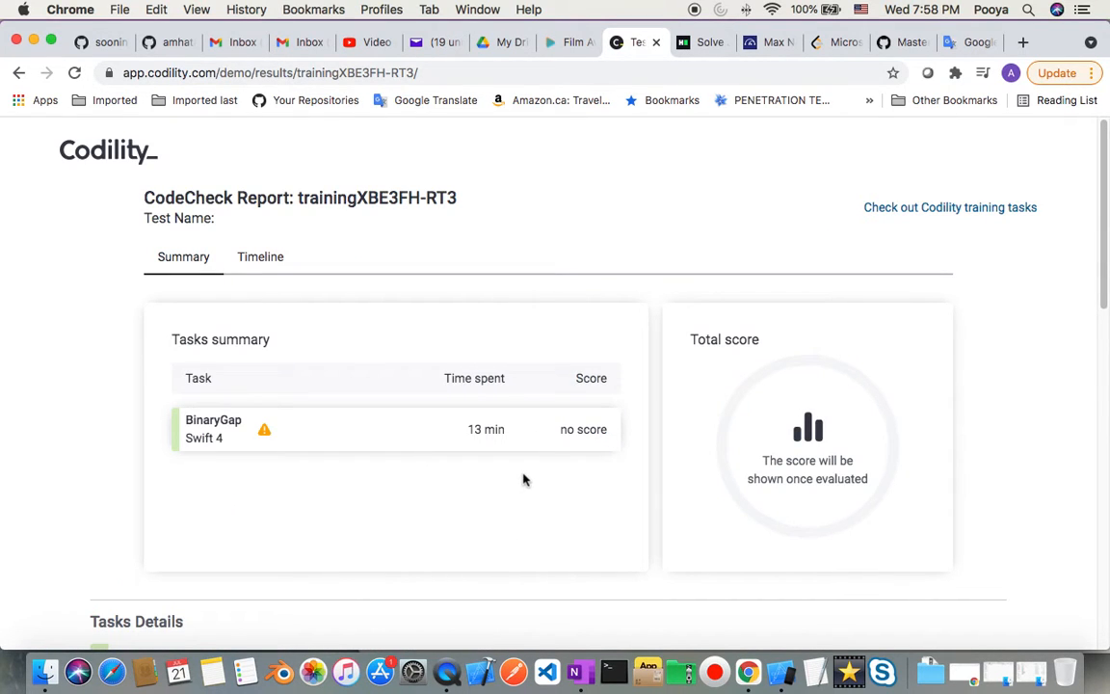
scroll(down, 3)
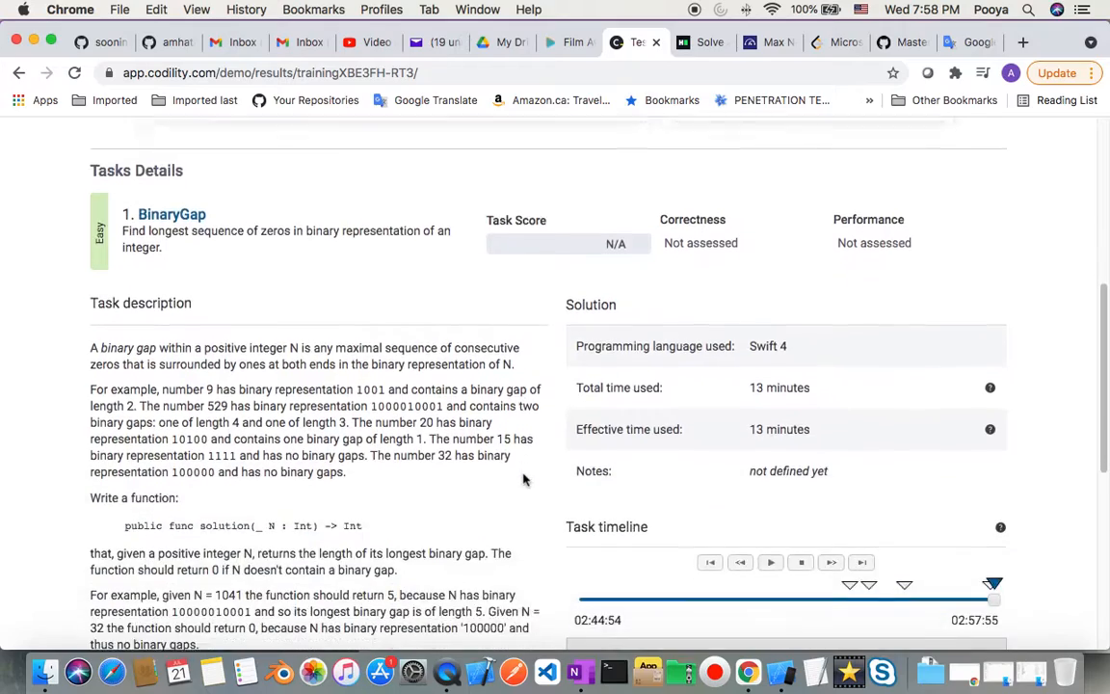
scroll(down, 3)
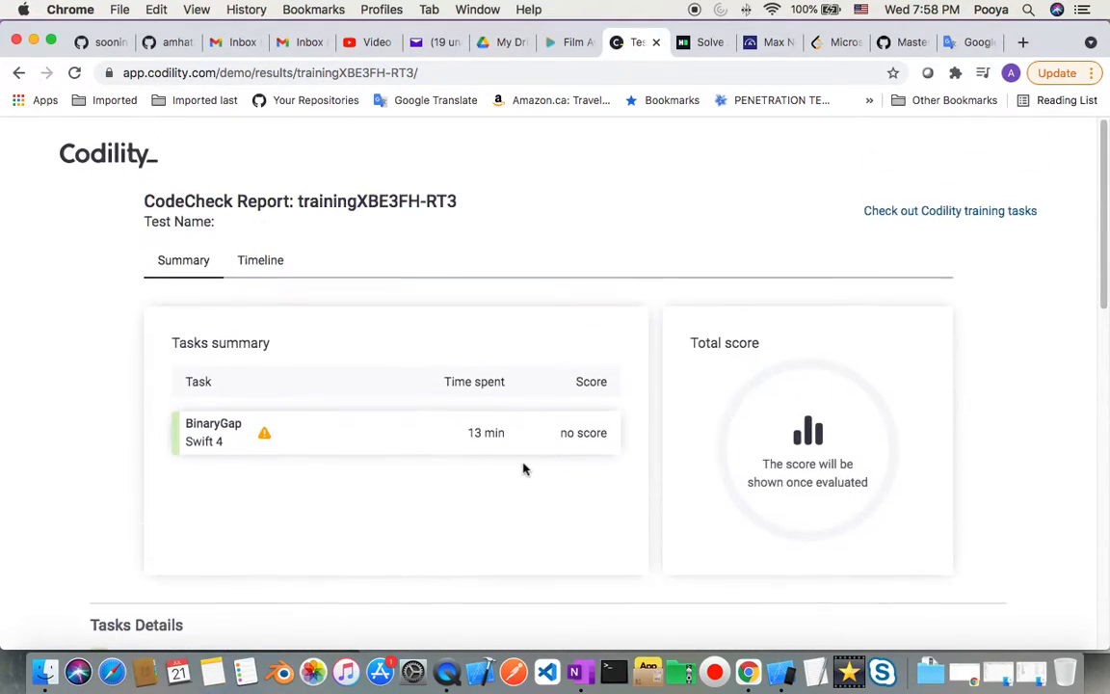
scroll(down, 3)
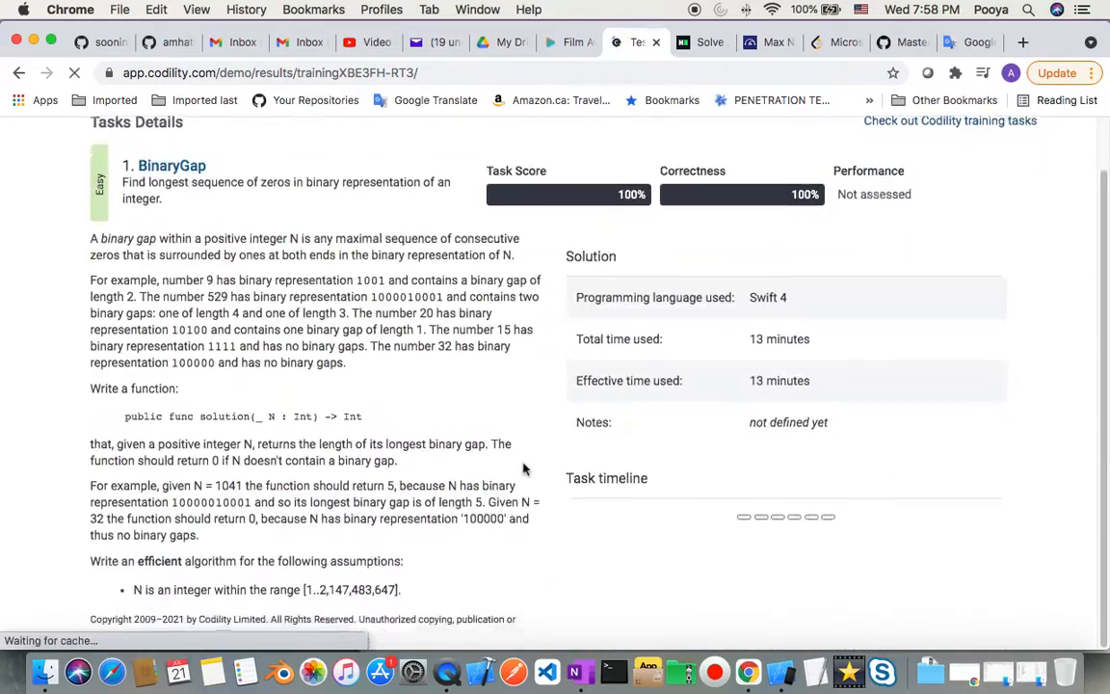
scroll(down, 3)
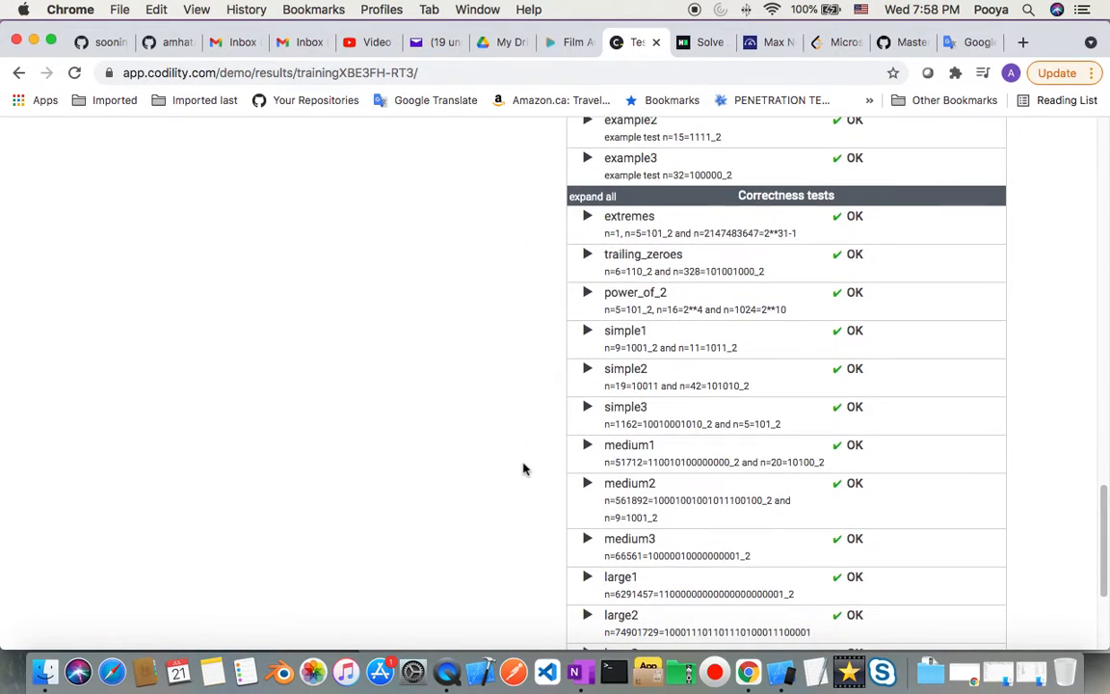
scroll(down, 3)
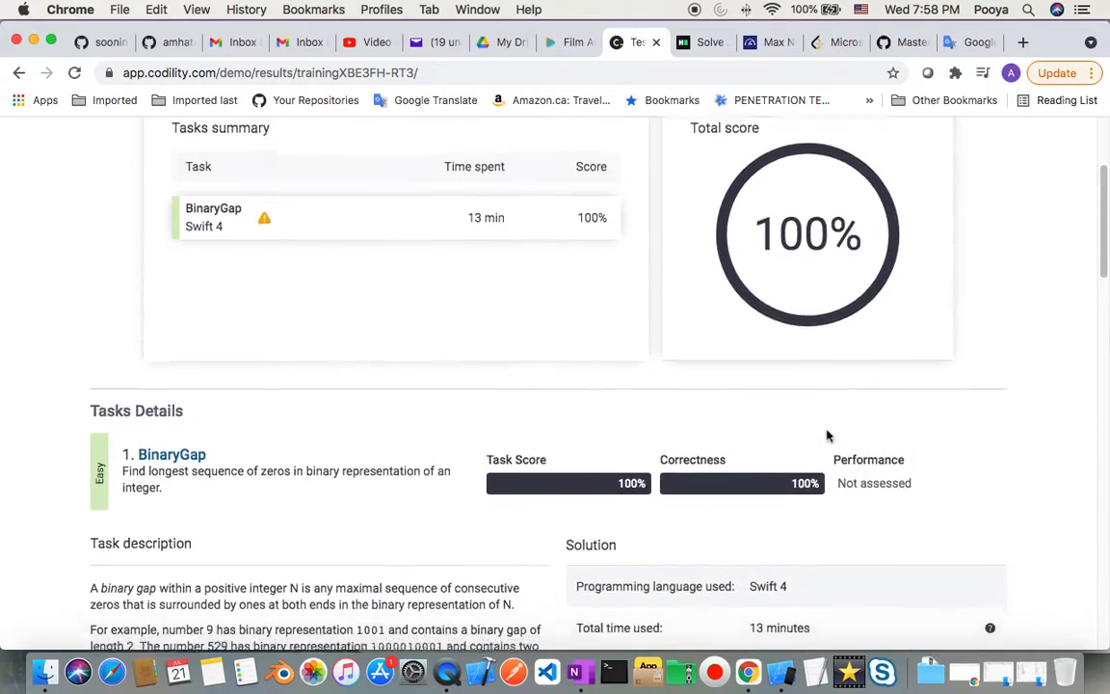
scroll(down, 3)
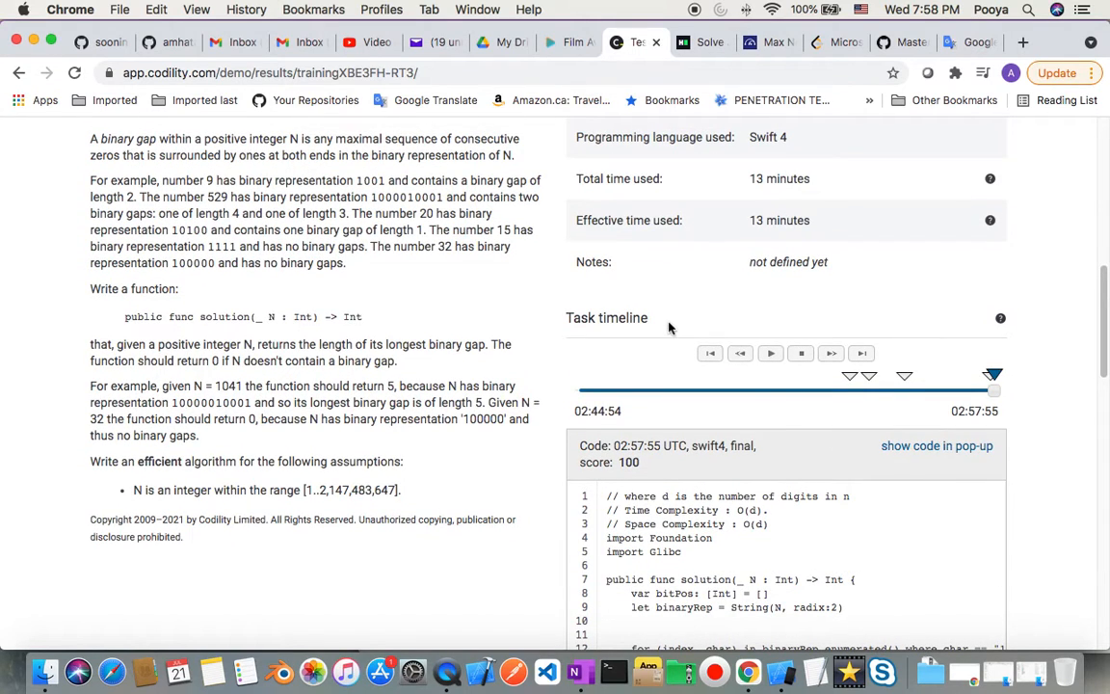
scroll(down, 3)
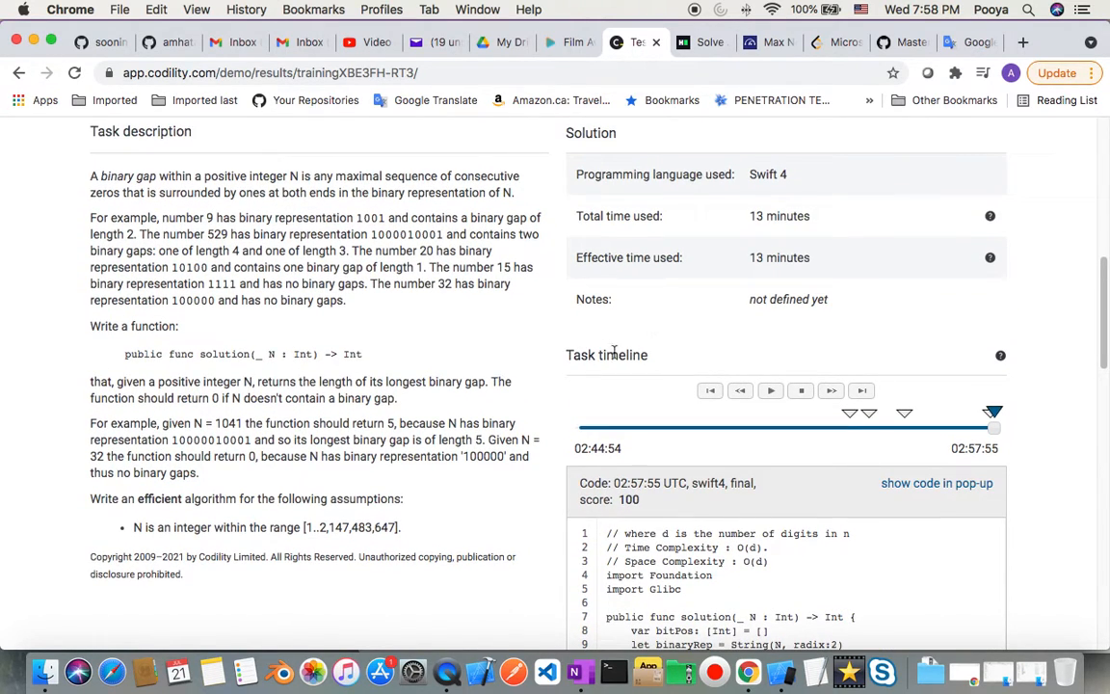
scroll(down, 3)
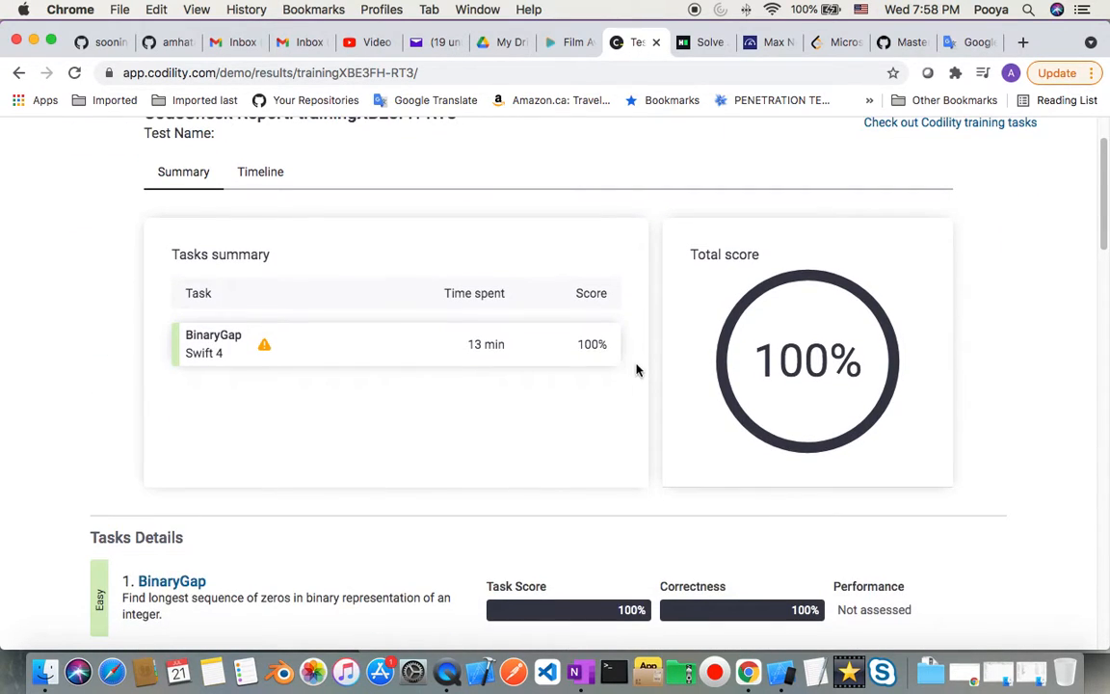
scroll(down, 3)
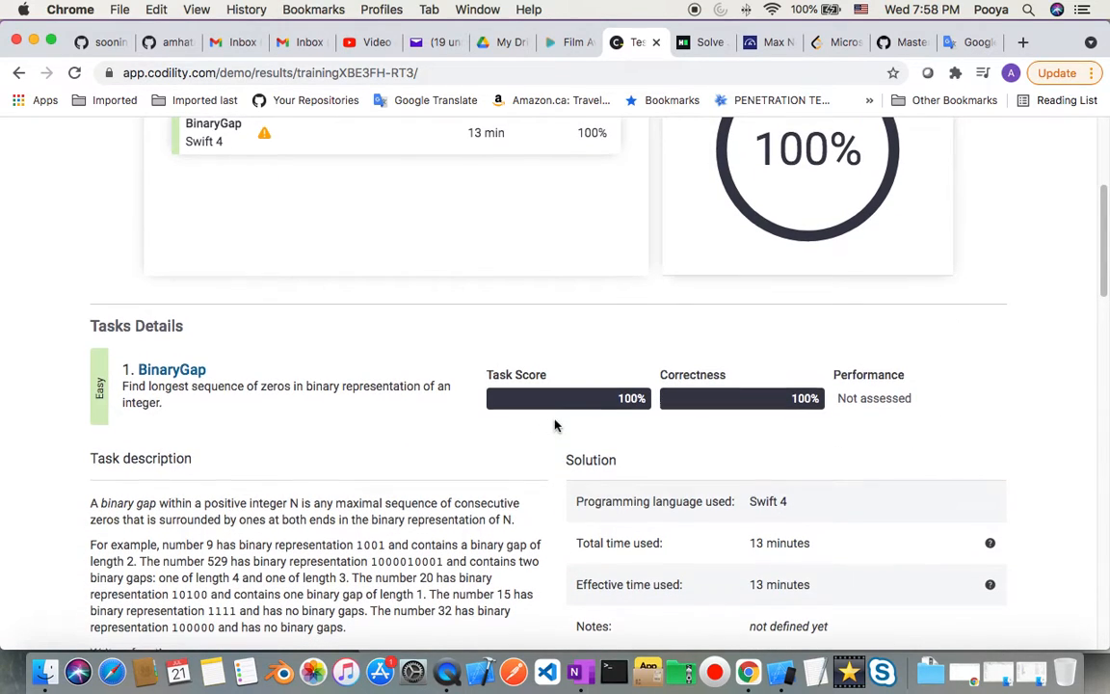
scroll(up, 3)
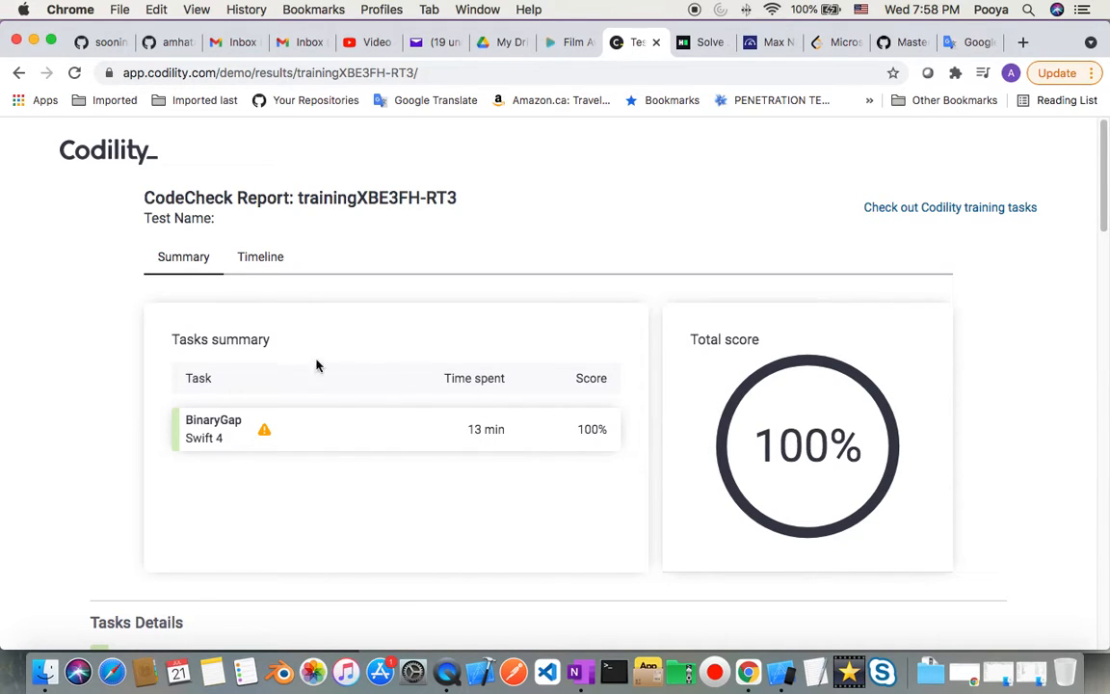
mouse_move(364, 440)
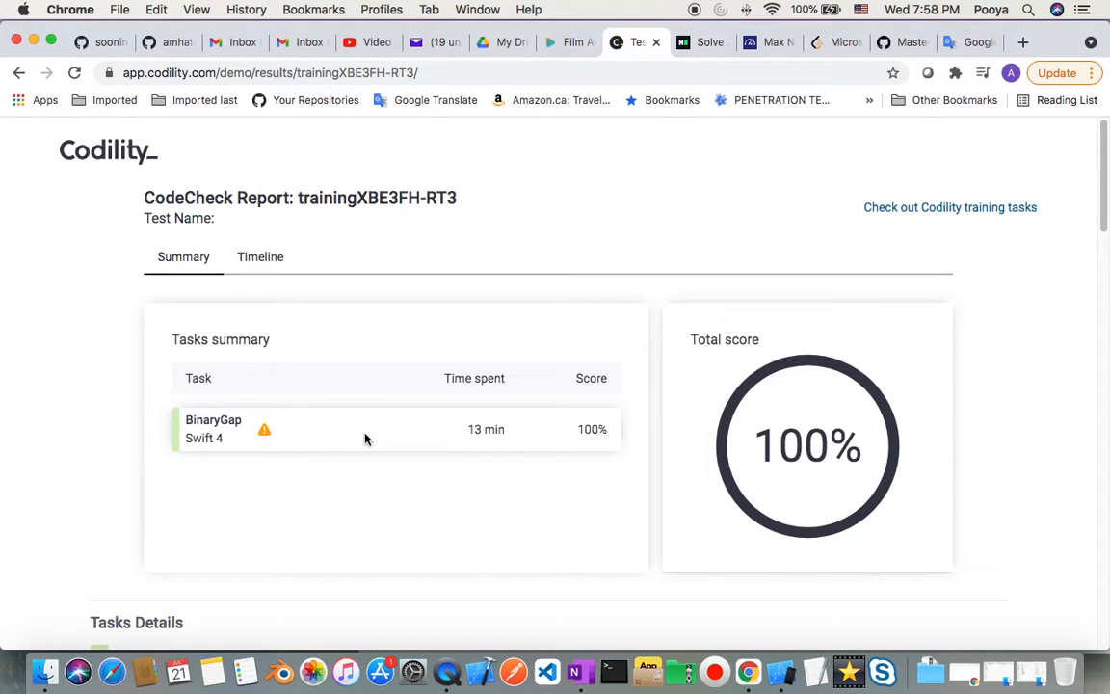
click(260, 256)
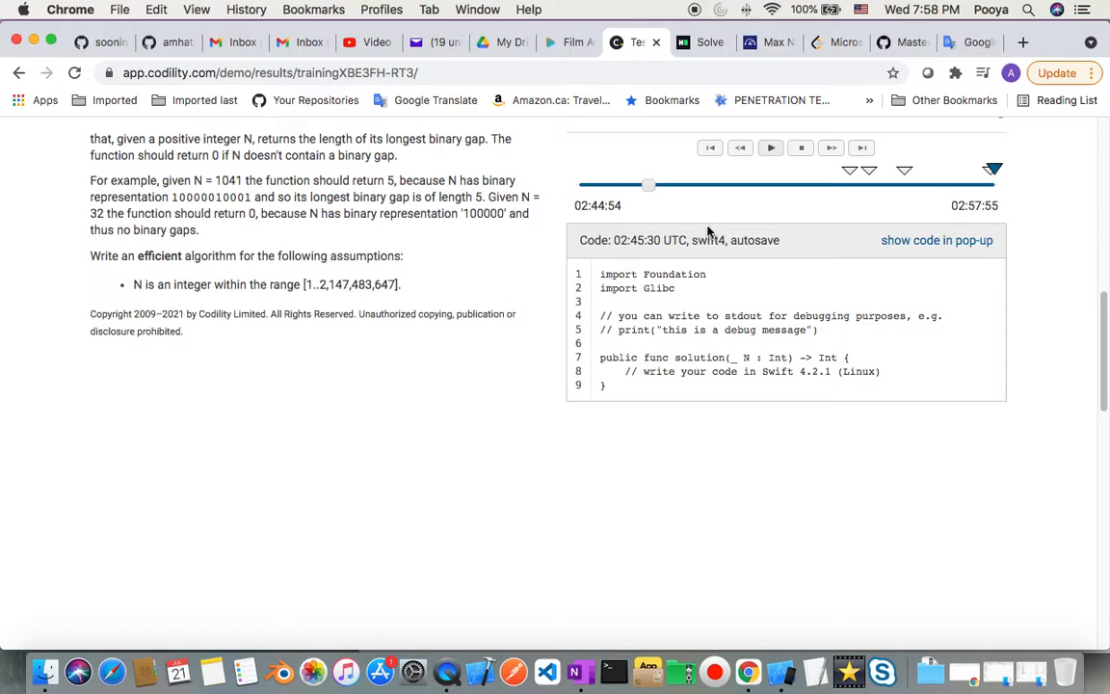
drag(649, 185, 845, 185)
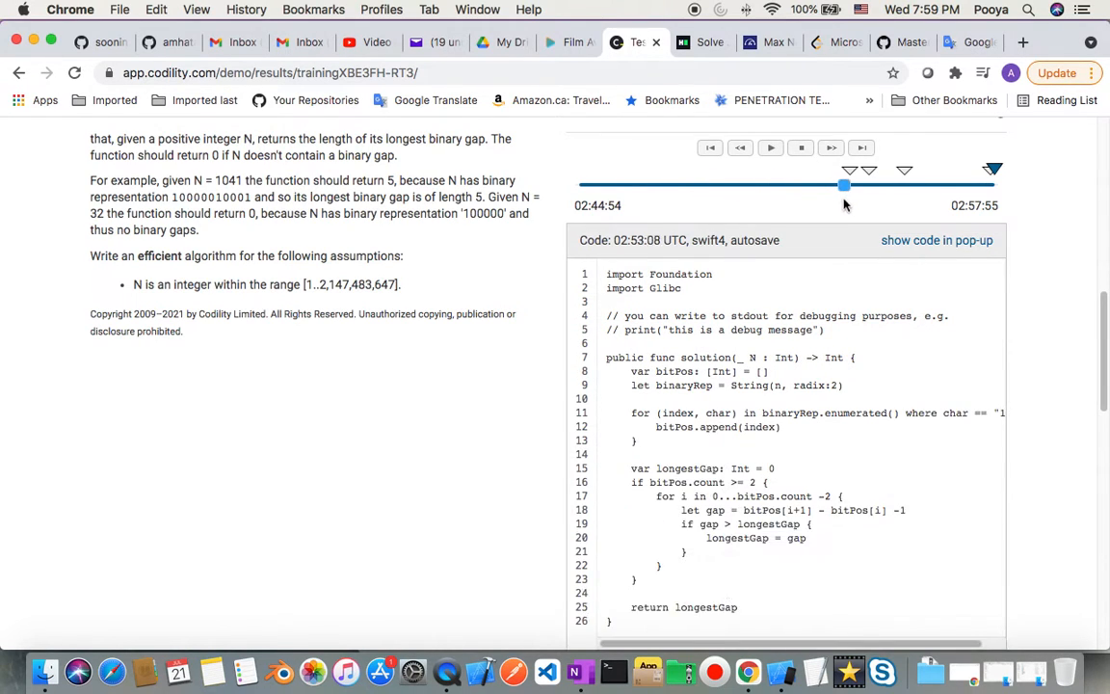
drag(844, 184, 983, 184)
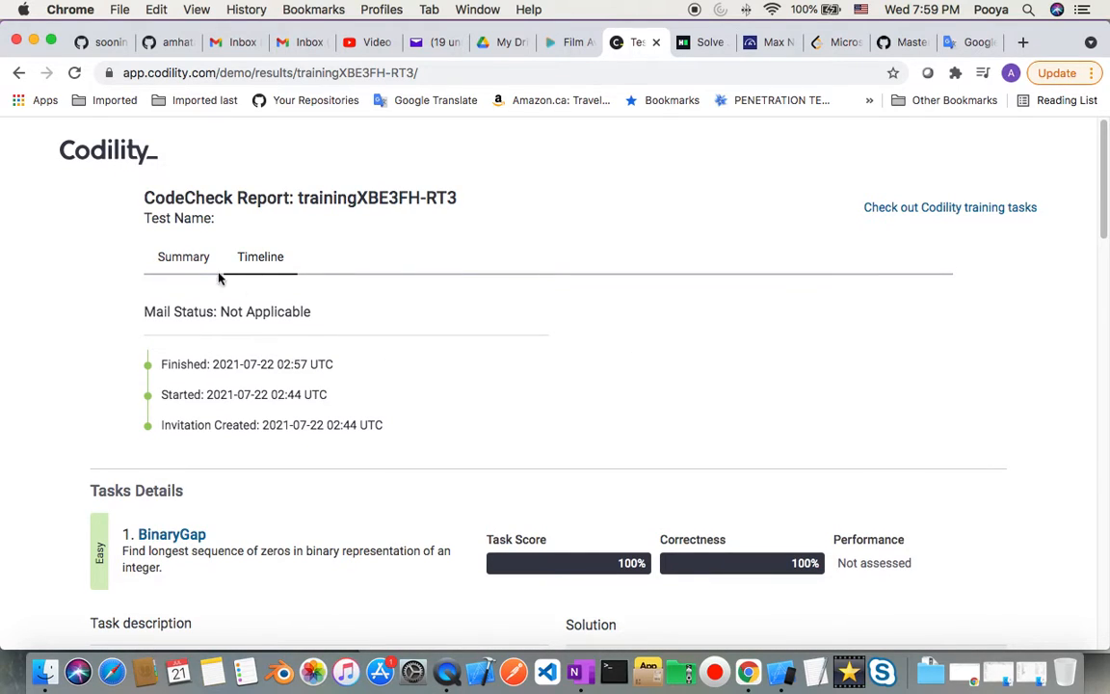
click(183, 257)
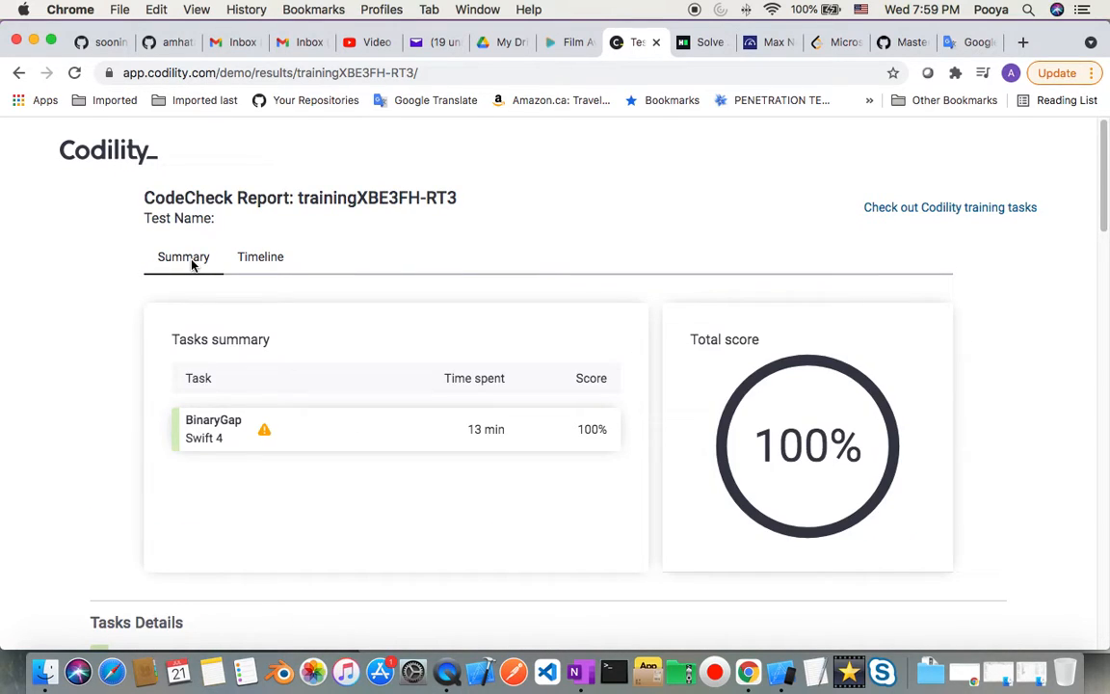